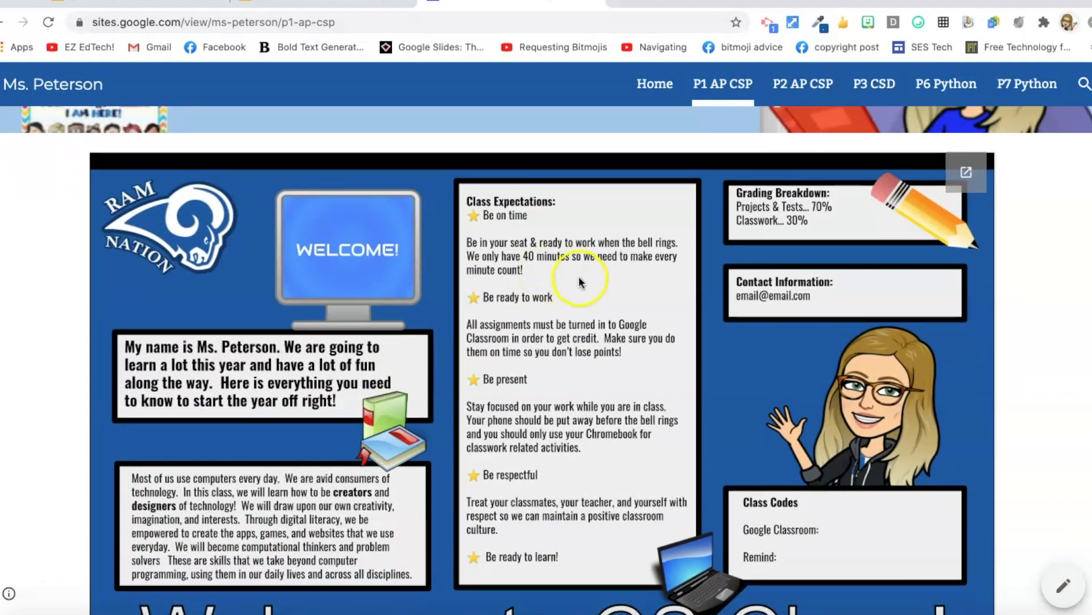
mouse_move(547, 199)
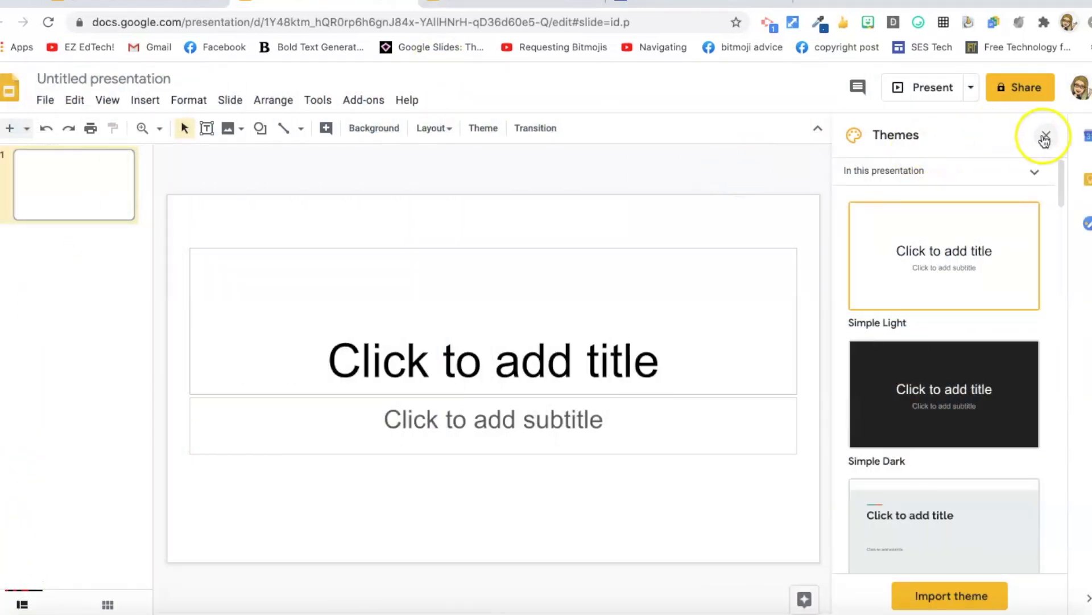
Dismiss the Themes panel, delete the title and subtitle placeholders, and name the file 'graphic syllabus'
click(1045, 137)
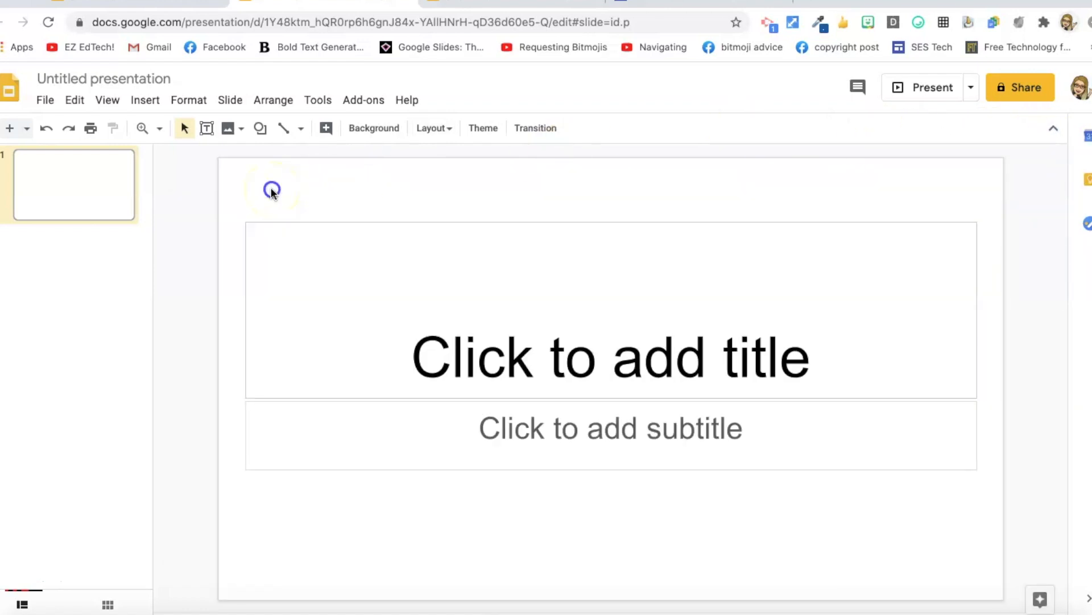
drag(272, 190, 312, 530)
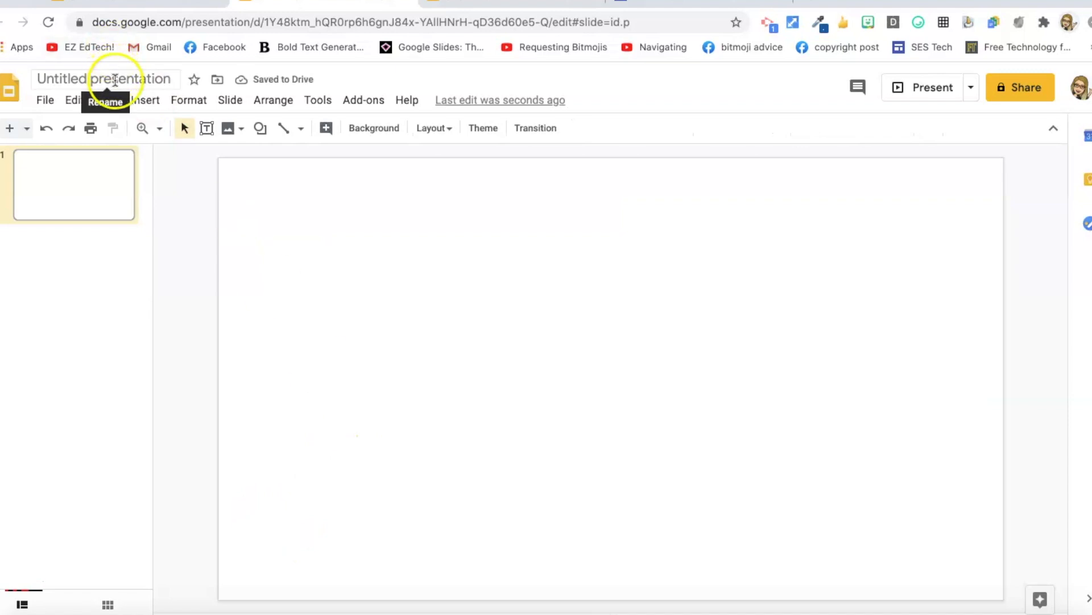
text(graphic syllabus)
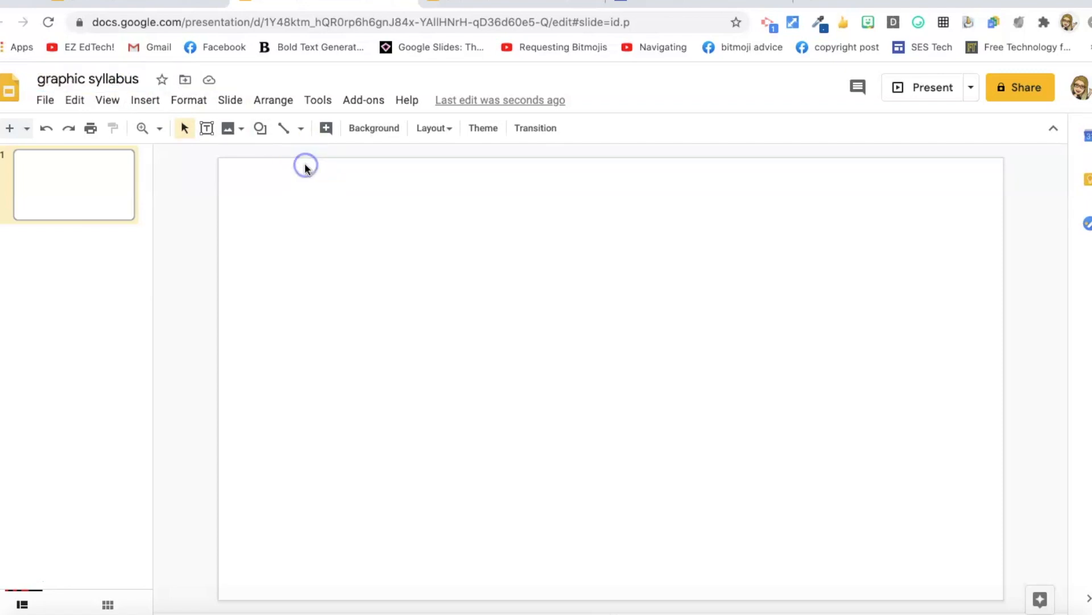
click(374, 128)
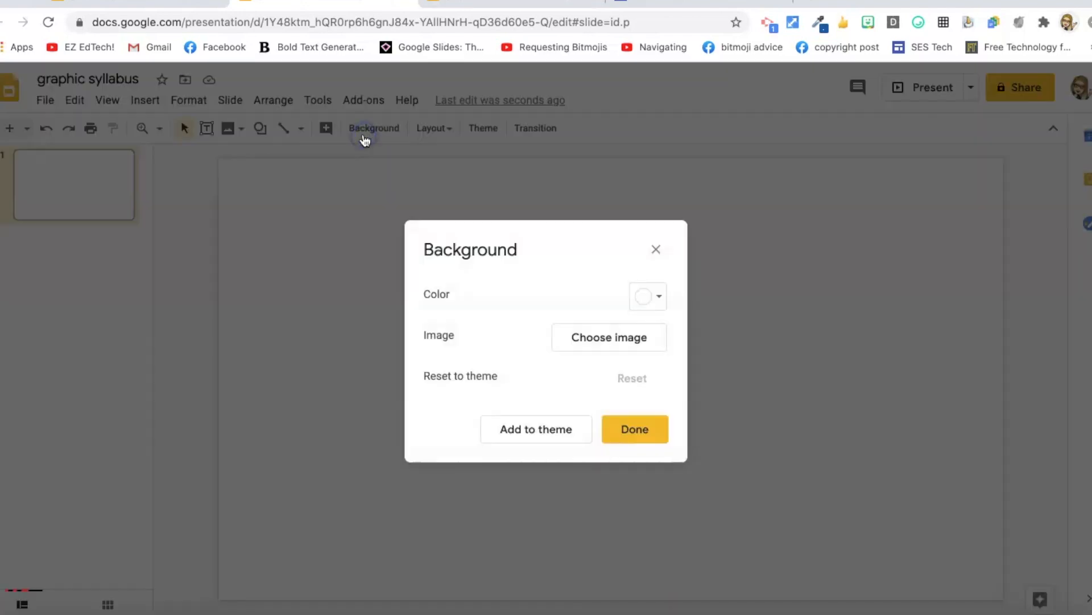
Give the slide a blue background and leave nothing selected
click(646, 295)
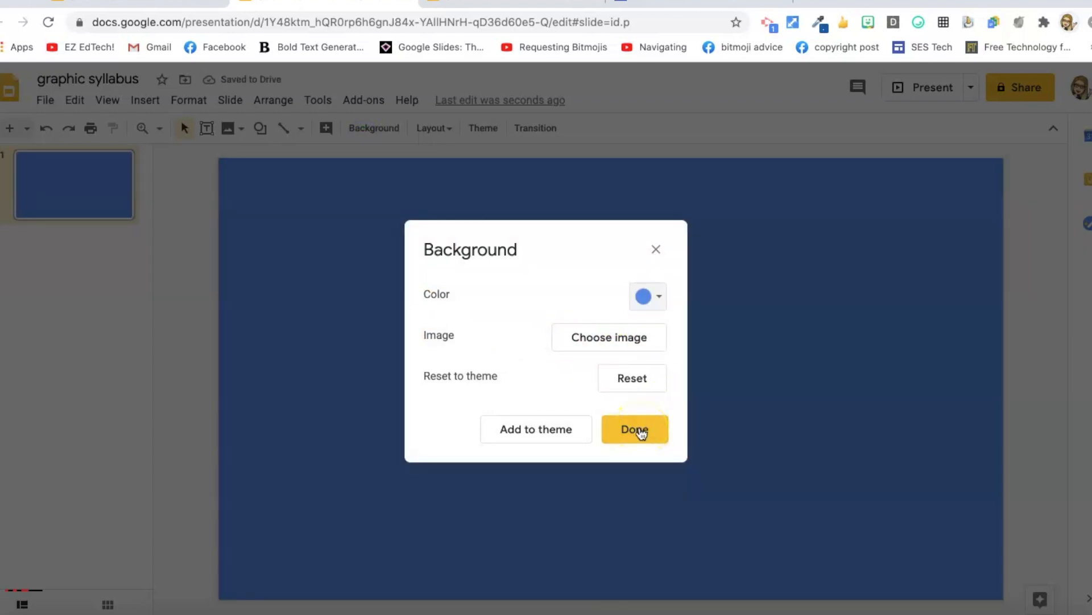
click(633, 429)
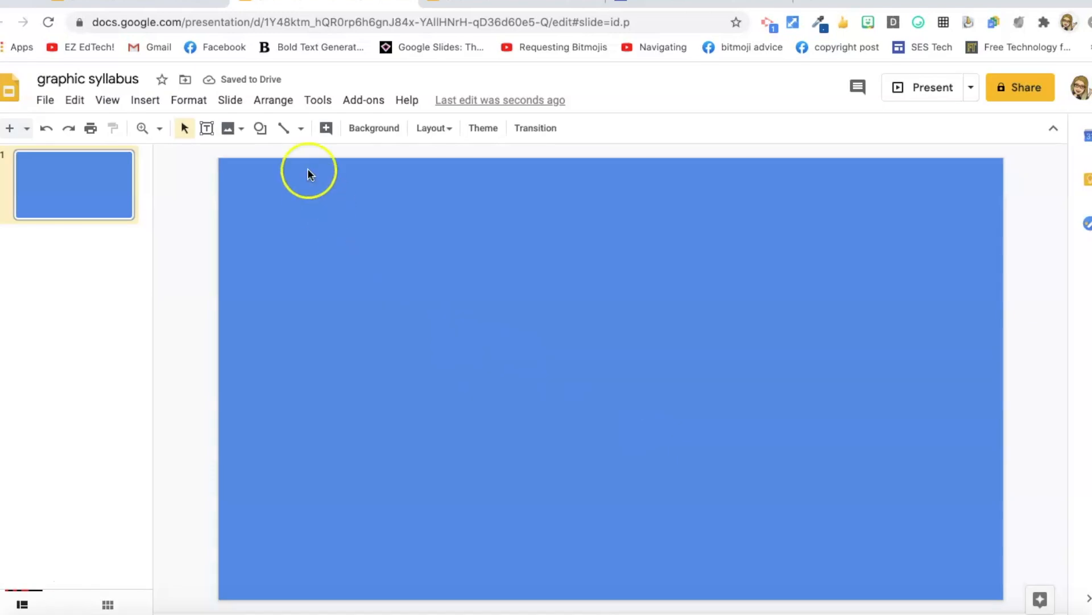
click(207, 128)
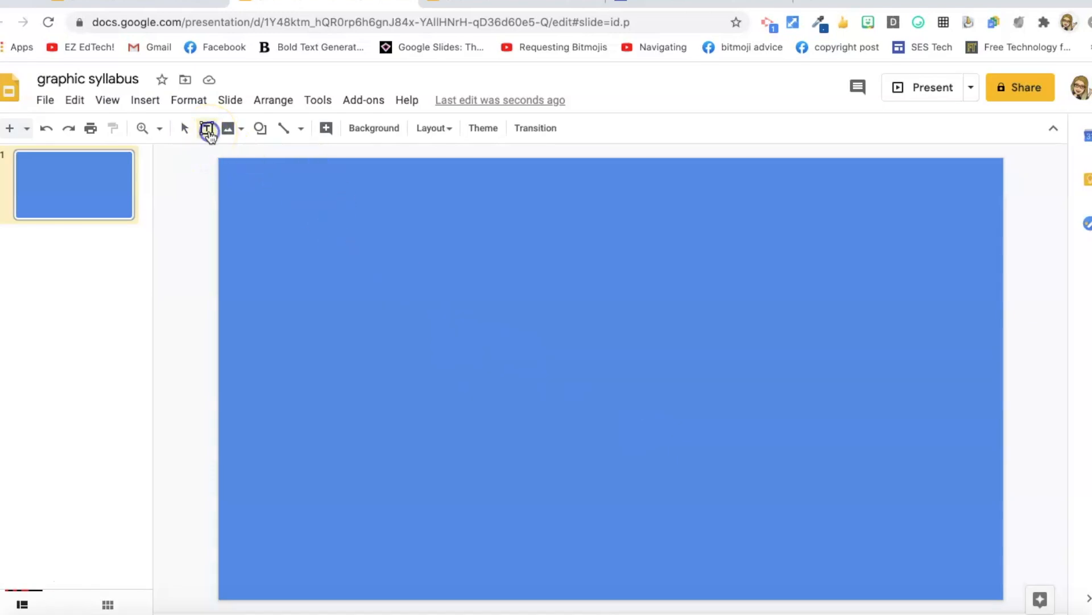
Draw a text box top-left, filled light grey with a thick black border
click(207, 128)
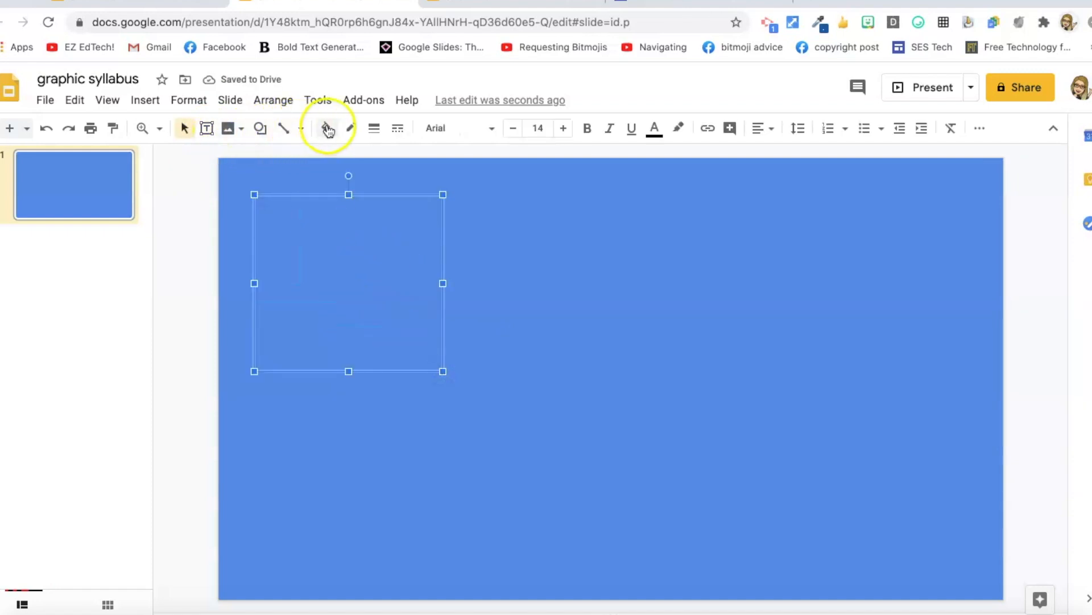
click(326, 127)
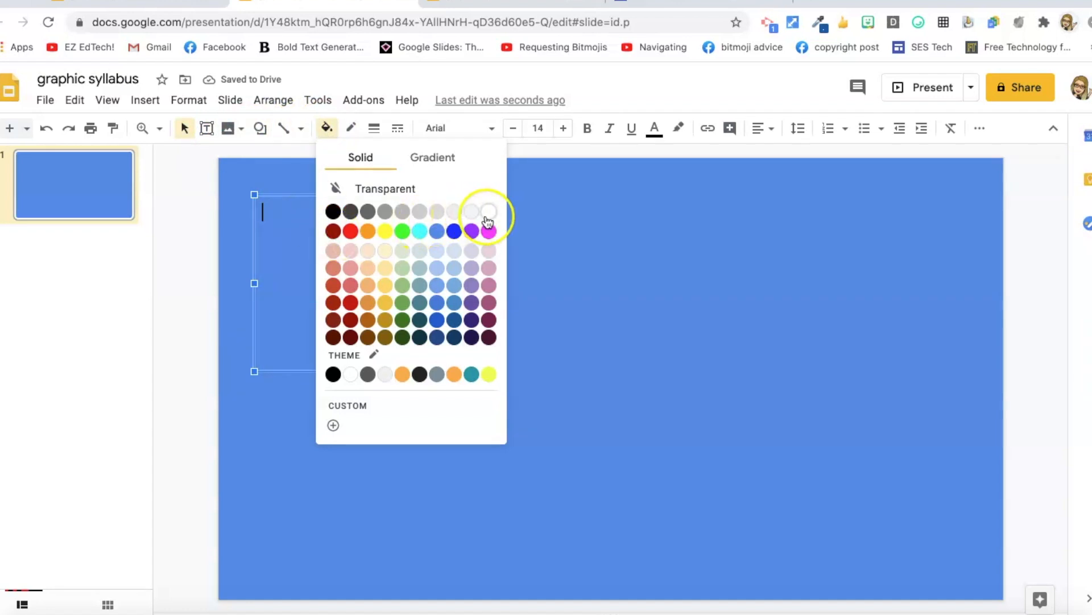
click(488, 211)
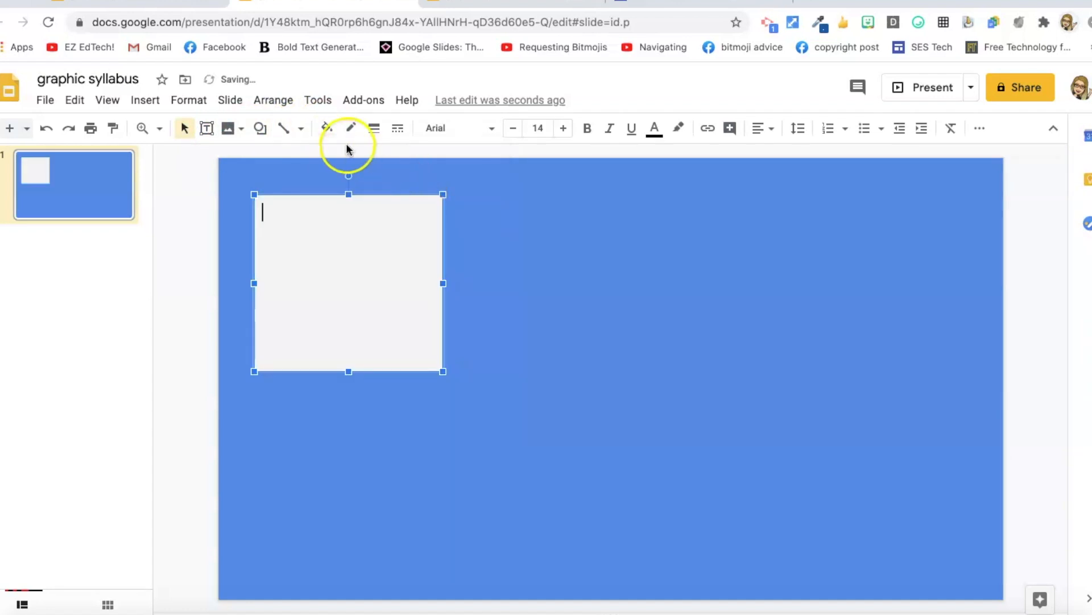
click(350, 128)
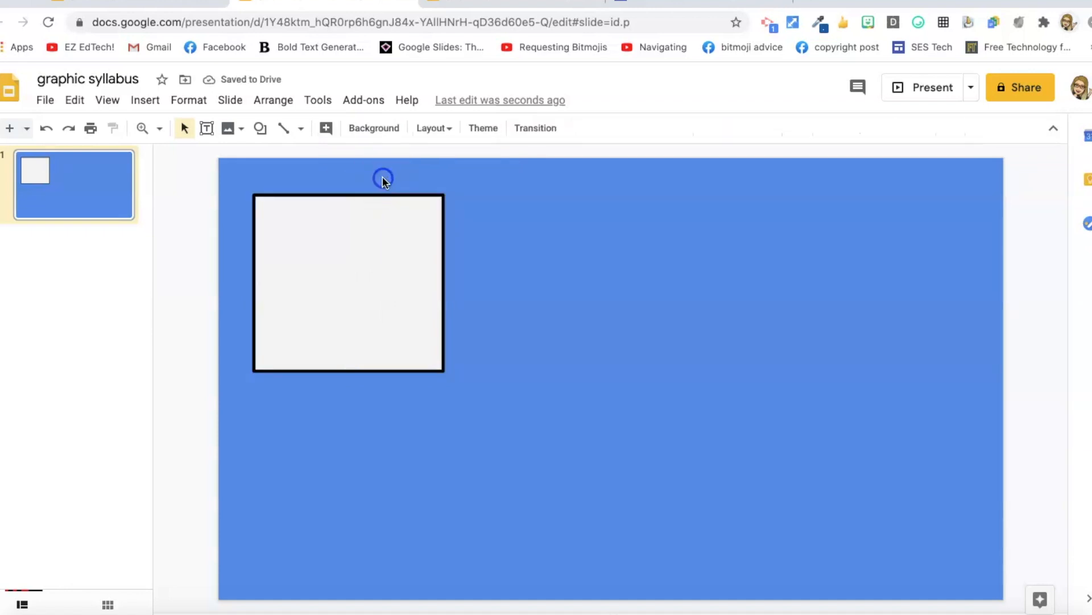
click(348, 282)
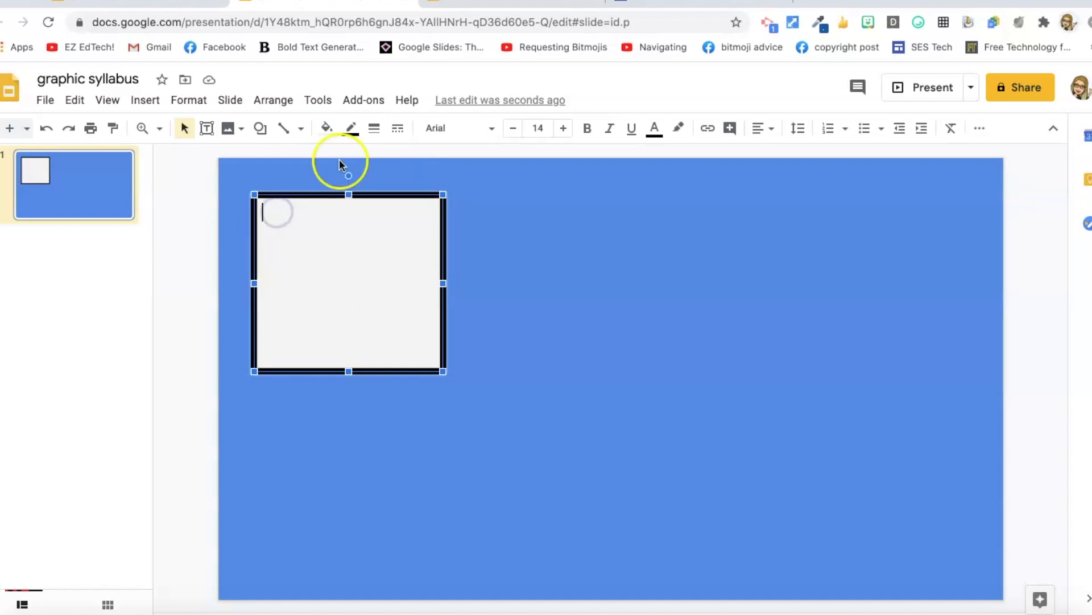
mouse_move(491, 132)
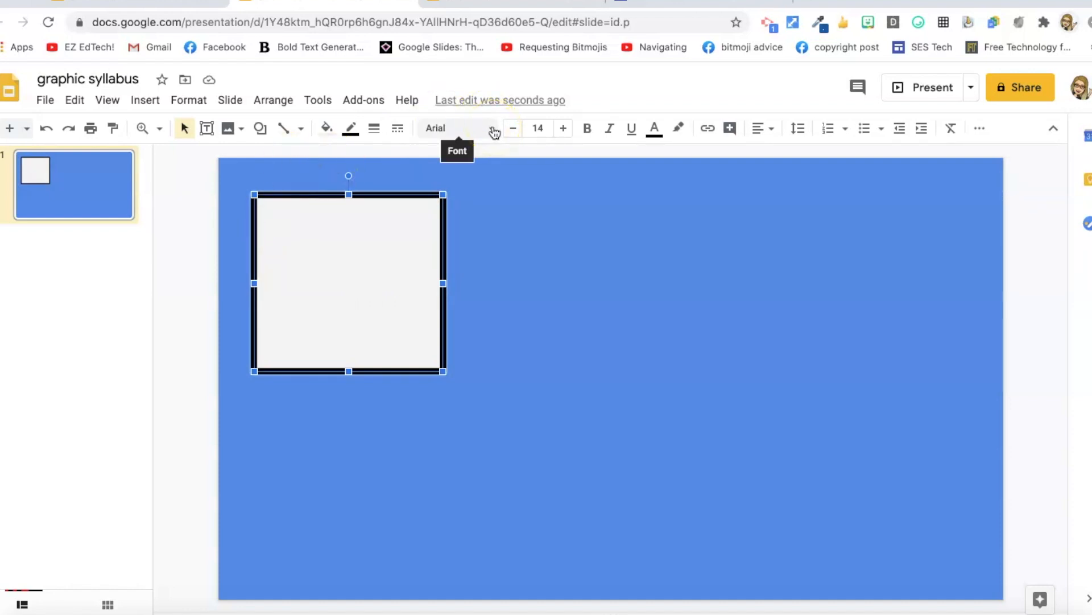
Set the welcome paragraph introducing Ms. Peterson in bold 18-point Oswald
click(457, 128)
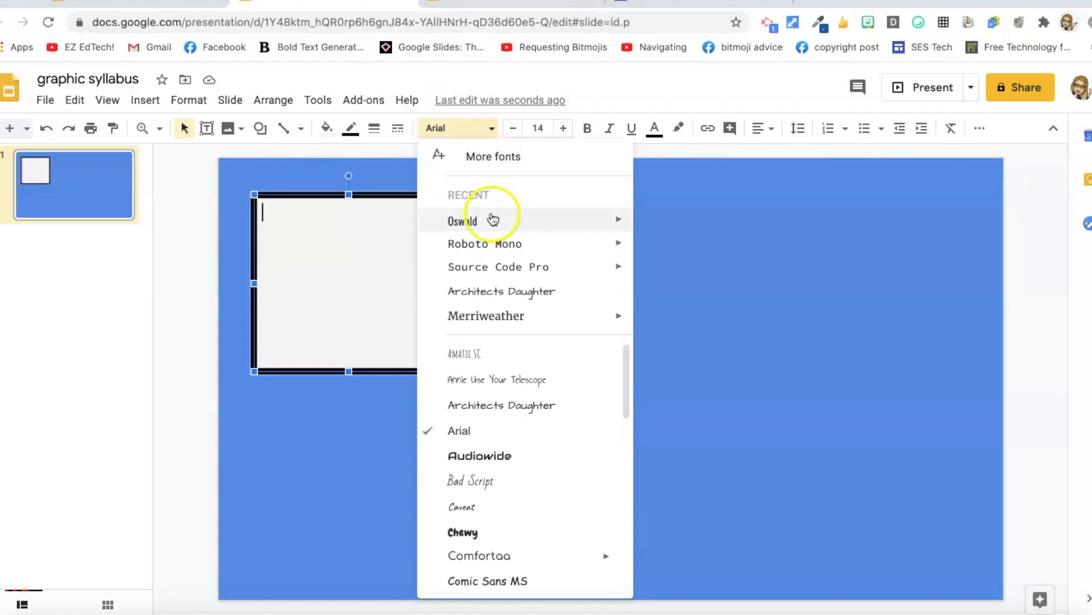
click(462, 221)
text(Hi!  My name is Ms. Peterson. We are going to learn a lot this year and have a lot of fun along the way.  Here is everything you need to know to start the year off right!)
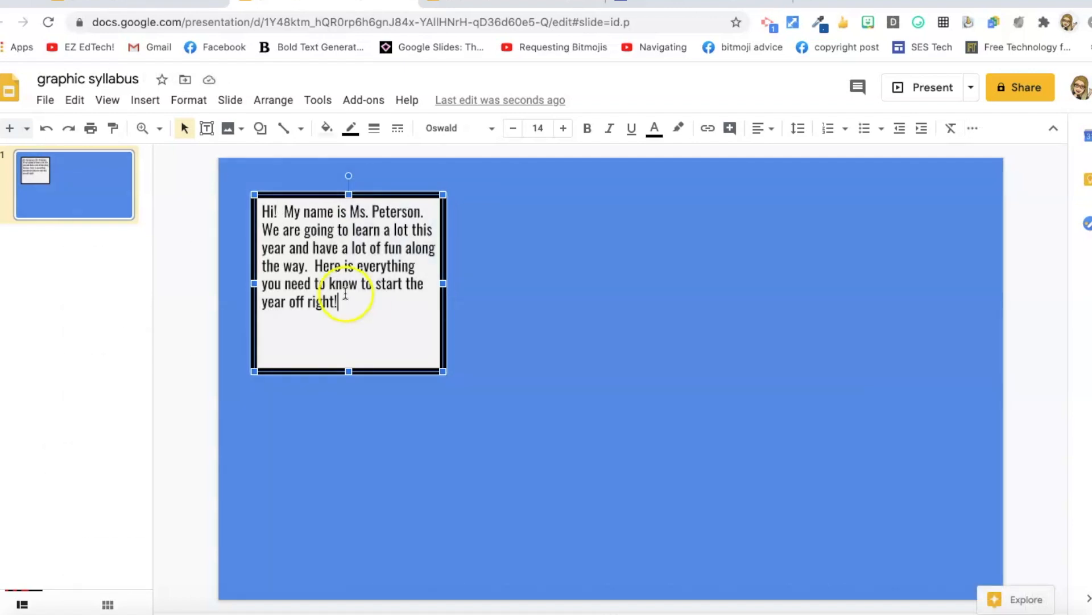
drag(312, 265, 338, 301)
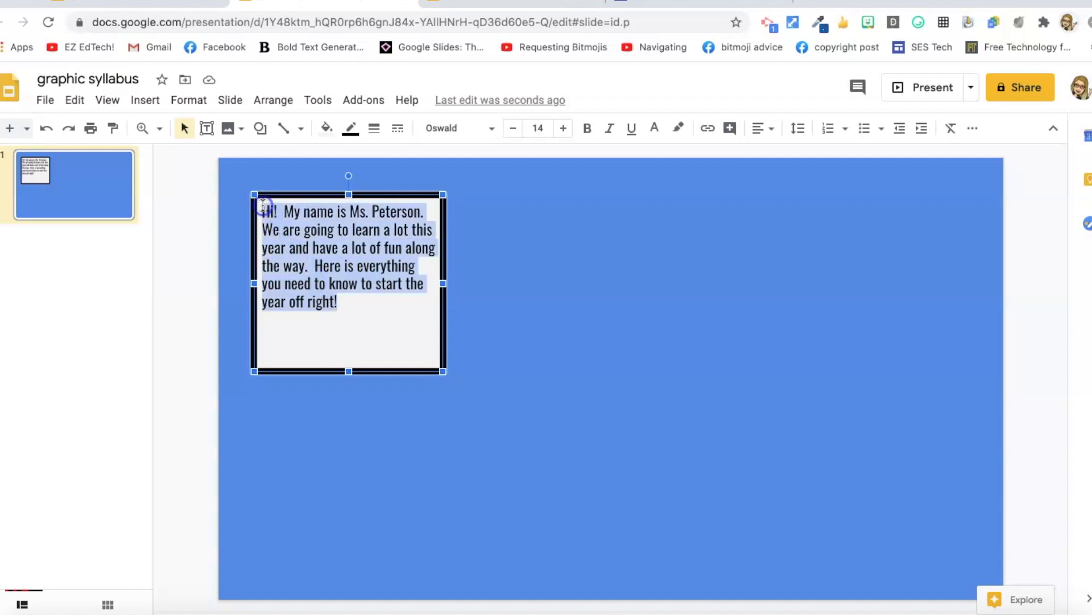
click(587, 128)
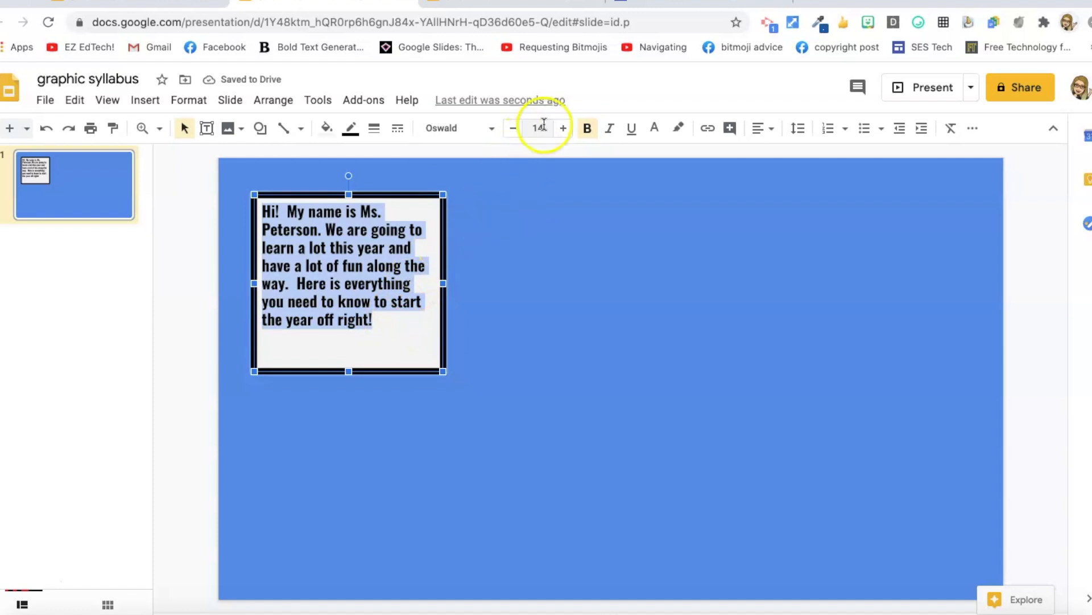
click(538, 127)
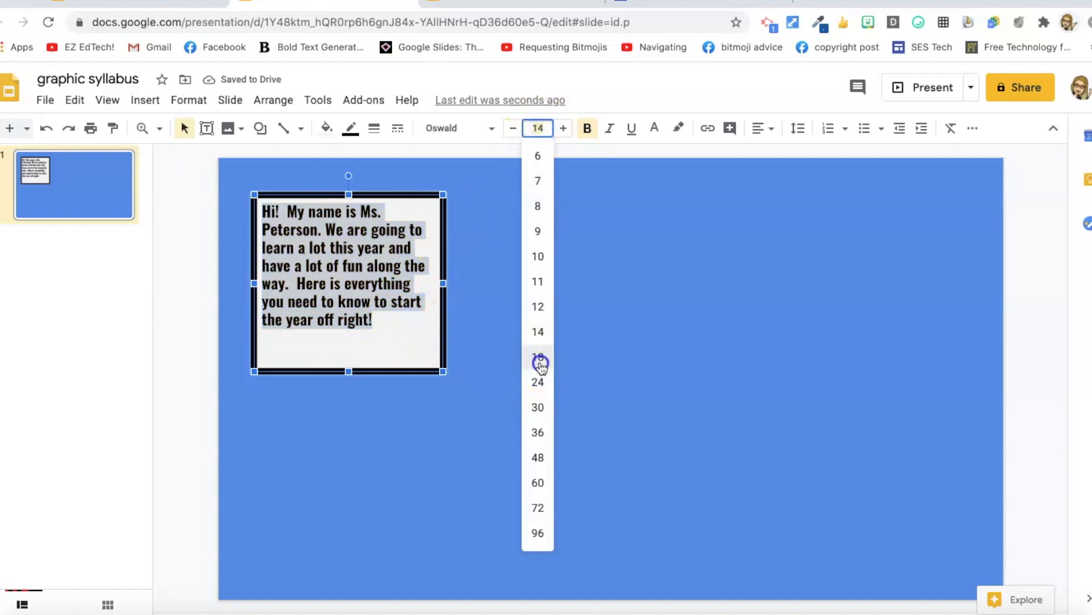
click(537, 356)
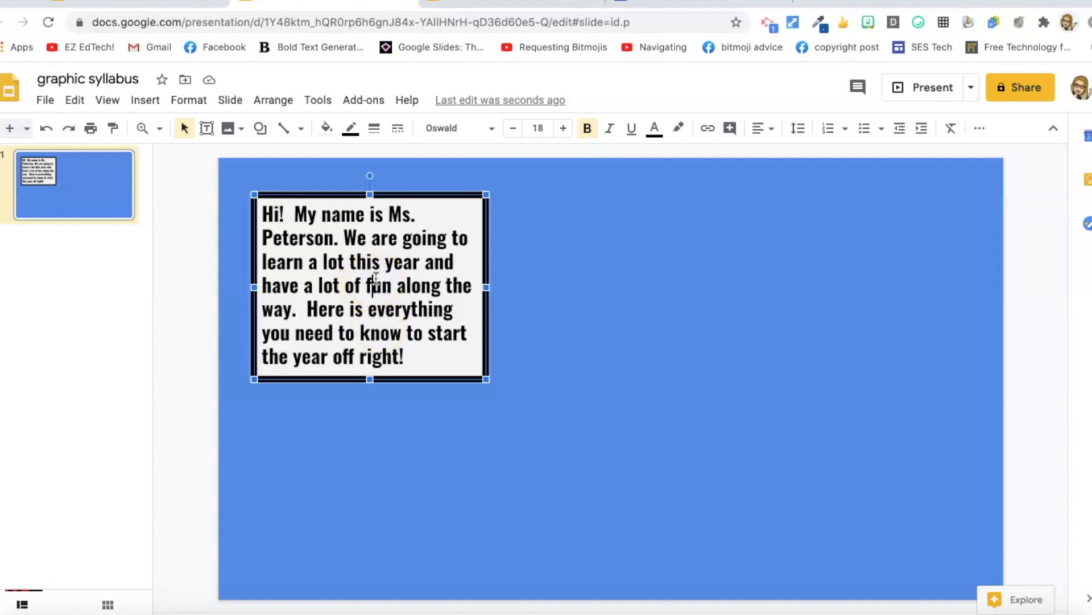
Duplicate the welcome box below the original and make its text unbolded 14 point
drag(369, 287, 381, 300)
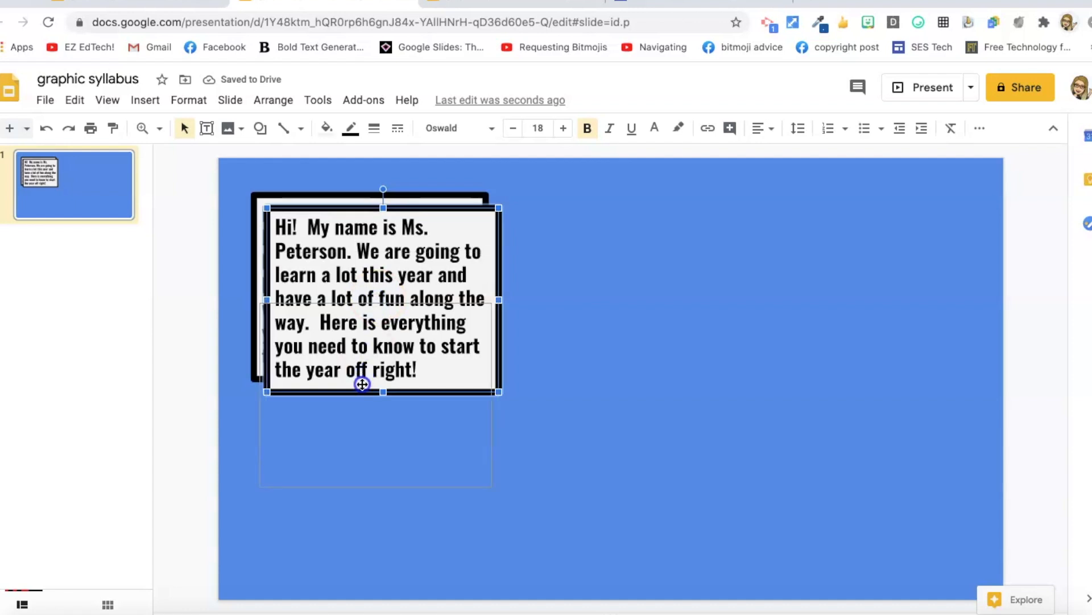
drag(362, 384, 367, 420)
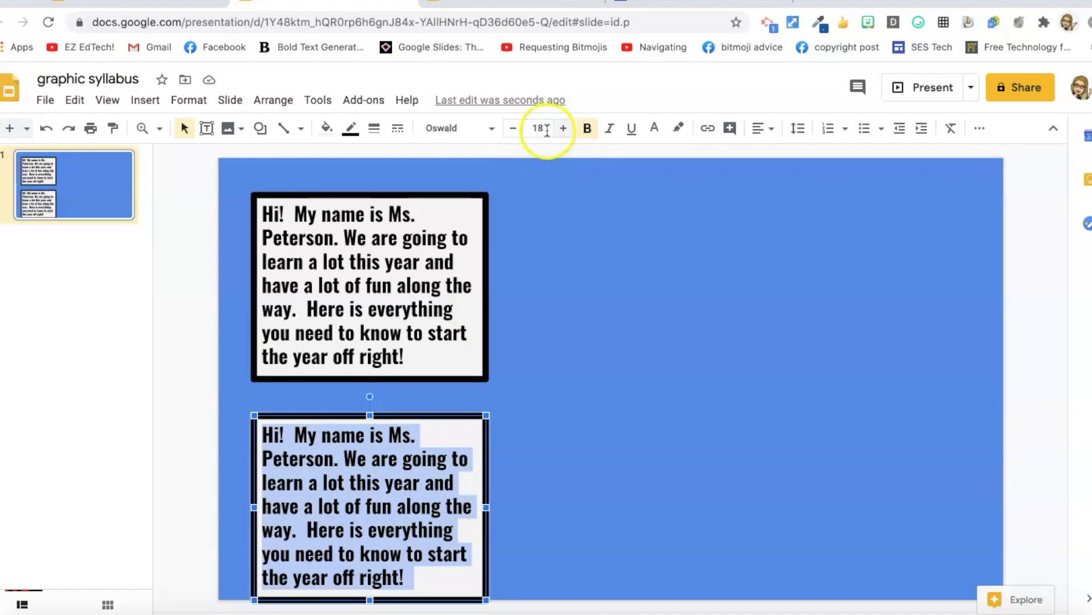
click(536, 128)
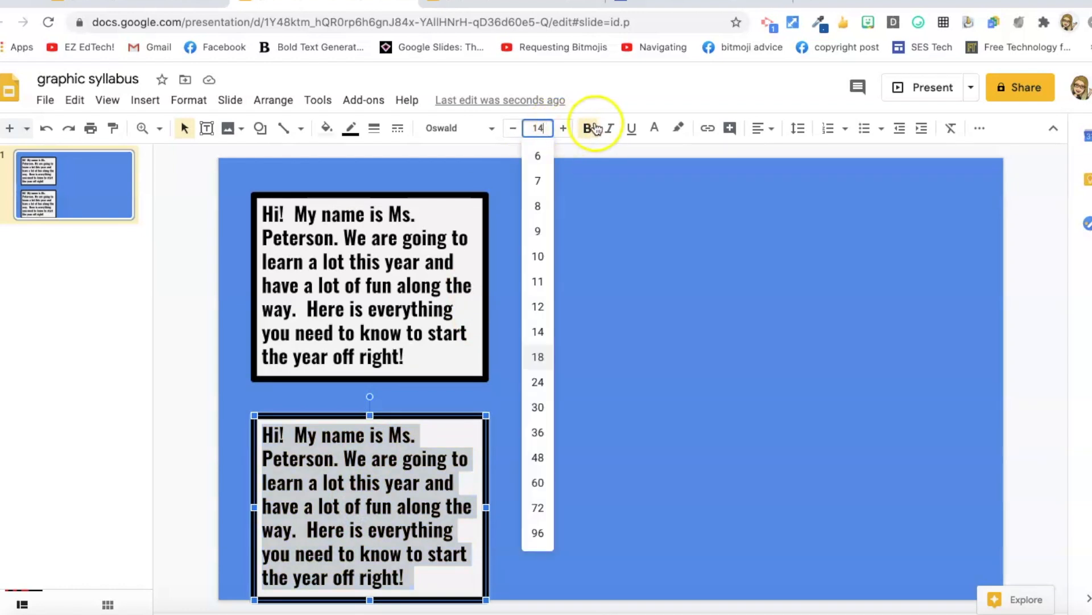
click(537, 356)
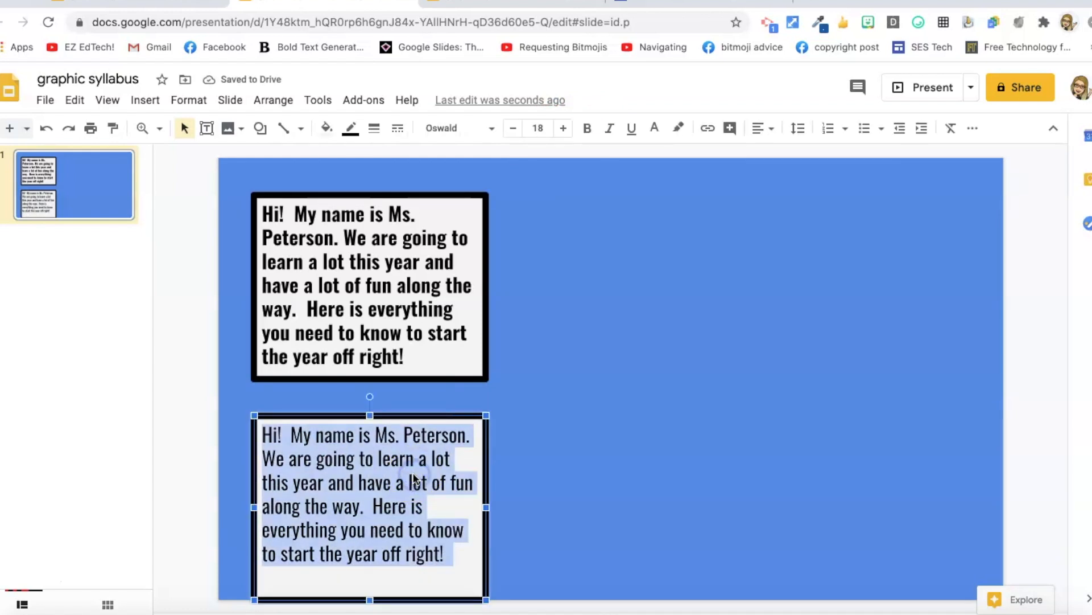
click(538, 128)
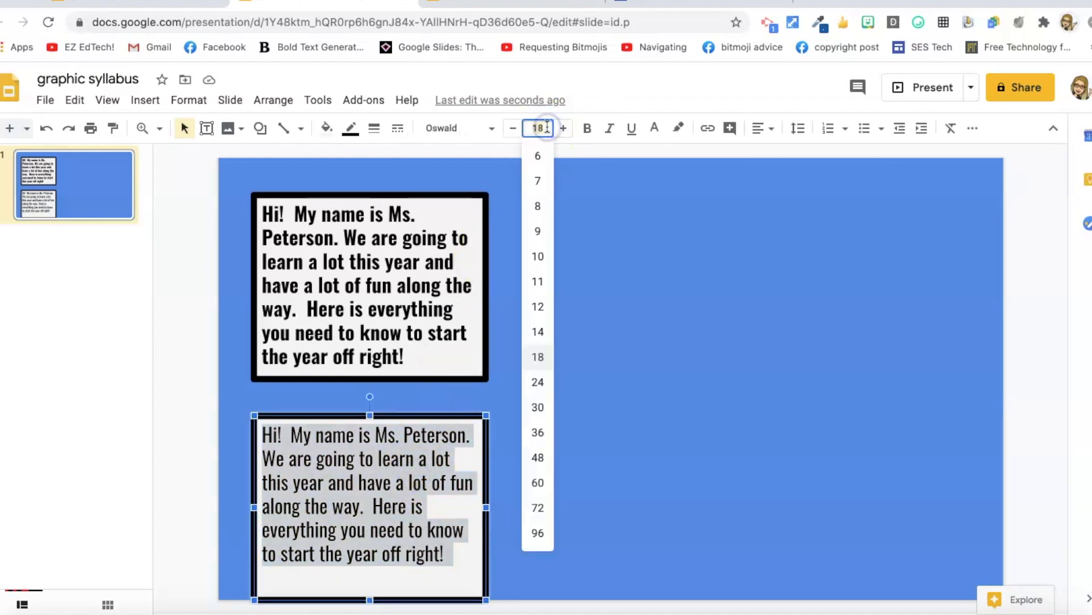
click(537, 331)
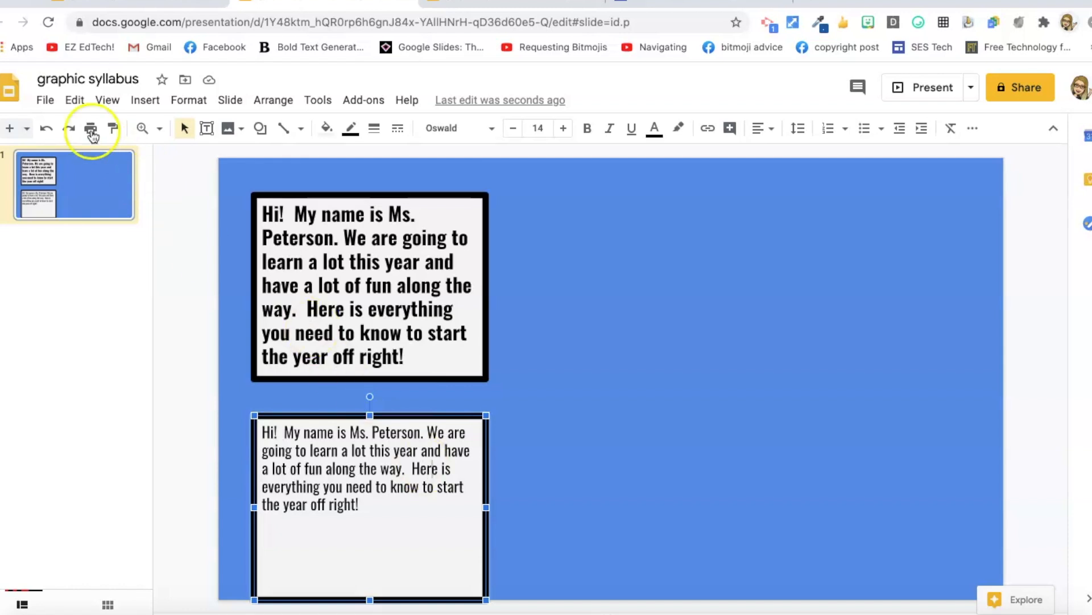
In File > Page setup, choose Custom and check the 10 × 5.63 inch width and height
click(45, 100)
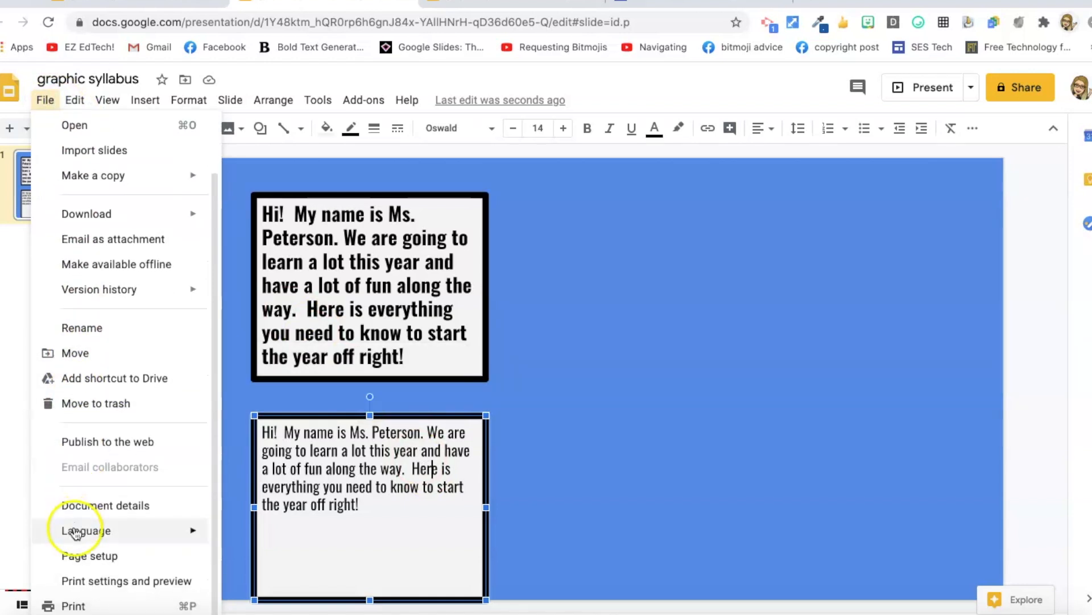
click(89, 555)
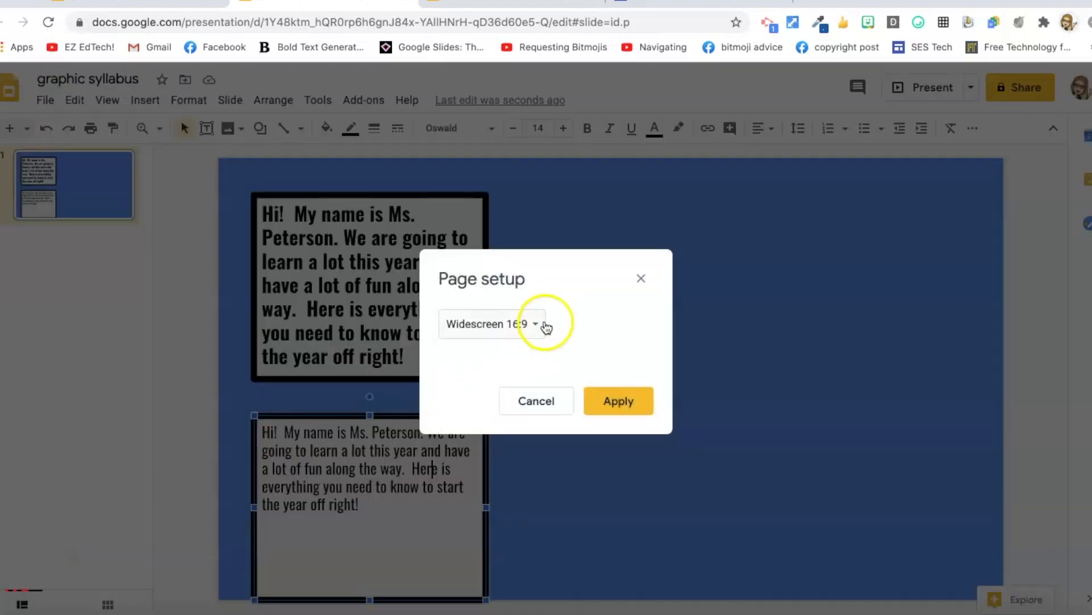
click(491, 323)
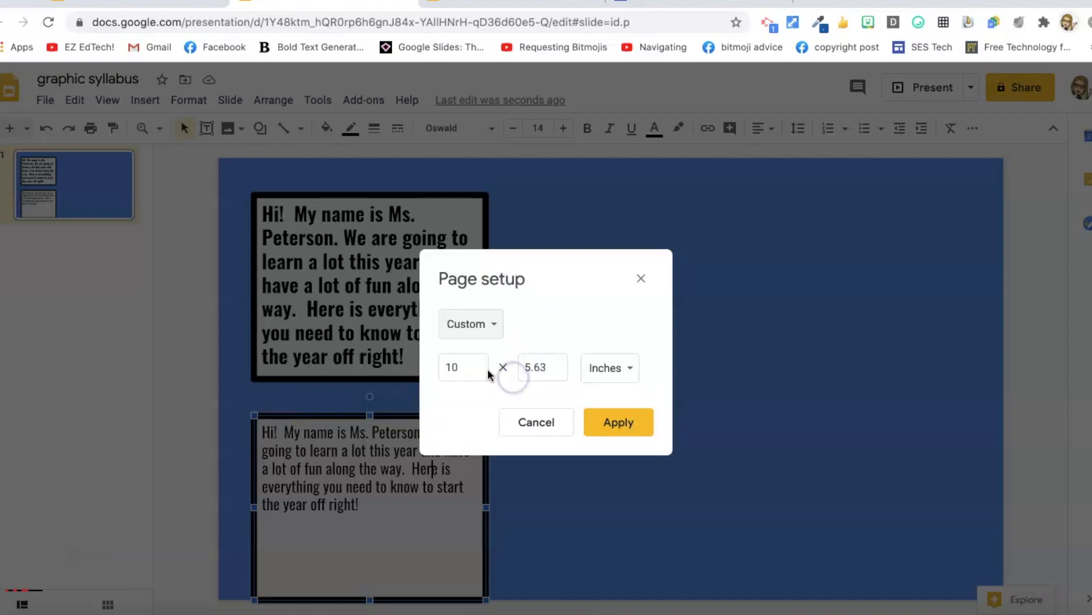
click(463, 367)
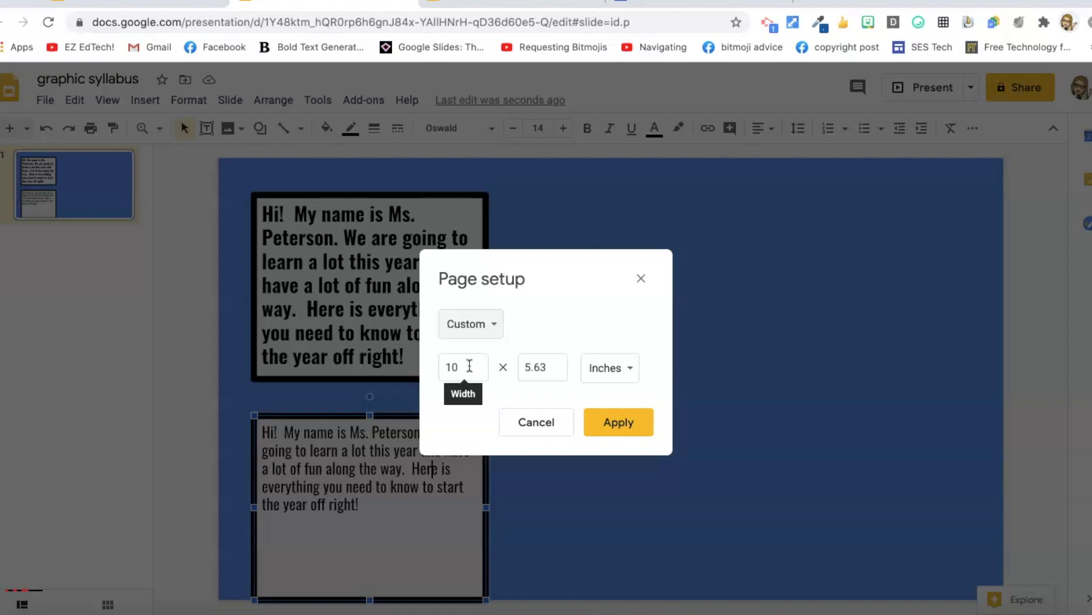
click(463, 367)
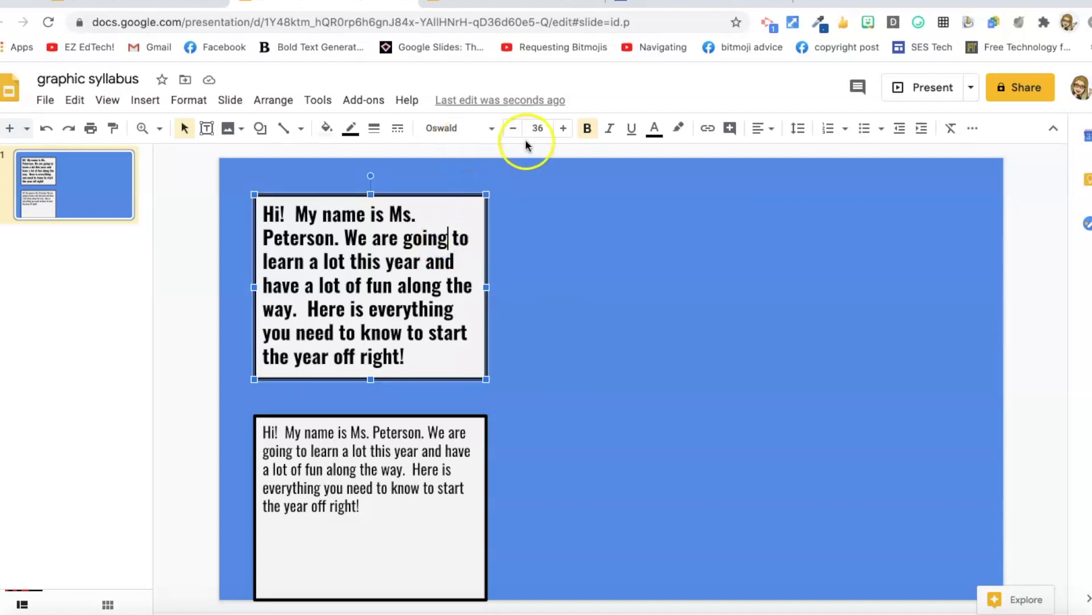
mouse_move(537, 127)
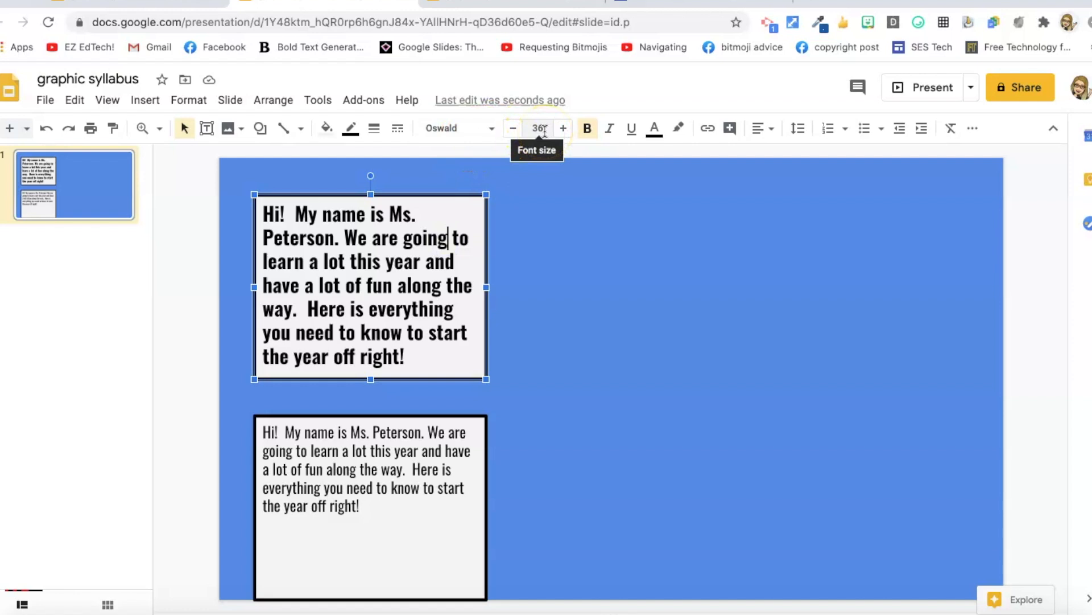
Resize the top box's welcome text via the size dropdown (18 then 24 pt) and fit the box to it
click(538, 128)
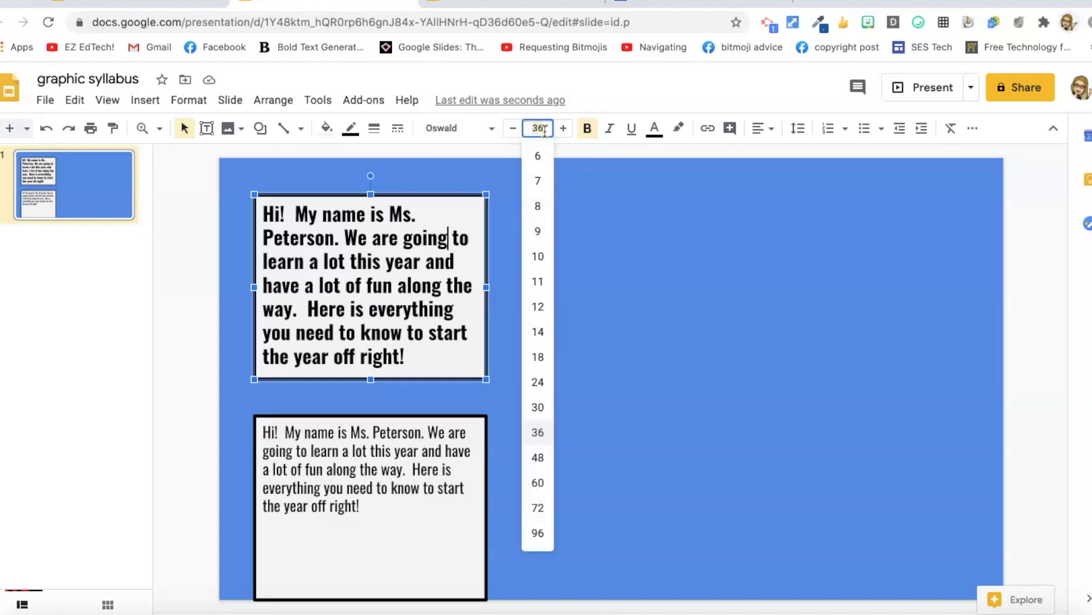
mouse_move(537, 356)
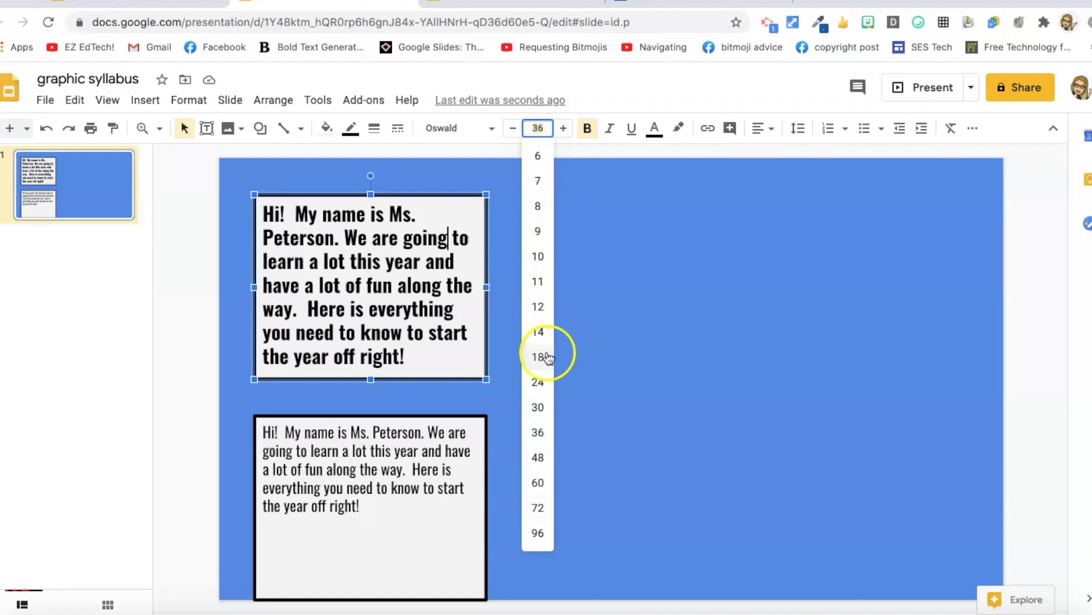
click(537, 357)
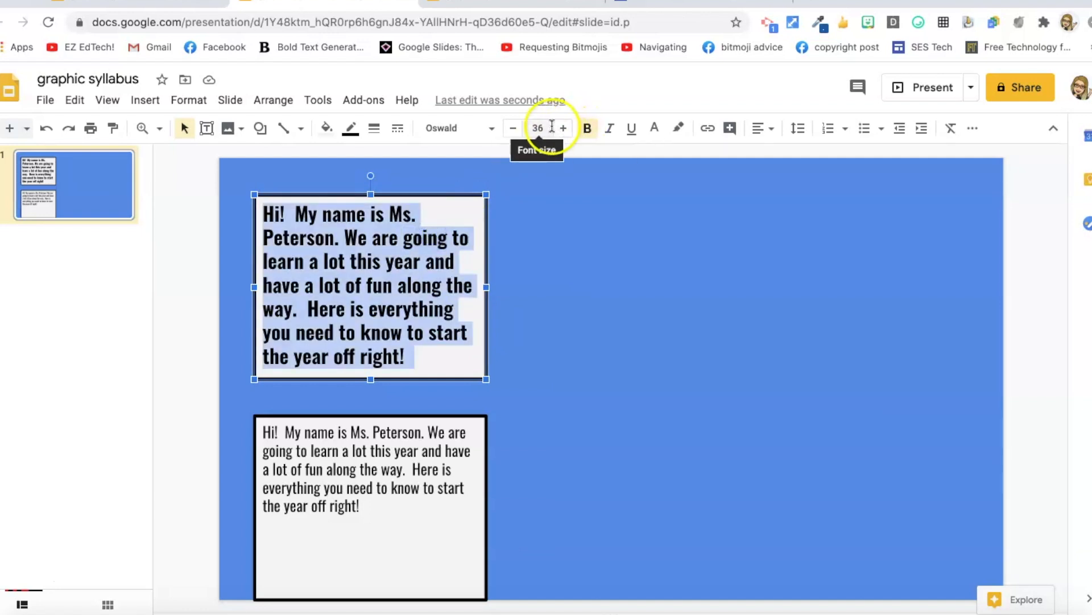
click(536, 127)
text(18)
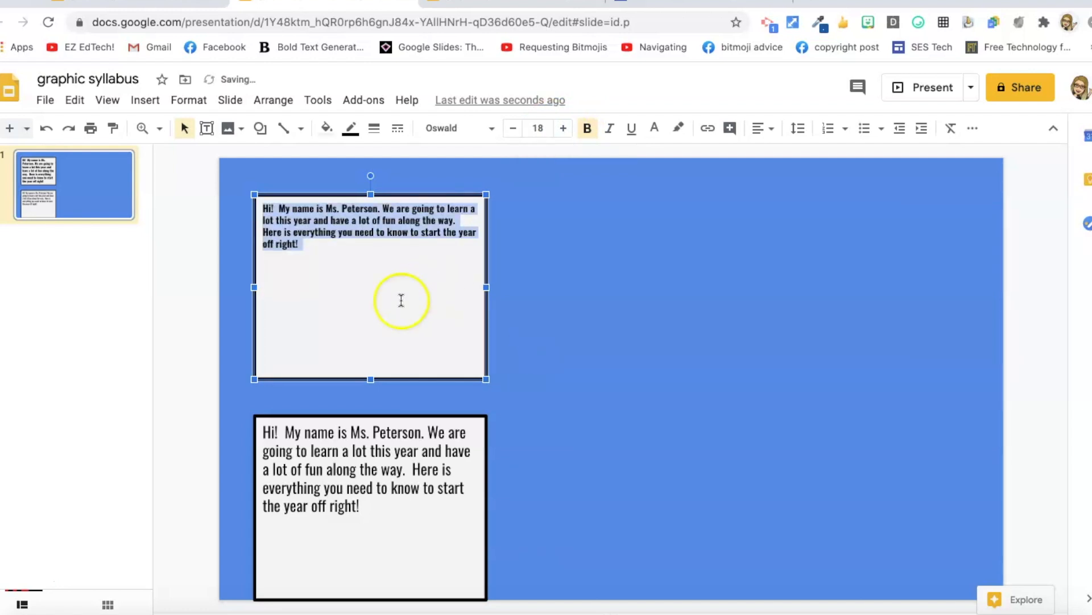
mouse_move(369, 380)
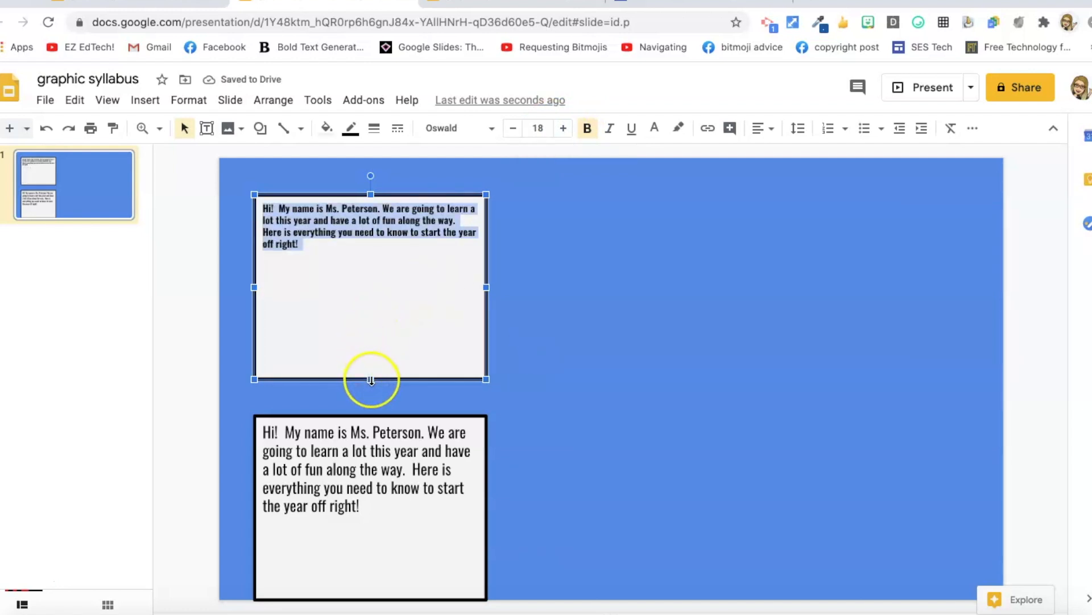
mouse_move(536, 128)
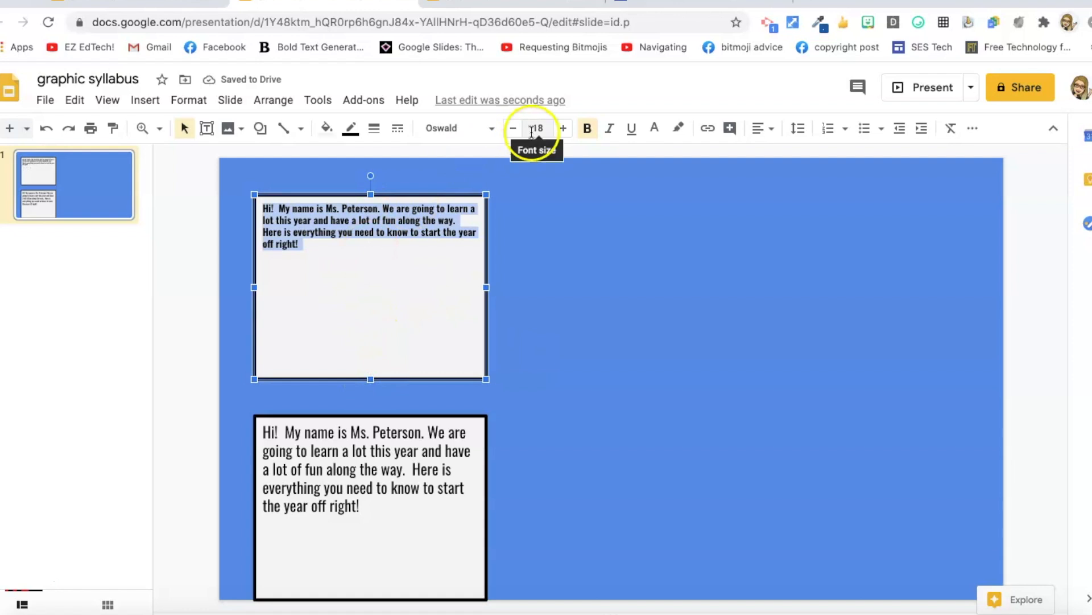
click(537, 128)
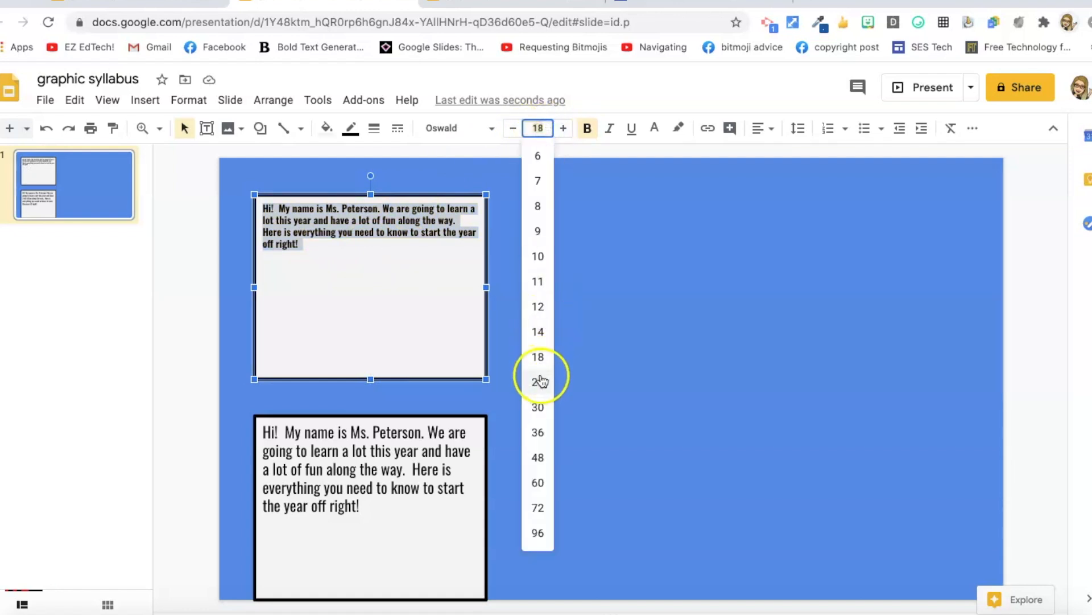
click(537, 381)
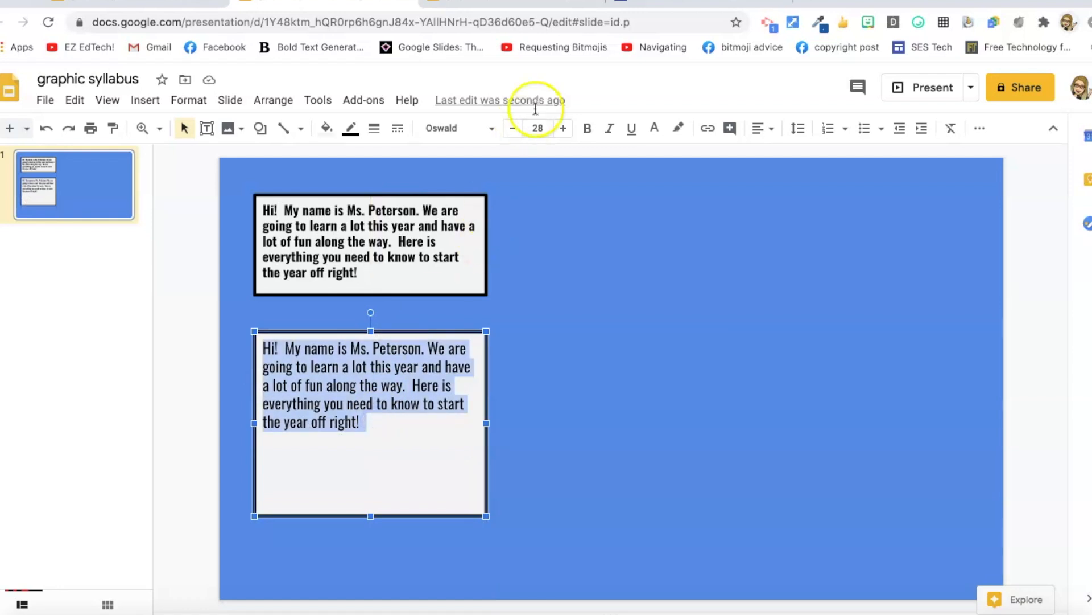
Set the lower box to 18 point and type the 'Most of us…' creators-and-designers paragraph
click(537, 127)
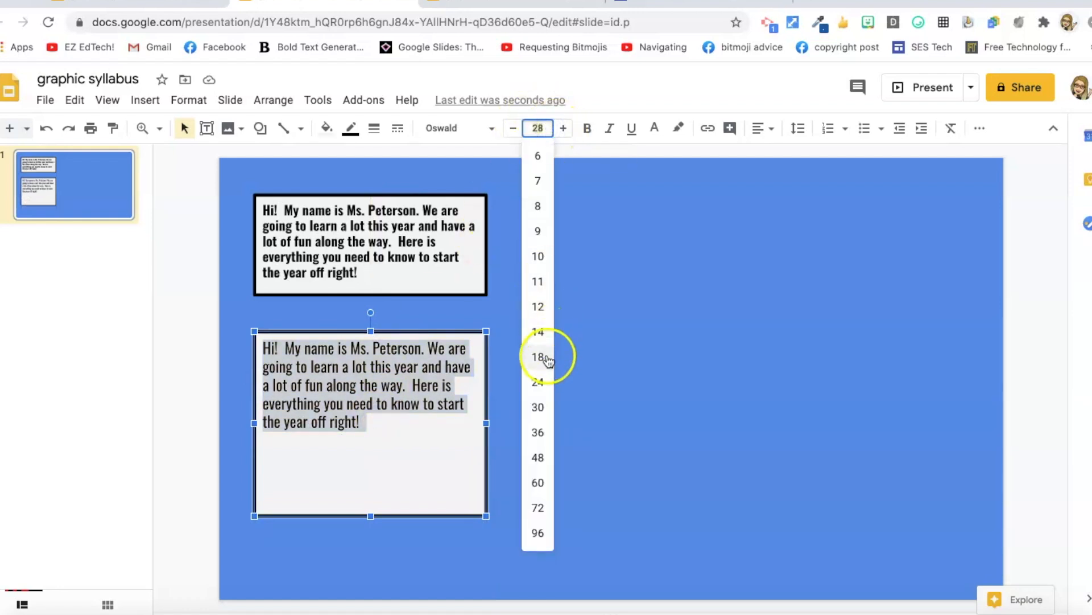
click(537, 356)
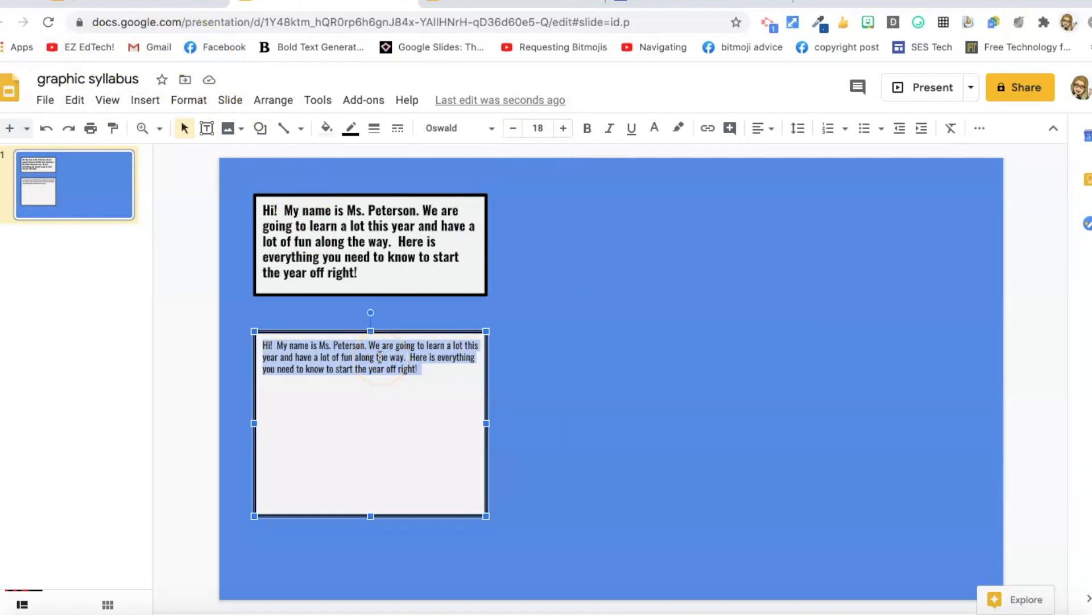
text(Most of)
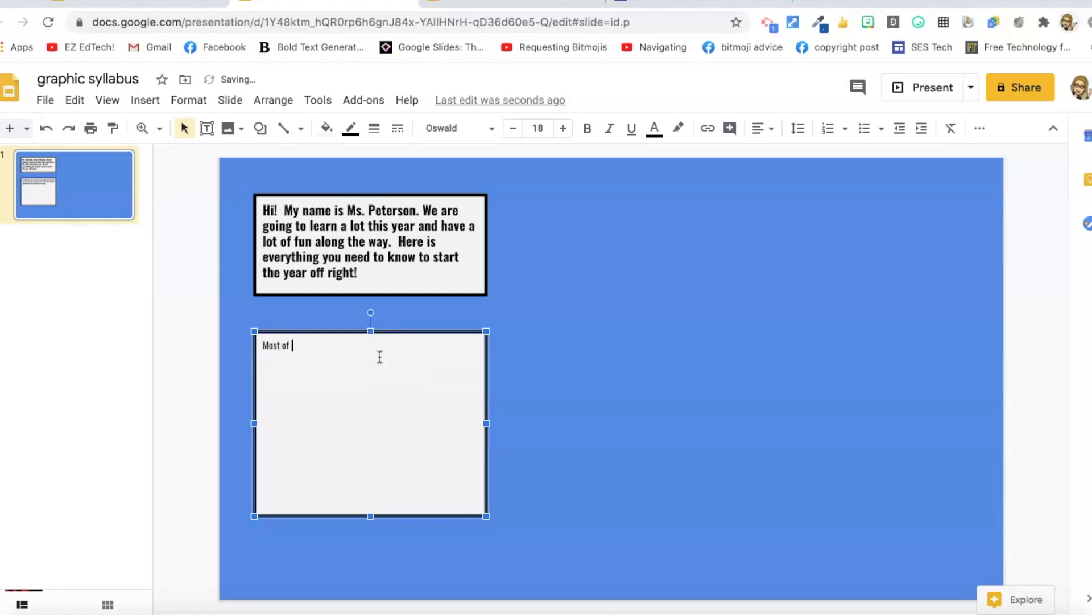
text(us)
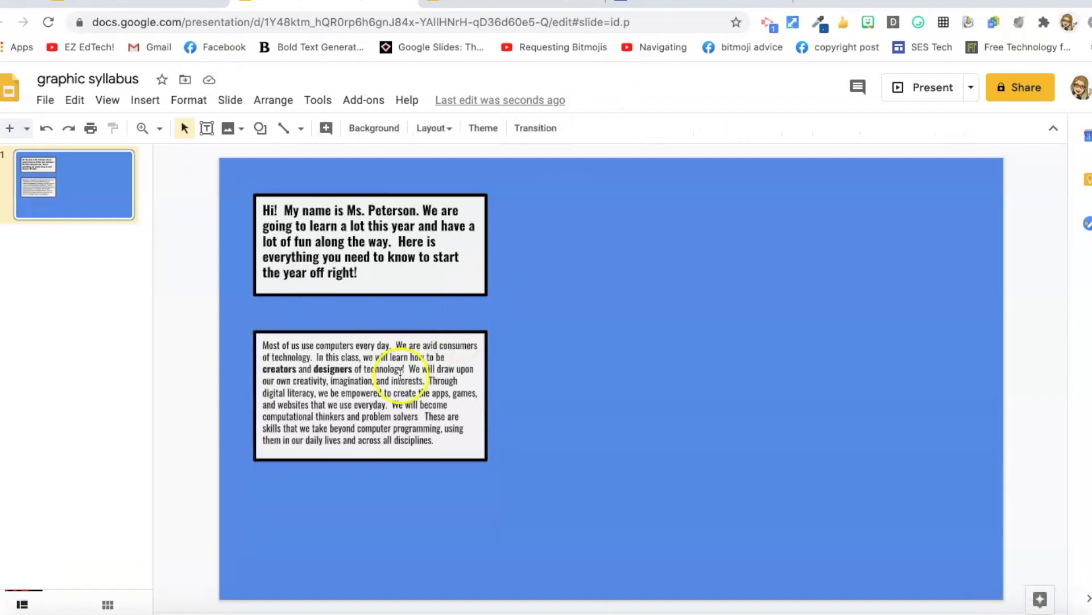
Copy the paragraph box to the slide's right half and stretch it to full height
click(369, 394)
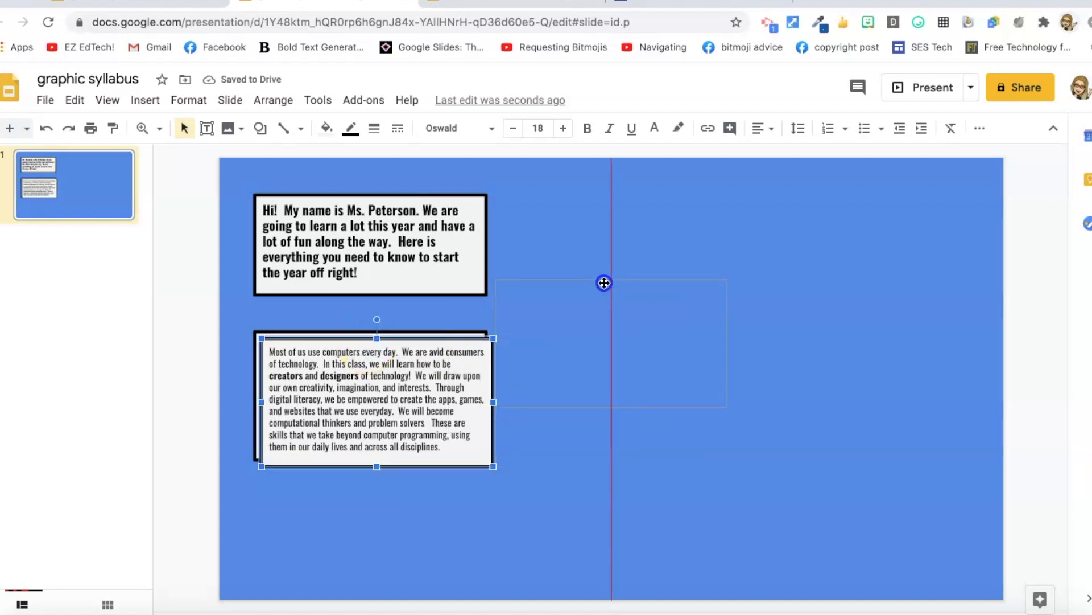
drag(603, 282, 636, 202)
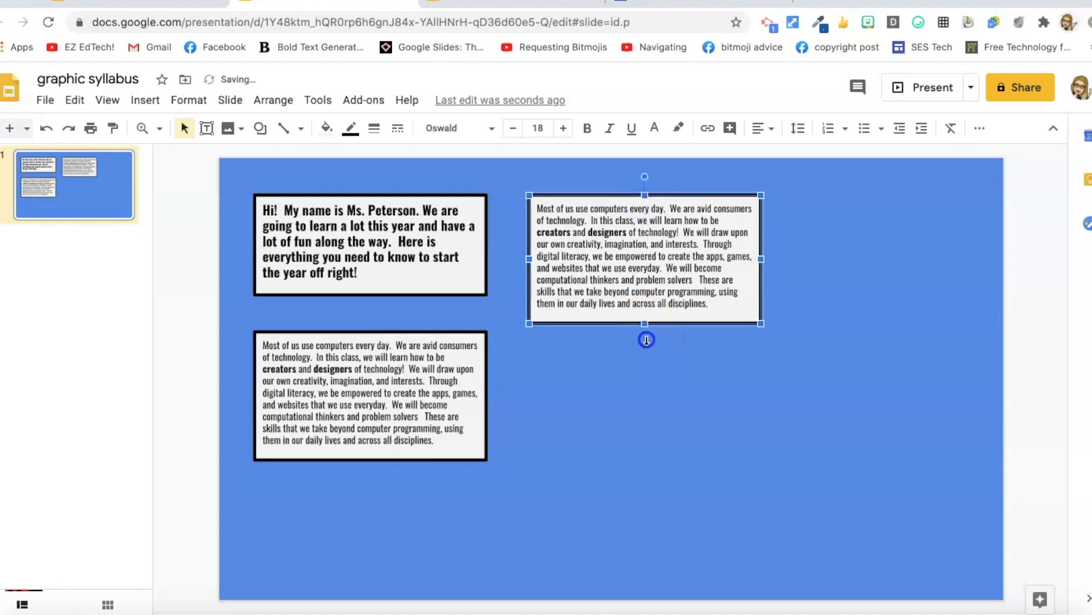
drag(645, 340, 635, 566)
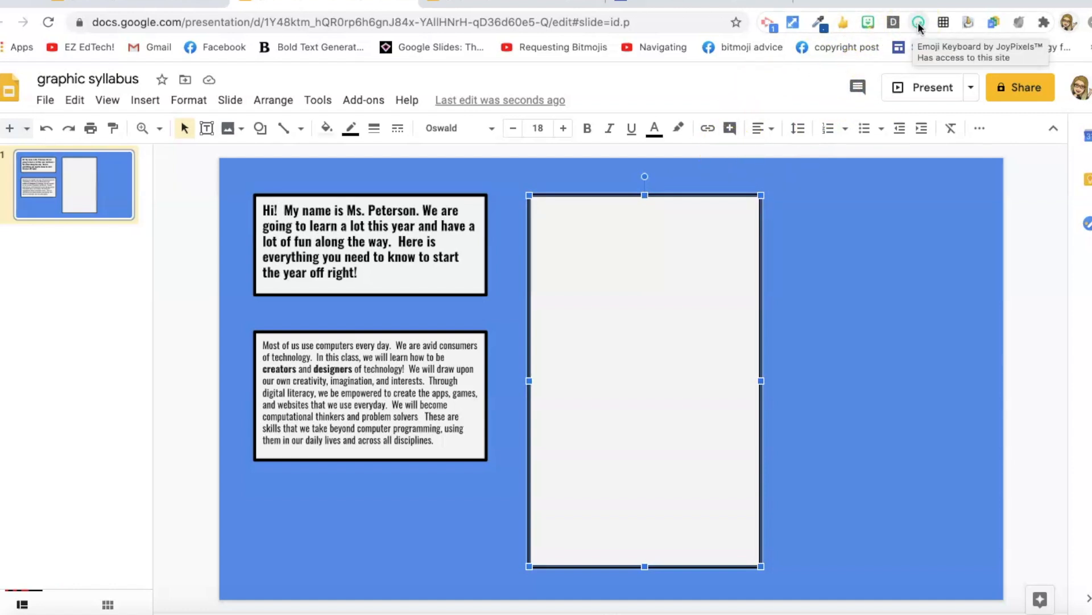
click(919, 22)
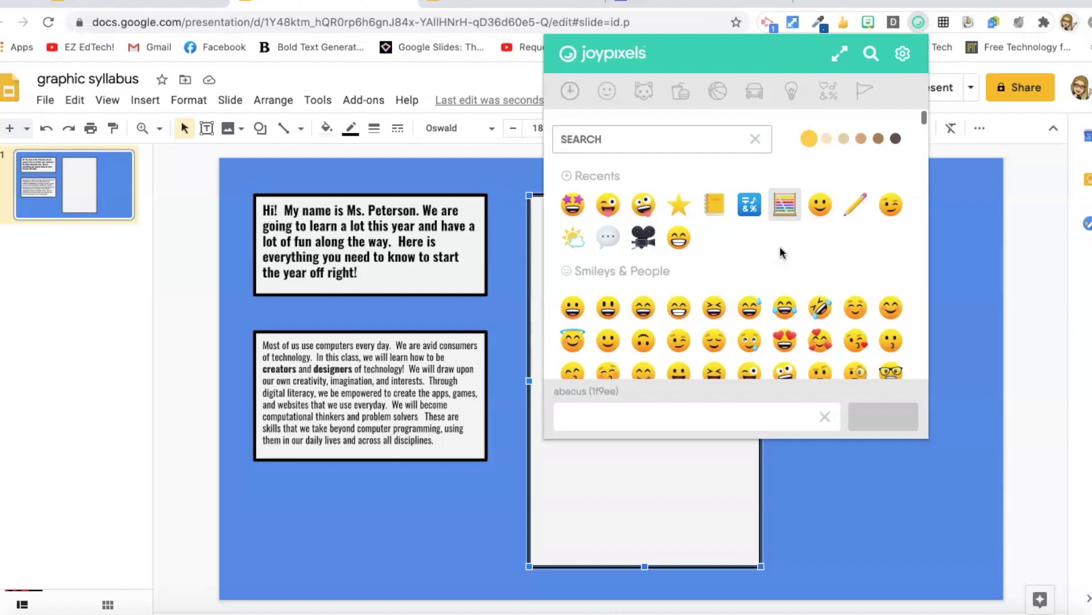
mouse_move(713, 205)
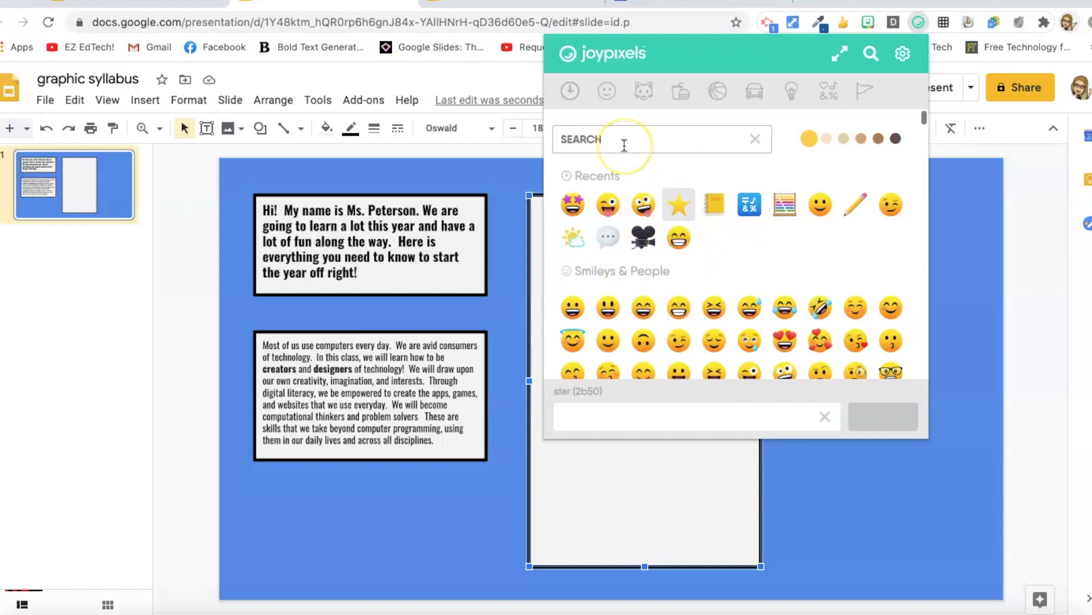
text(STAR)
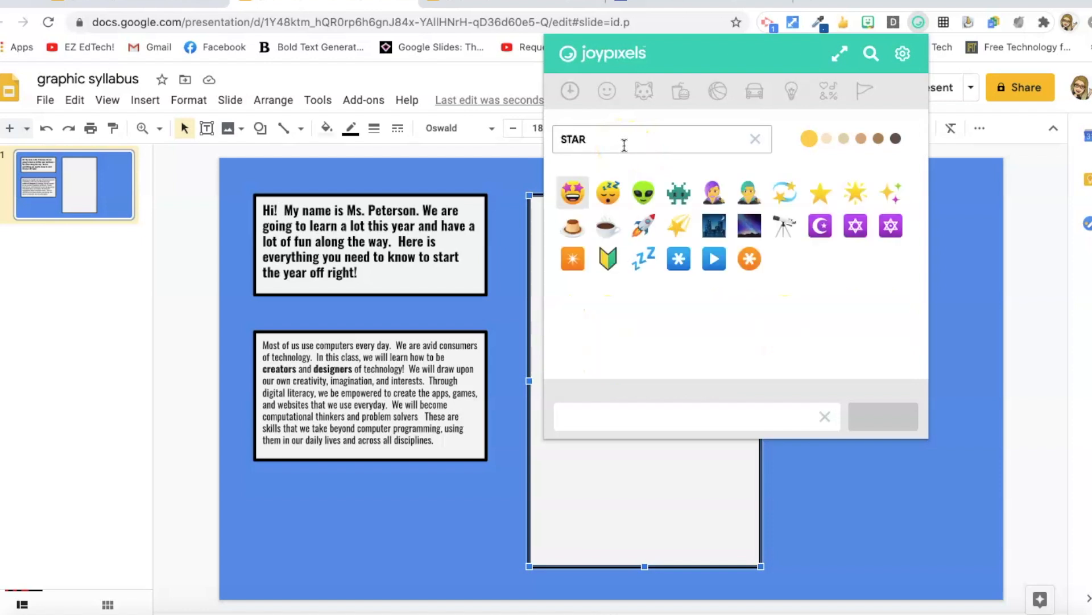
mouse_move(820, 193)
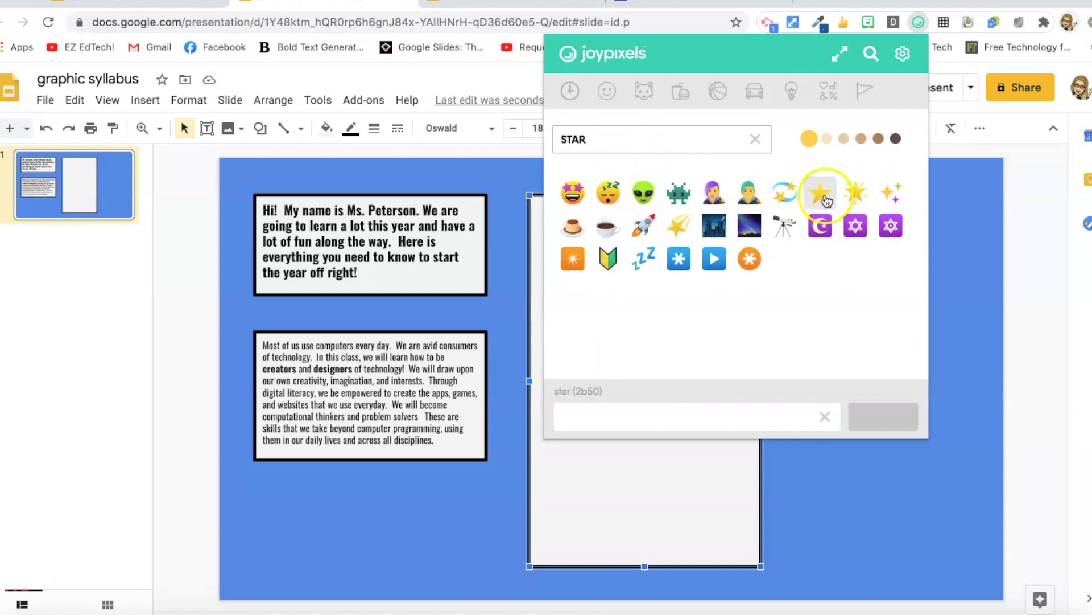
click(819, 192)
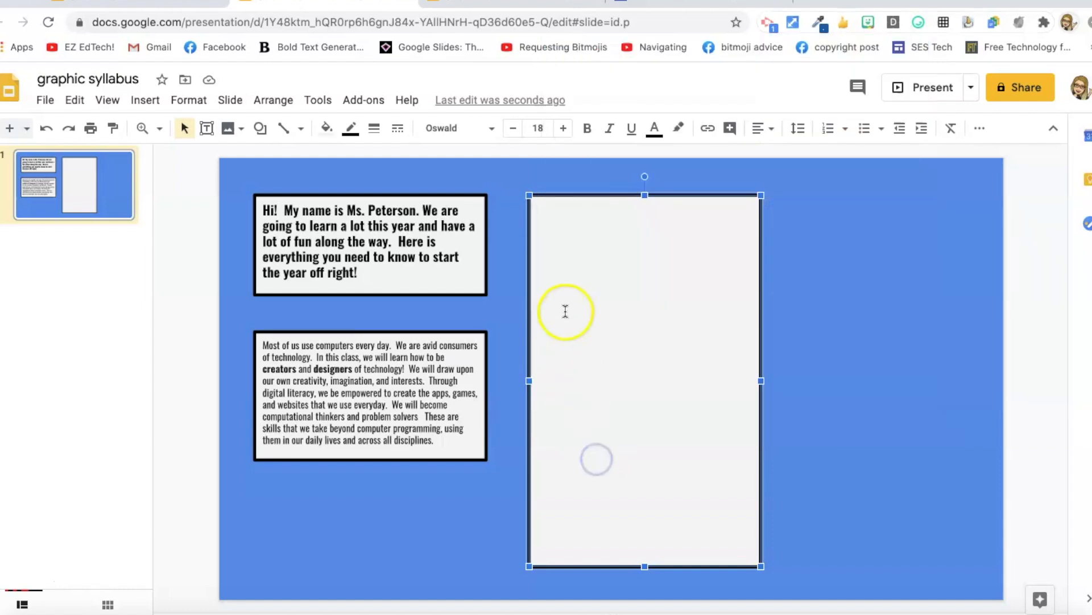
mouse_move(572, 264)
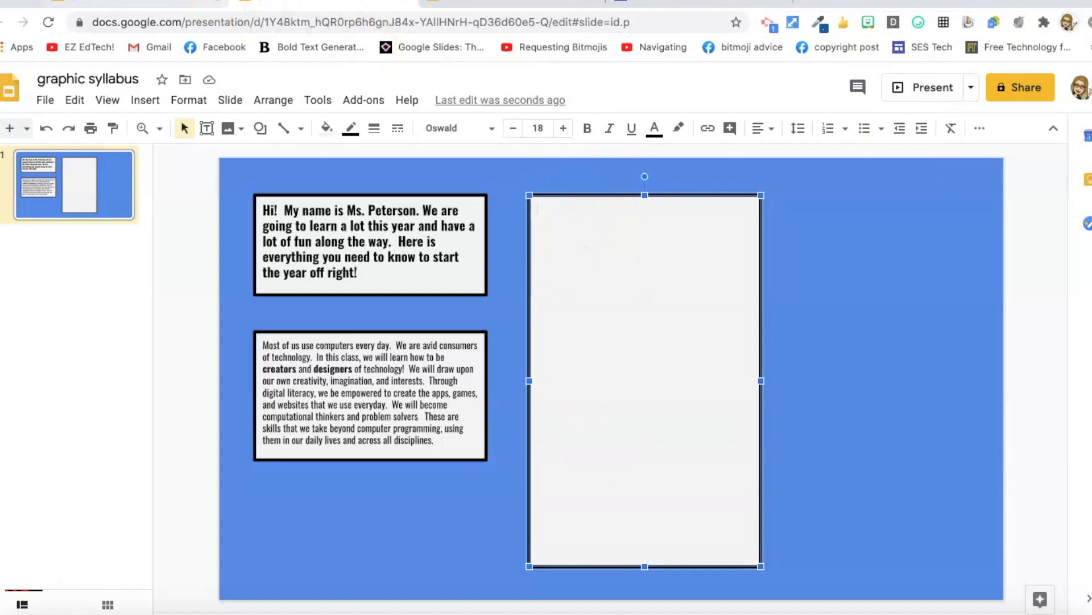
Type a bold 'Class Expectations' heading followed by a starred 'Be on time!' item
text(Class Expectations)
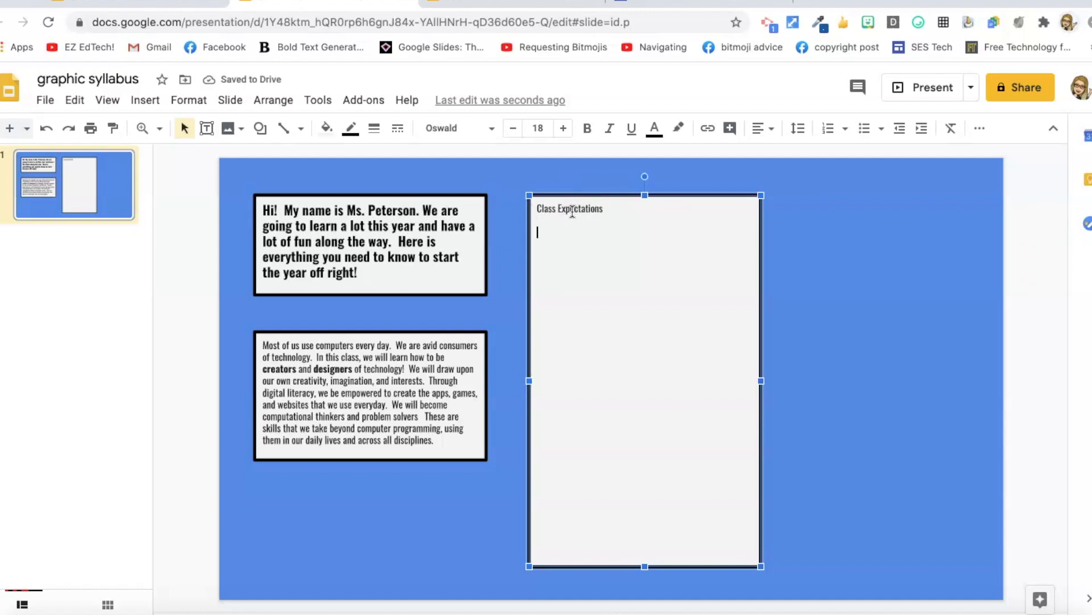
text(h)
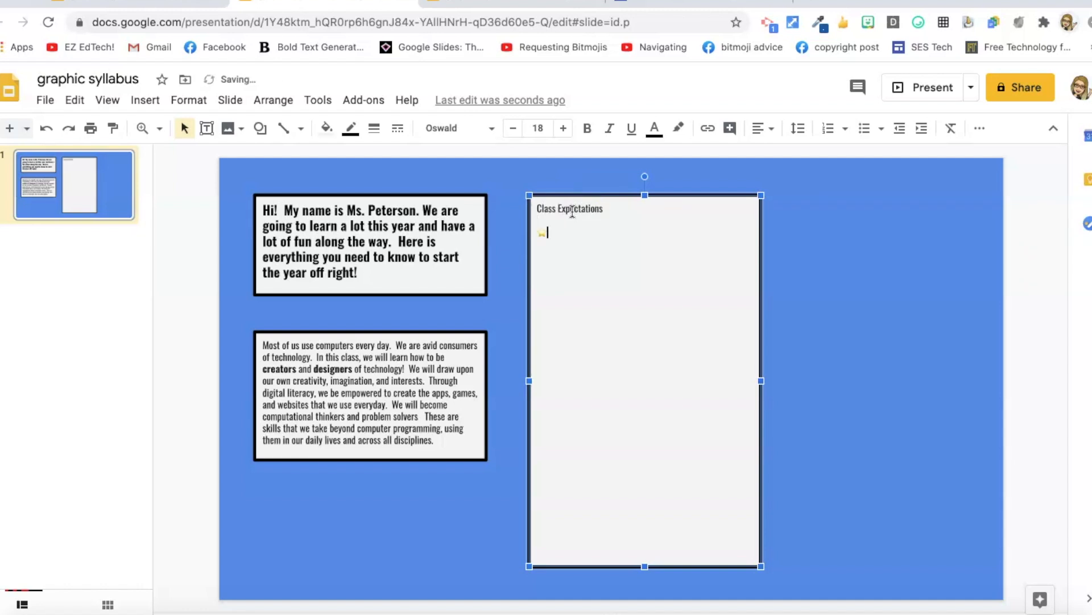
text(Be on time!)
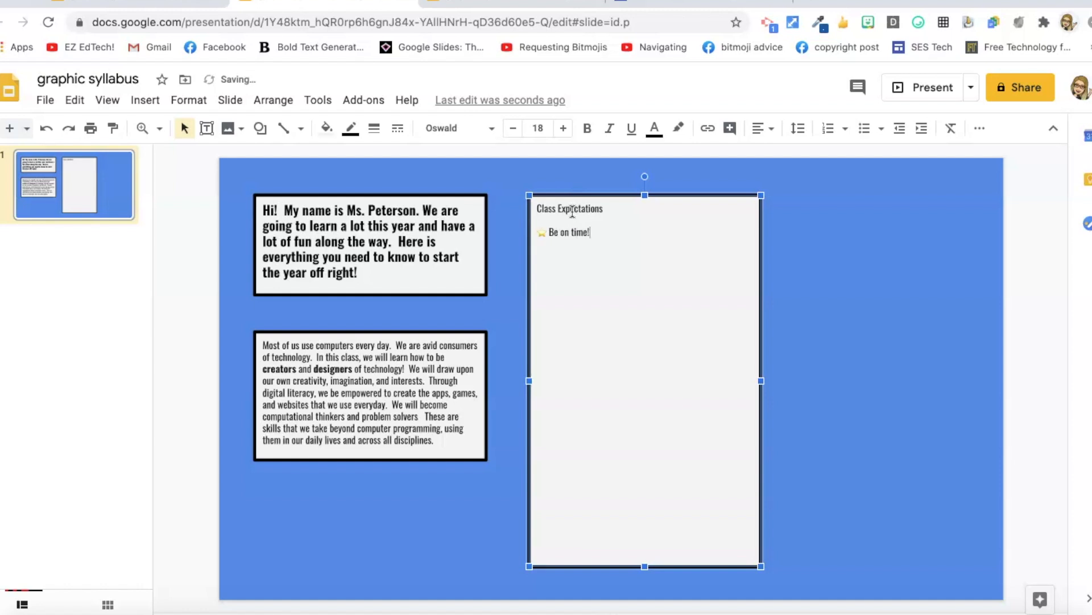
double_click(569, 209)
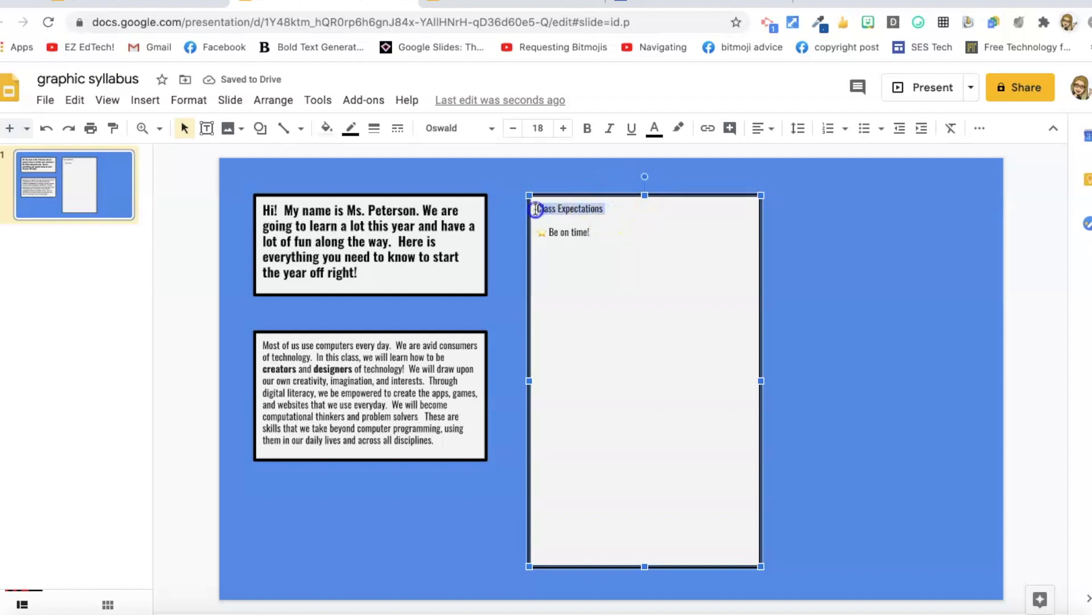
click(586, 128)
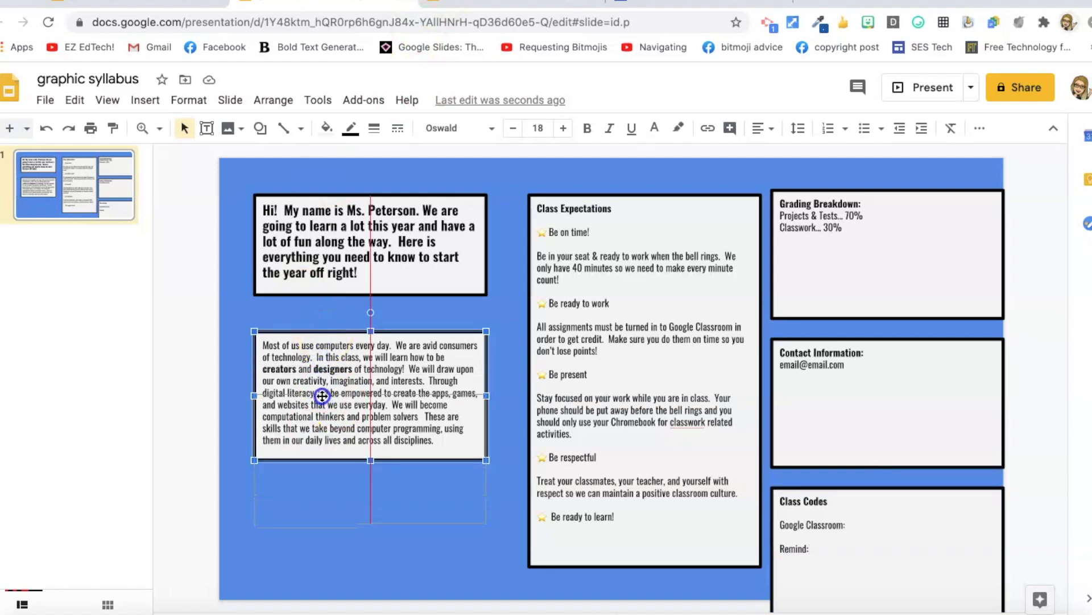
Lower the technology paragraph box, shorten Contact Information, and settle Class Codes beneath it
drag(370, 396, 370, 453)
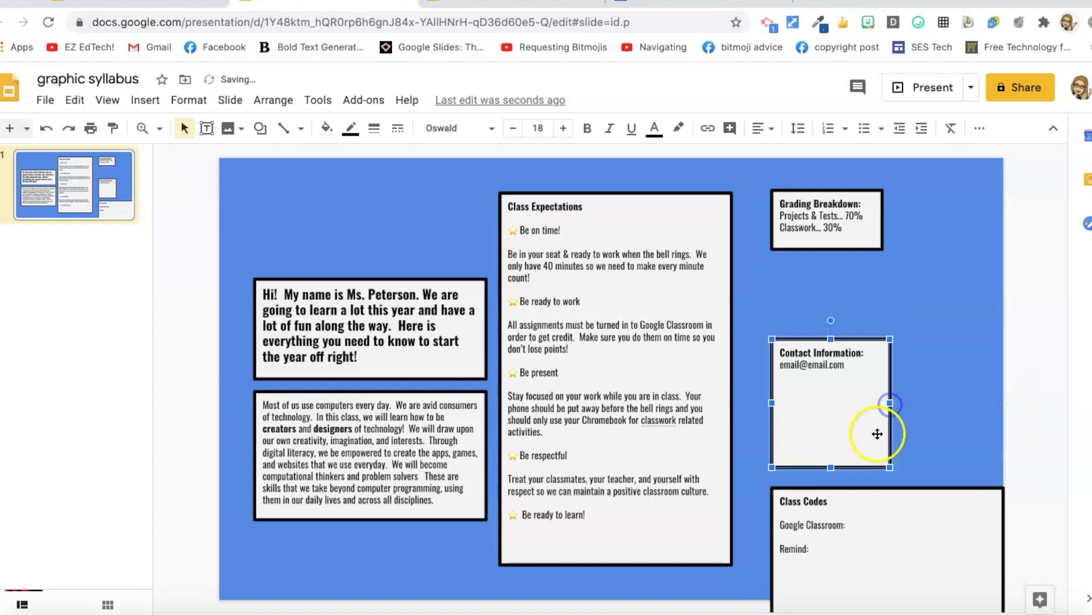
mouse_move(831, 465)
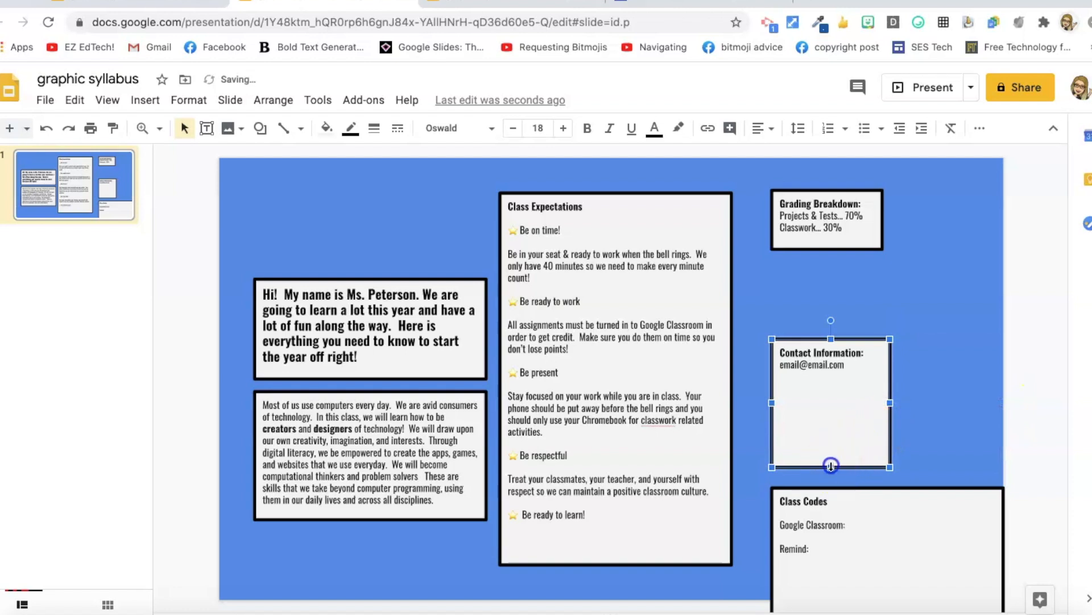
drag(831, 467, 831, 397)
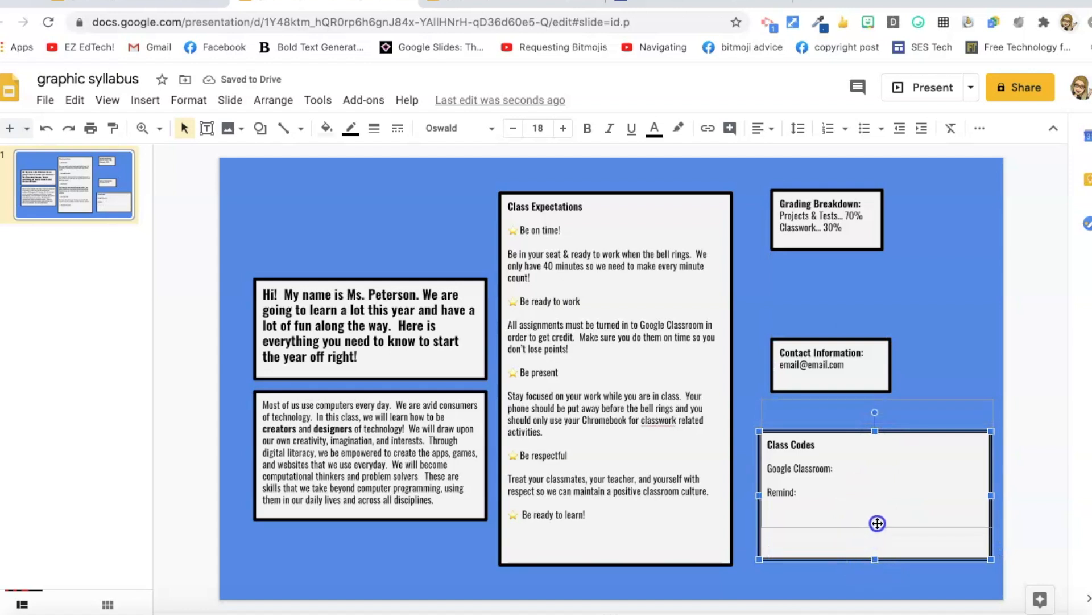
drag(877, 523, 903, 441)
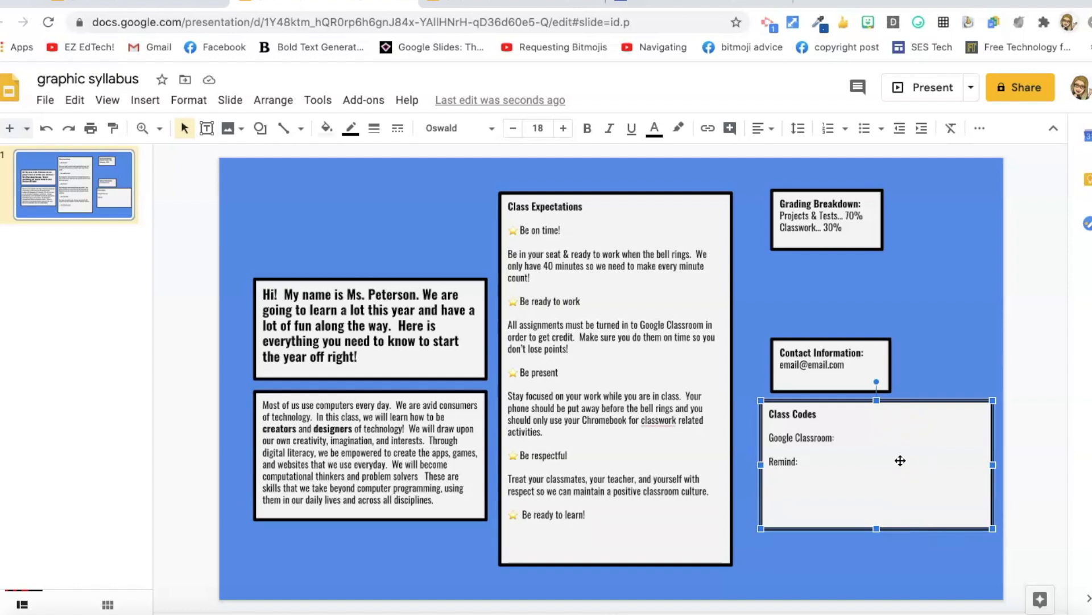
drag(900, 460, 870, 556)
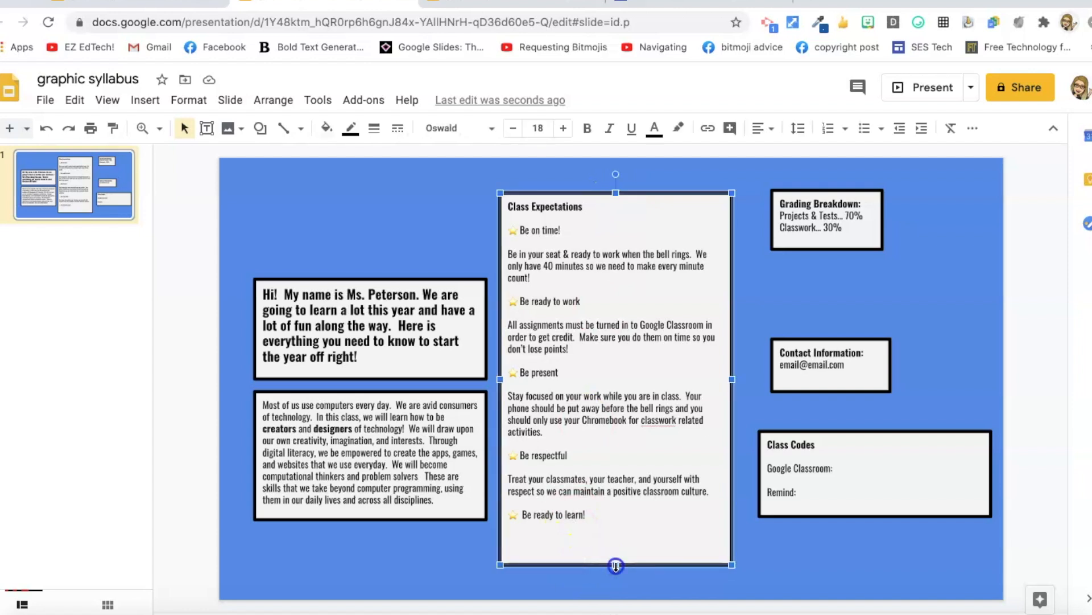
Shorten the Class Expectations box by dragging its bottom edge upward to fit the list
drag(615, 564, 615, 533)
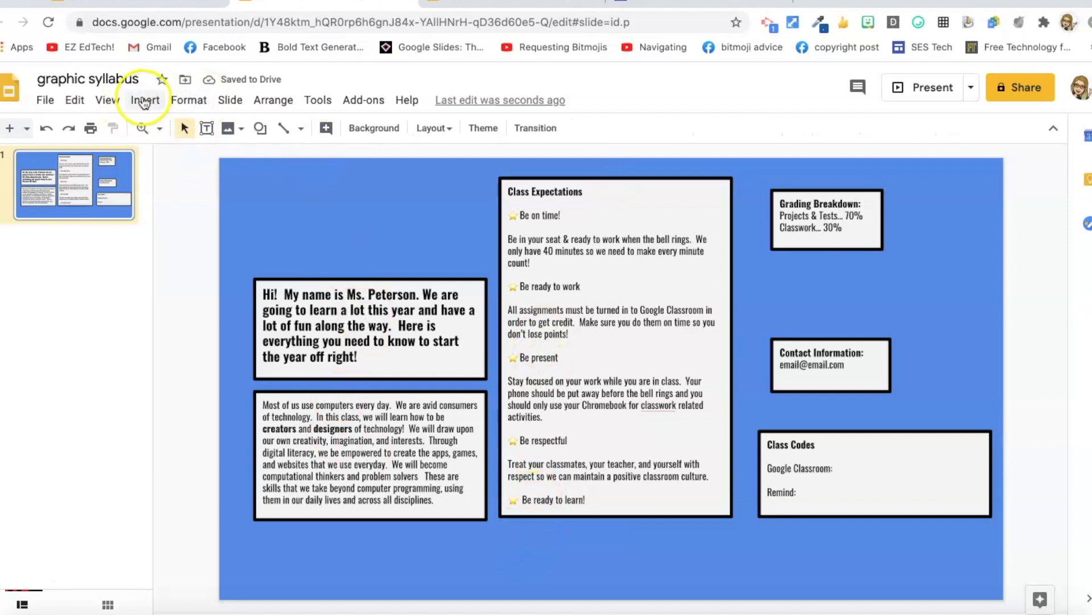
Insert word art reading WELCOME TO CS CLASS! and select it for placement
click(146, 99)
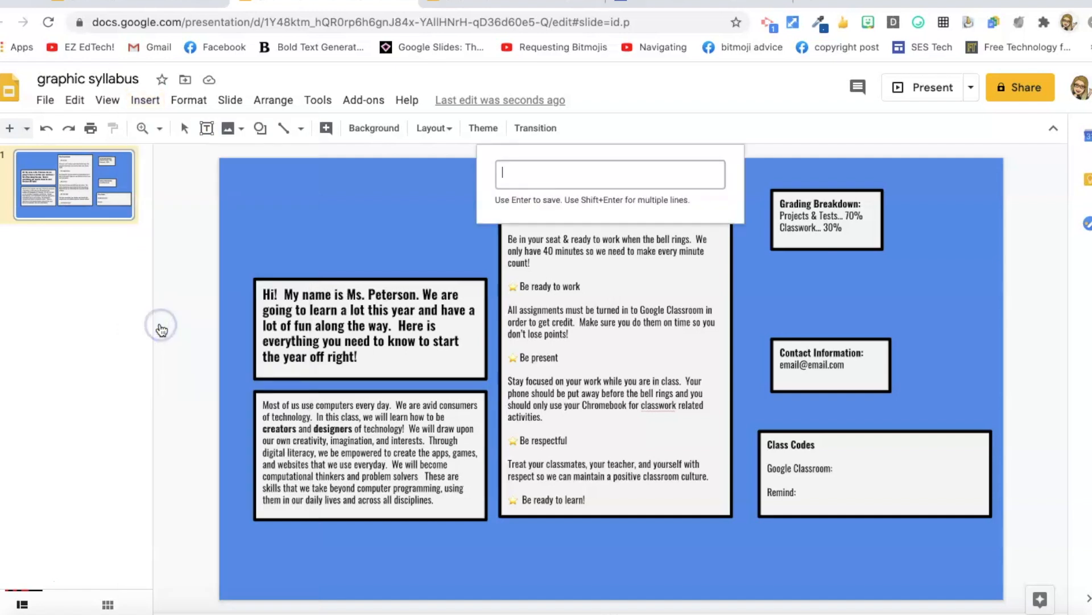
text(We)
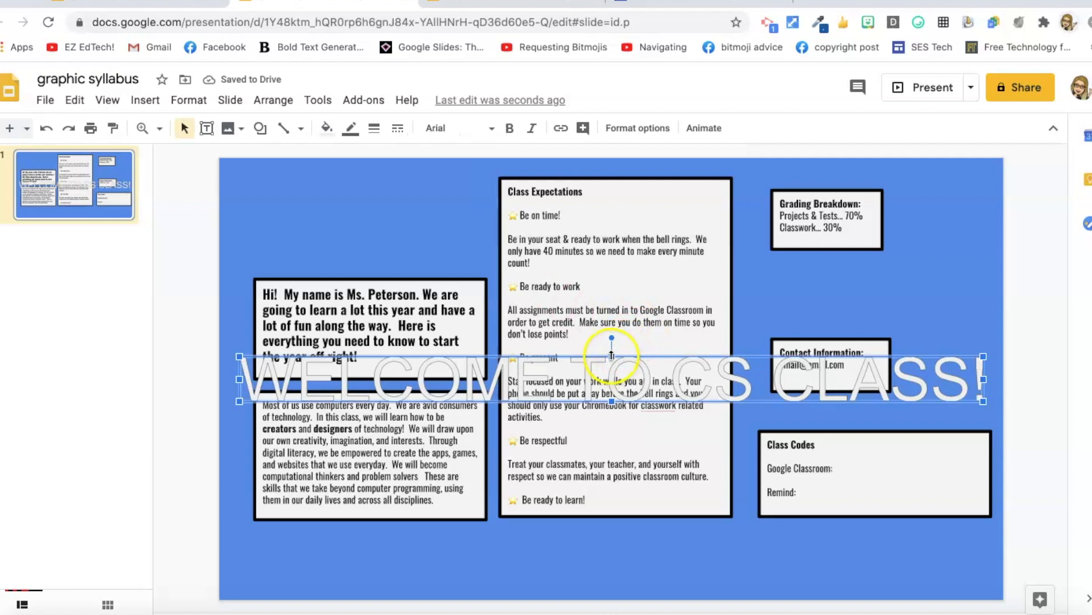
click(145, 100)
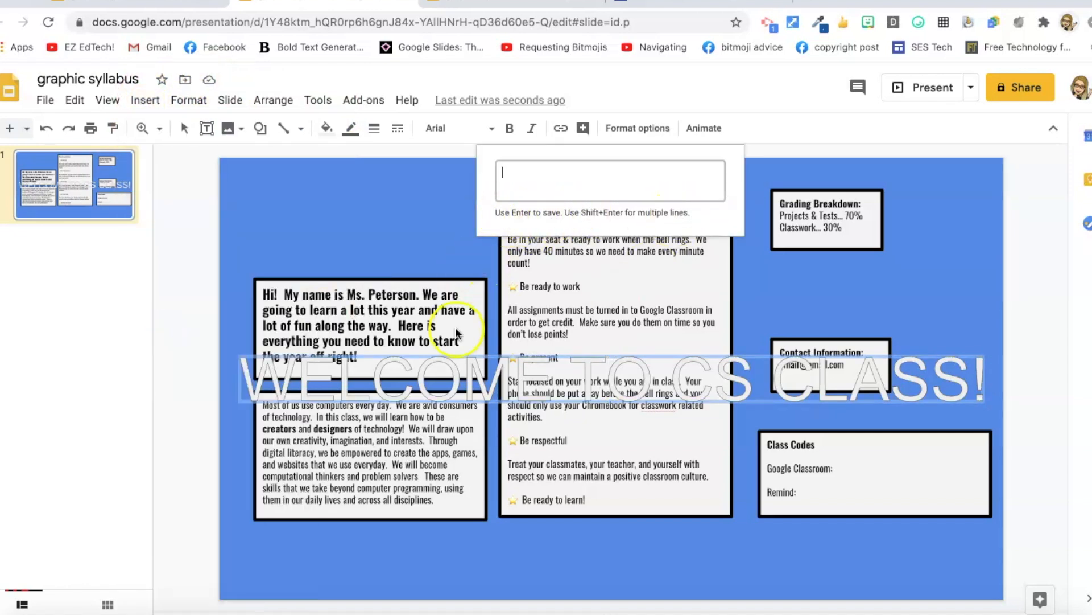
mouse_move(362, 369)
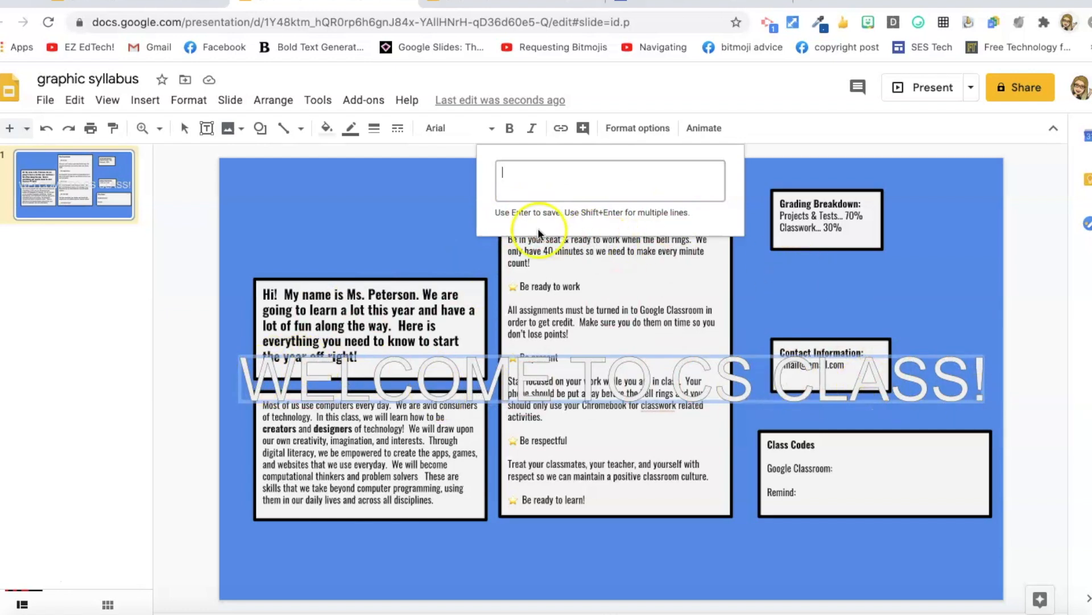
mouse_move(564, 174)
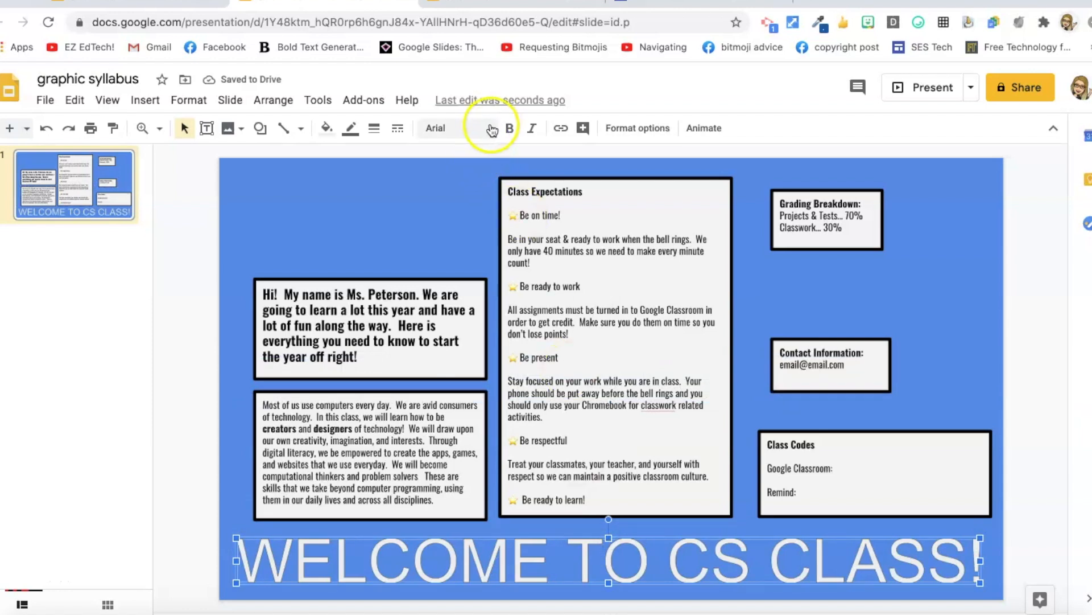
Try the Oswald font on the word art, then return it to Arial
click(456, 127)
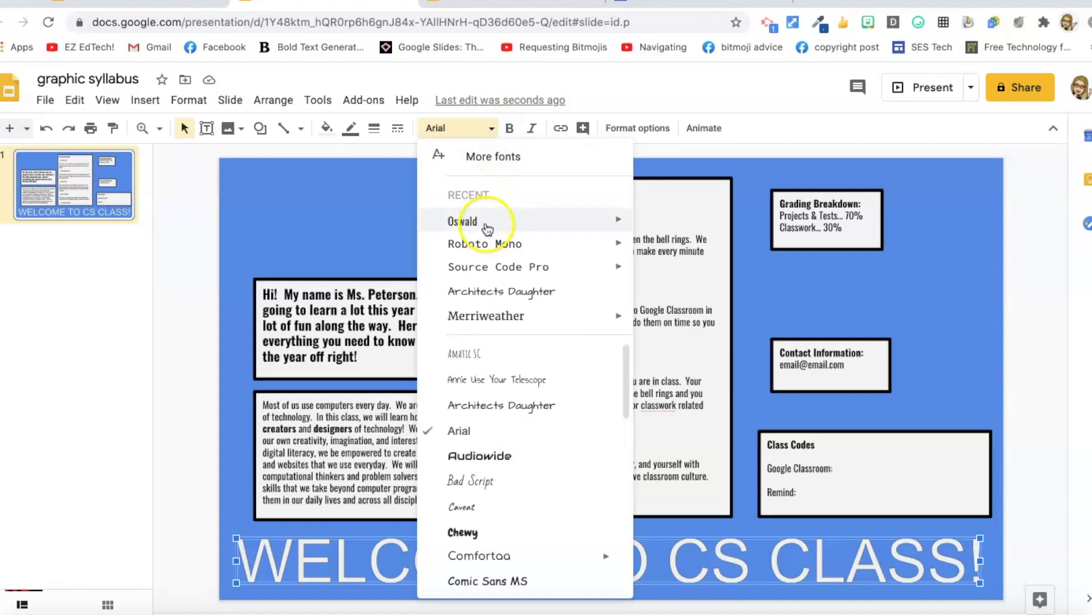
click(463, 221)
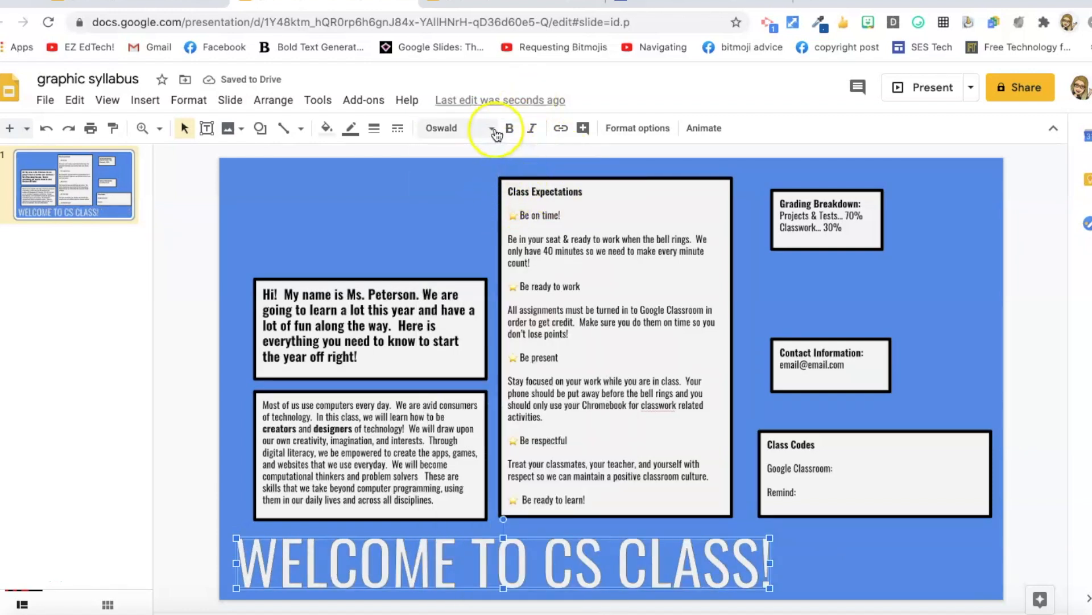
click(459, 127)
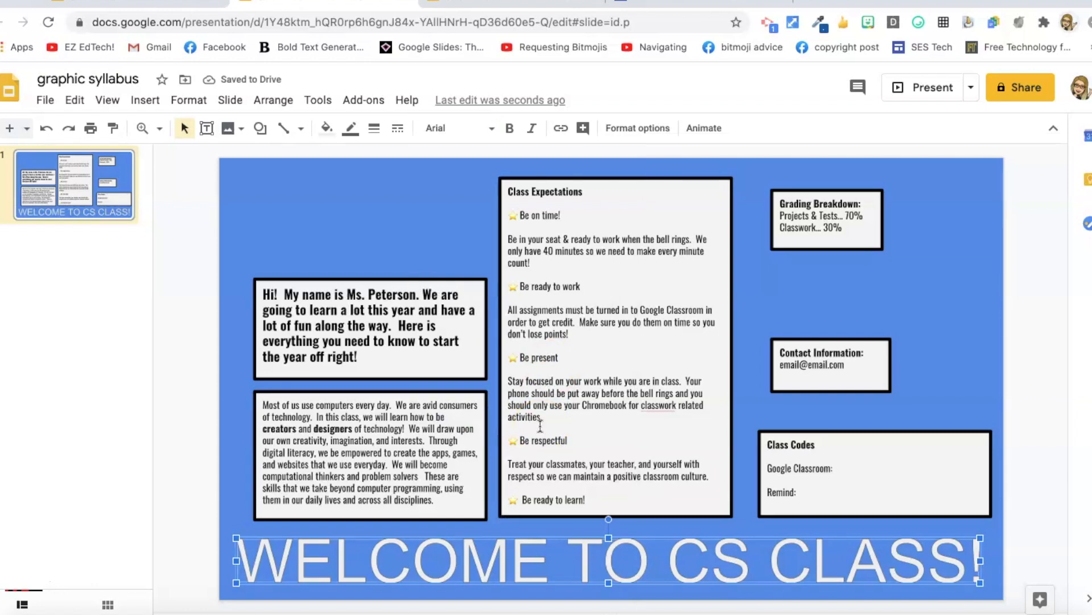
click(350, 127)
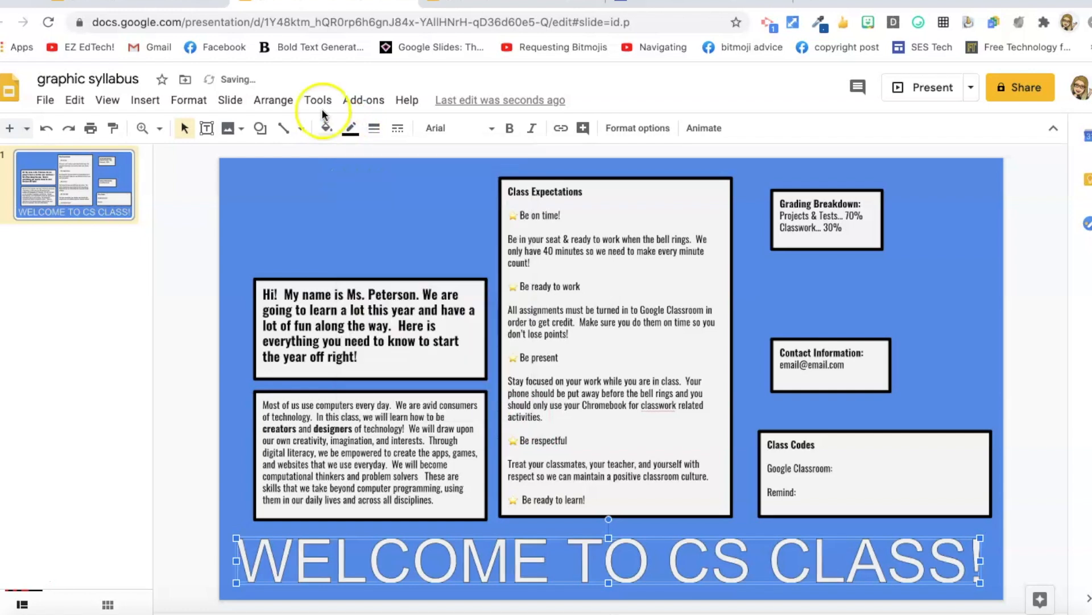
Fill the WELCOME TO CS CLASS! letters with white, then pick the technology paragraph box
click(325, 127)
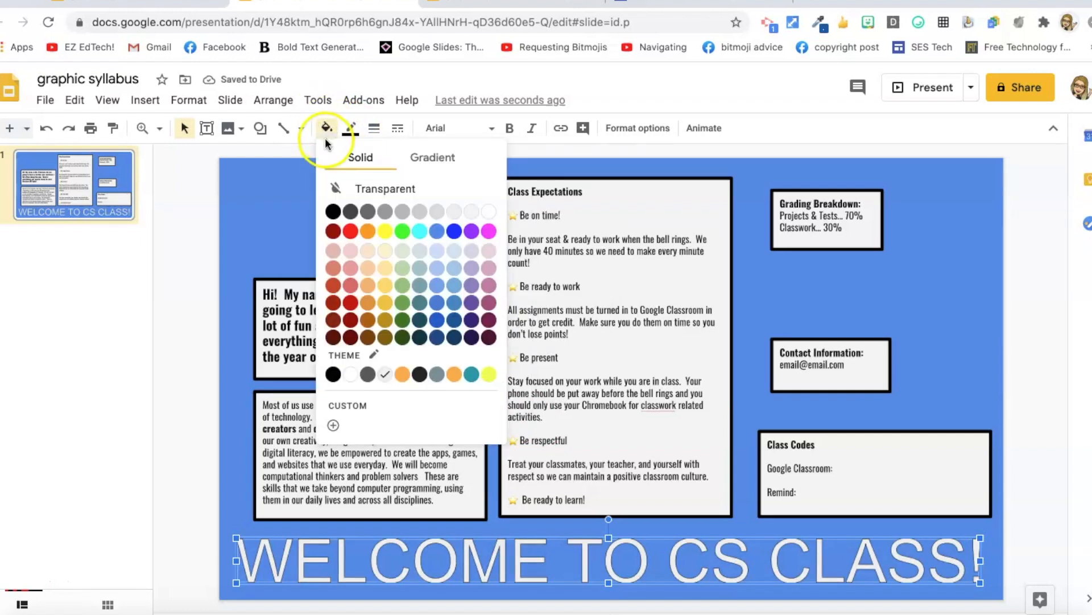
click(467, 208)
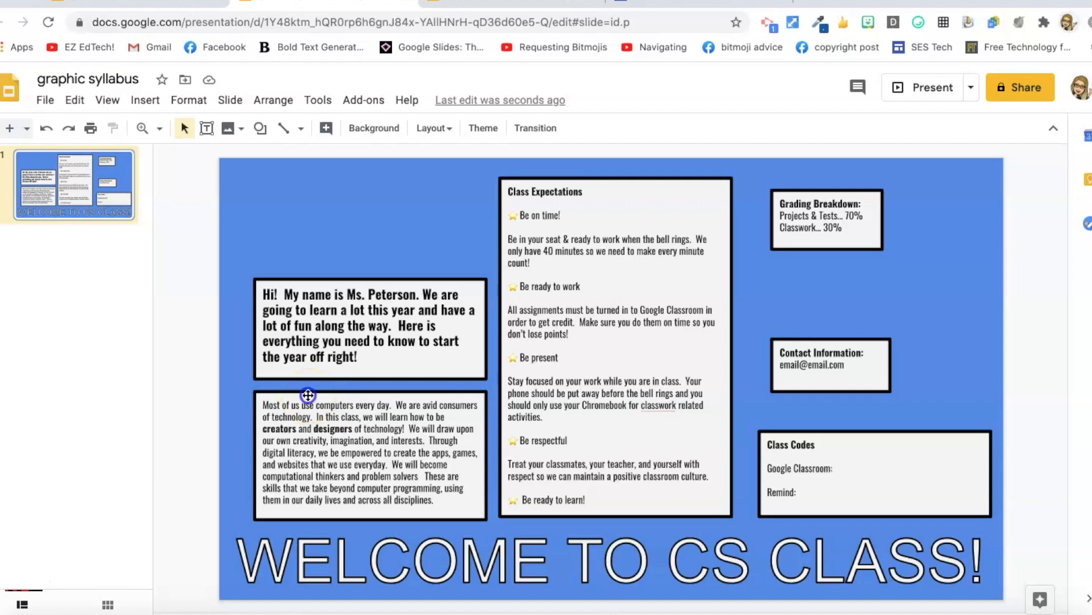
click(293, 406)
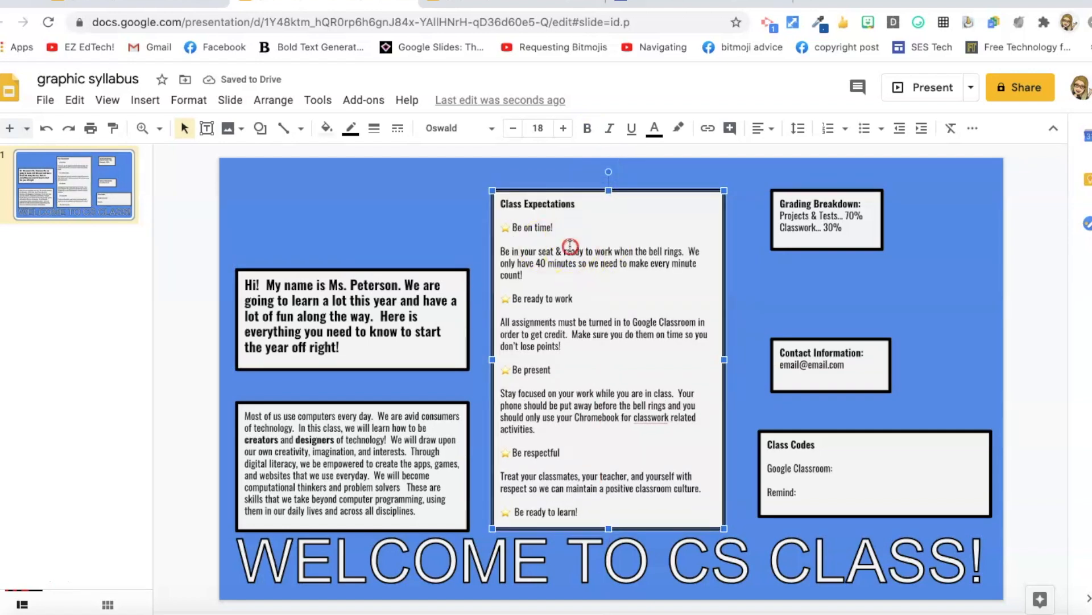
Check the Class Expectations box in Format options and close the panel
right_click(570, 246)
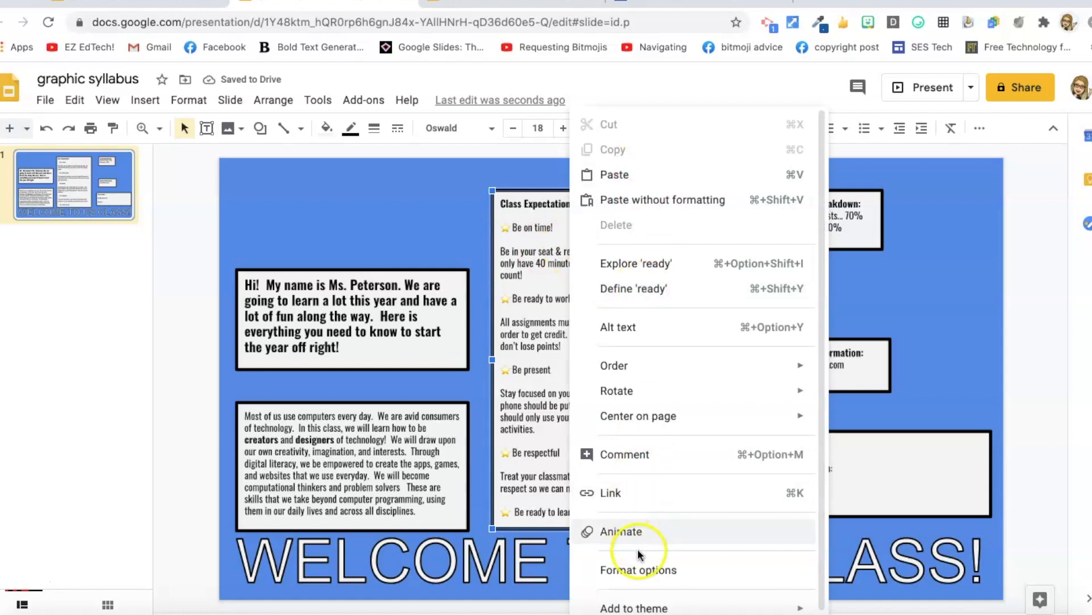
click(639, 569)
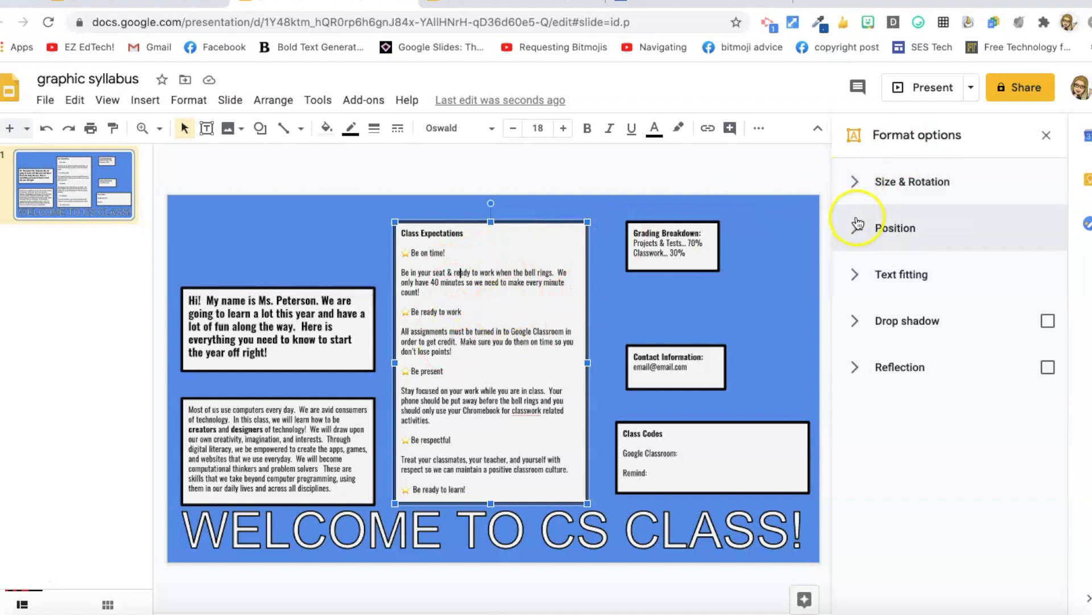
mouse_move(851, 181)
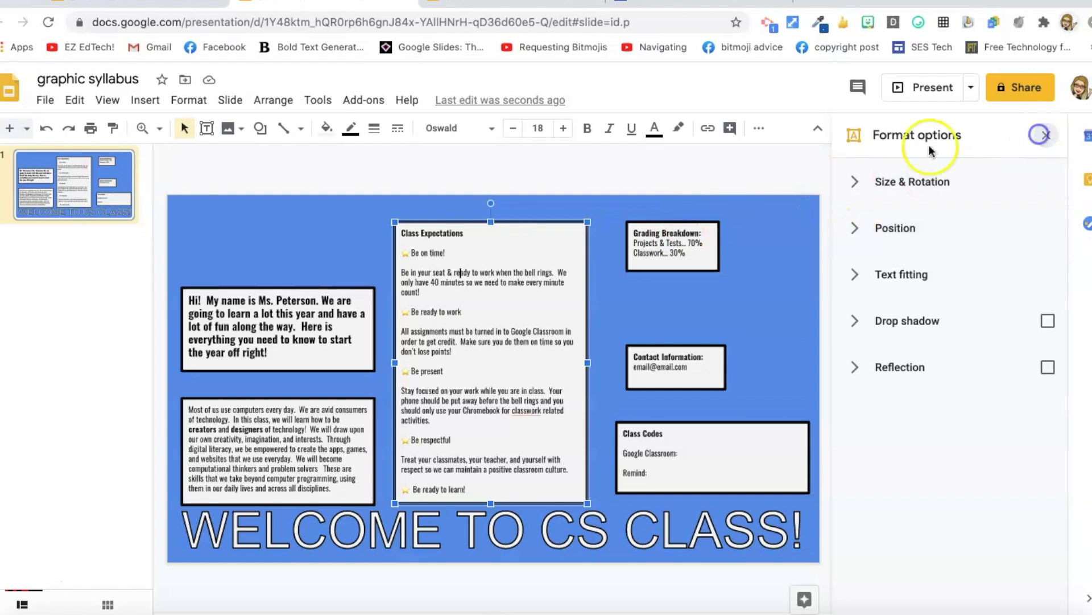
click(1041, 134)
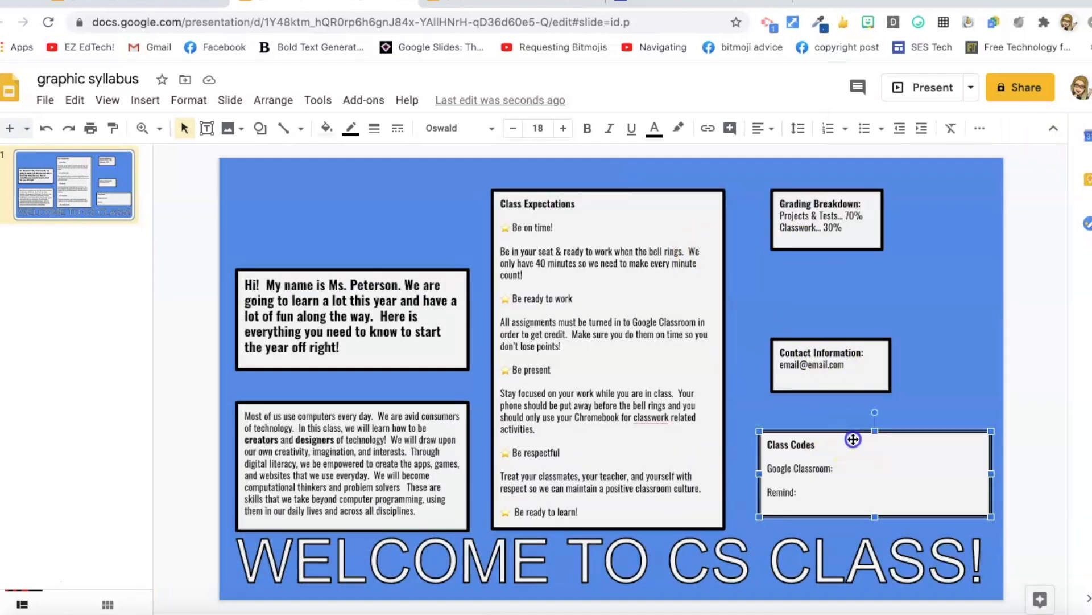
Drag Class Codes so its bottom lines up with the Class Expectations box
drag(852, 438, 839, 450)
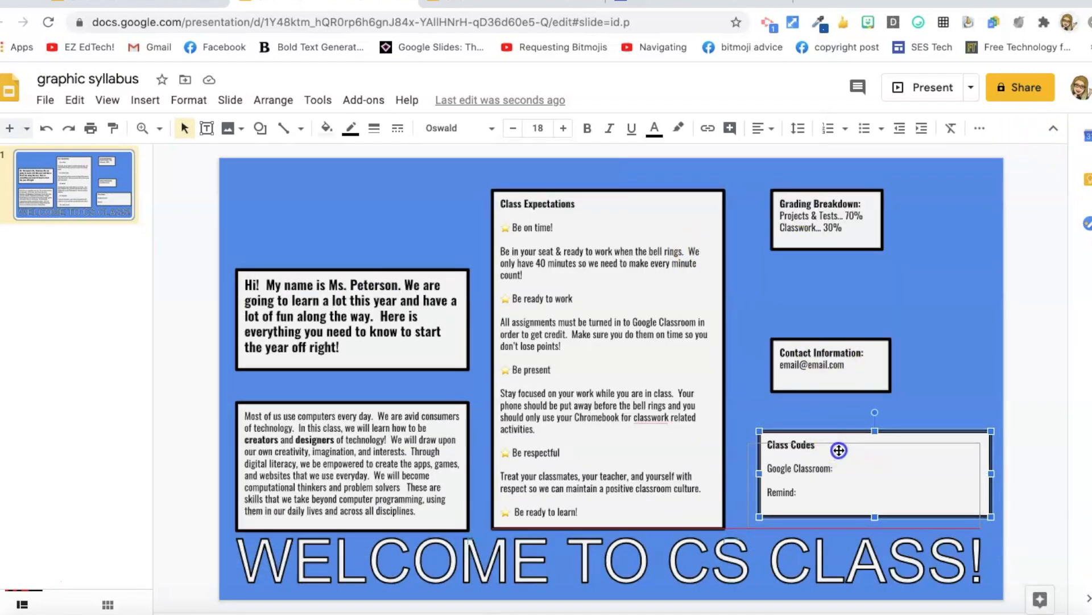
drag(839, 450, 864, 487)
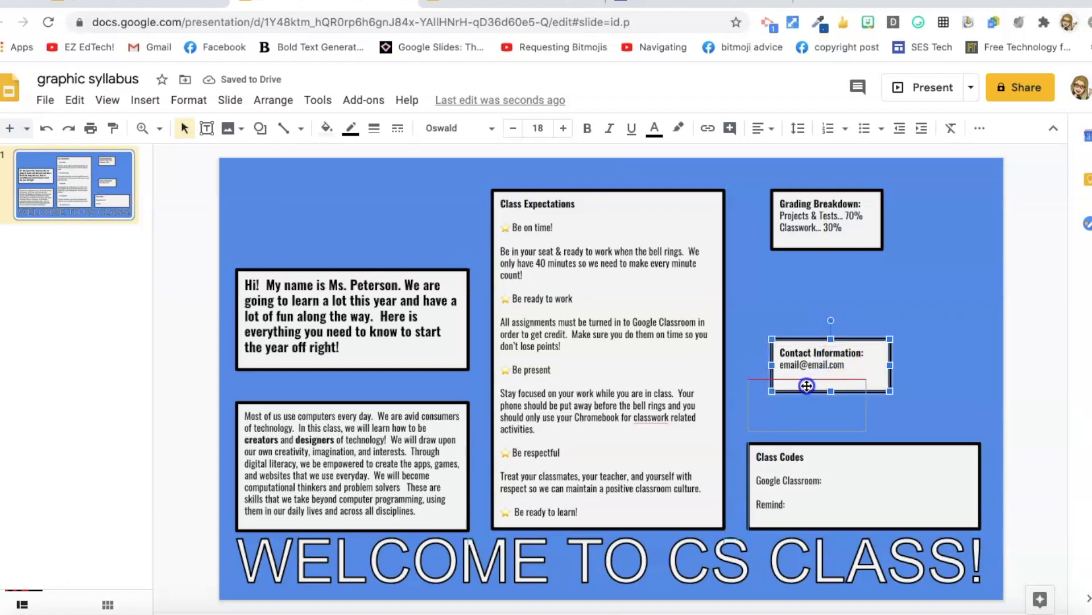
Align Contact Information and Grading Breakdown with Class Codes in one right-hand column
drag(807, 386, 801, 365)
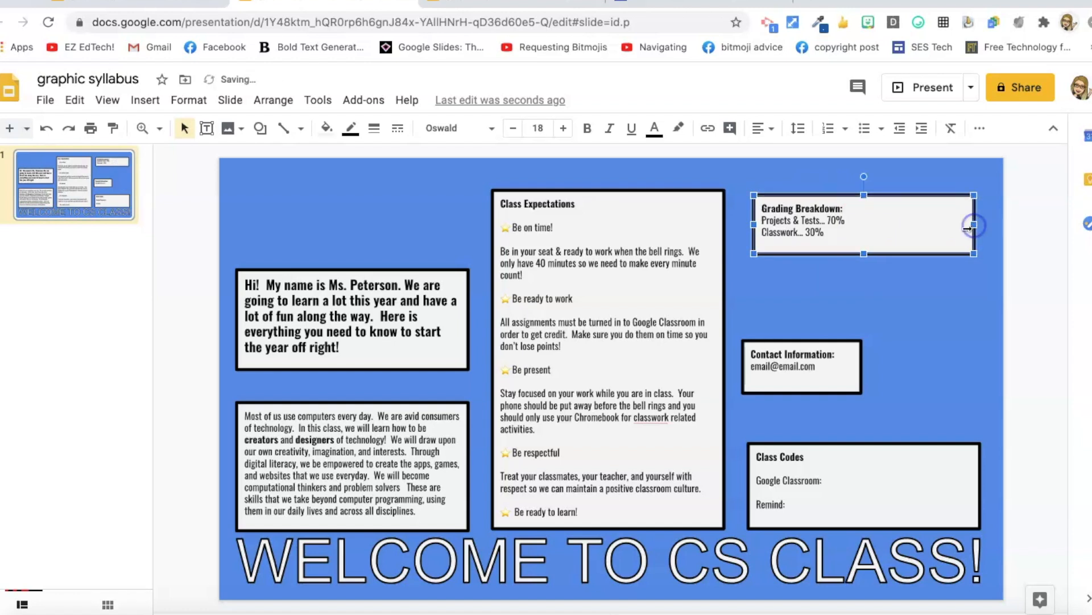
mouse_move(911, 472)
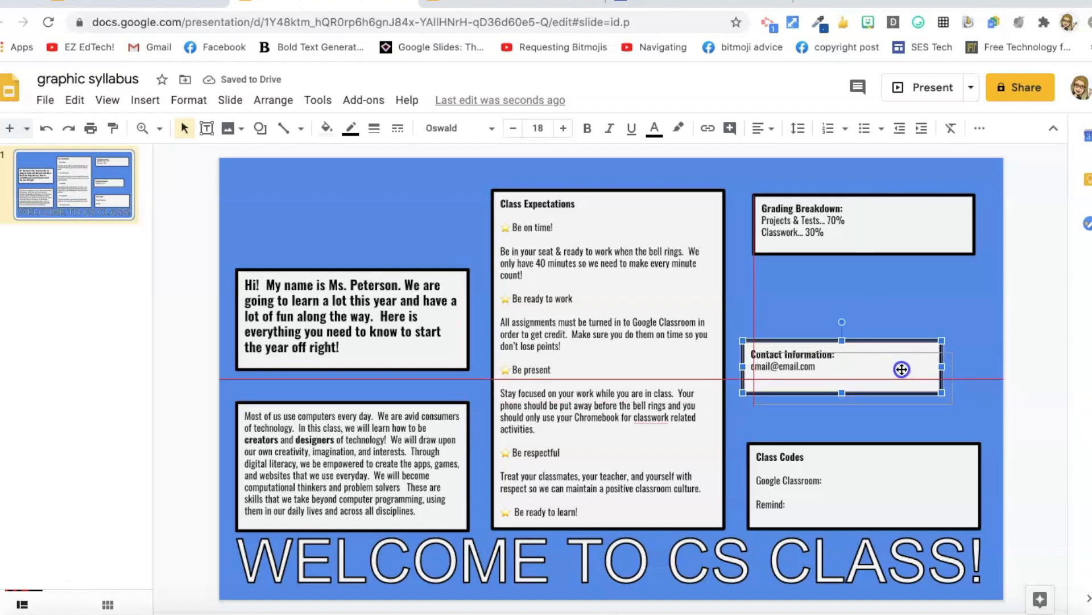
drag(901, 370, 950, 389)
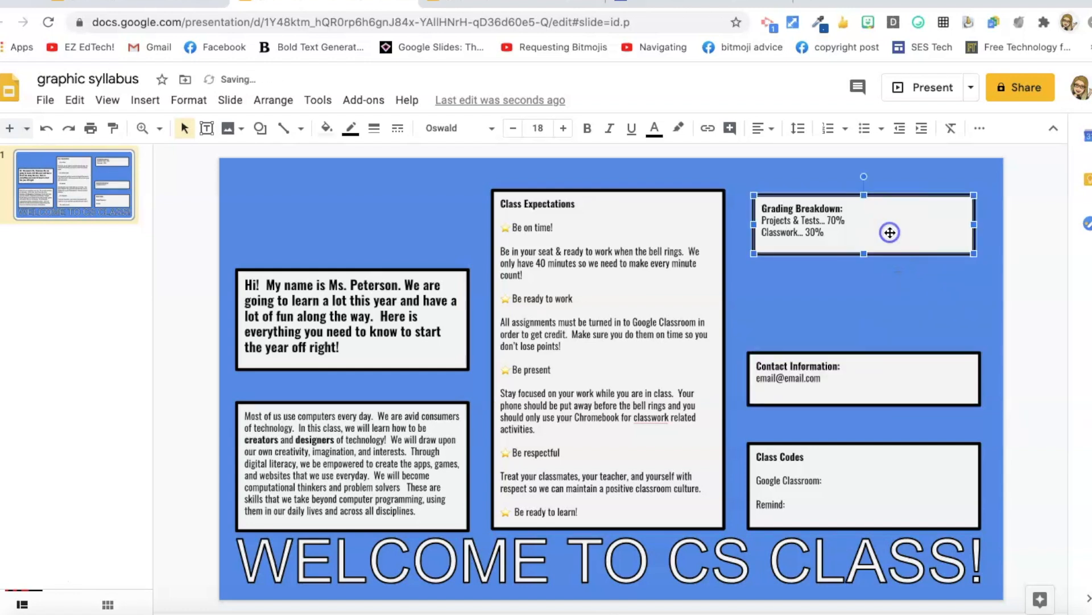
drag(890, 232, 849, 218)
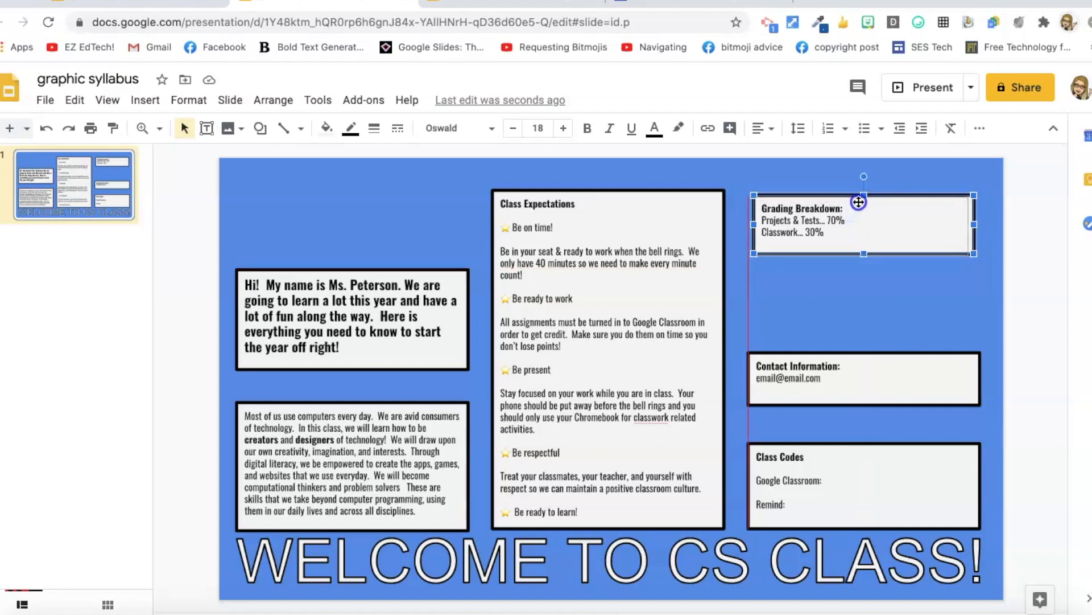
drag(859, 202, 860, 198)
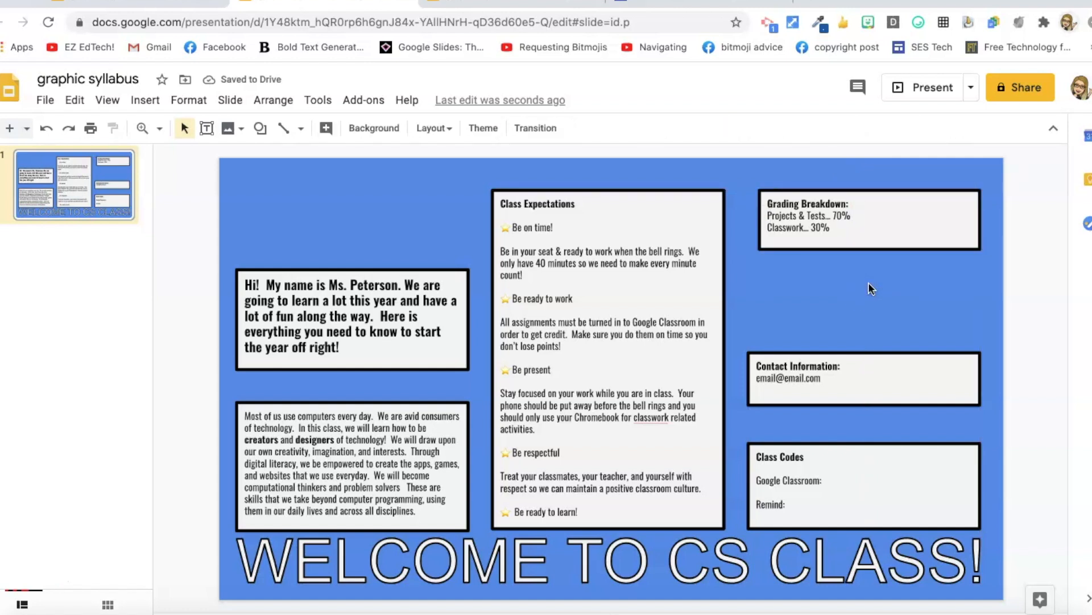
Move the Contact Information box up directly beneath Grading Breakdown
click(864, 378)
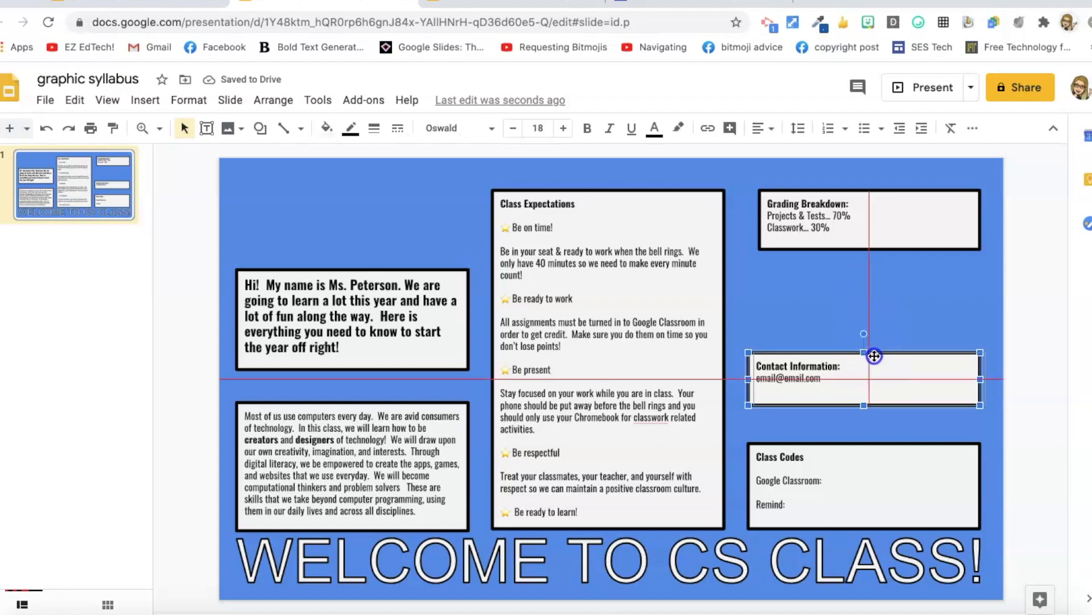
drag(874, 355, 870, 354)
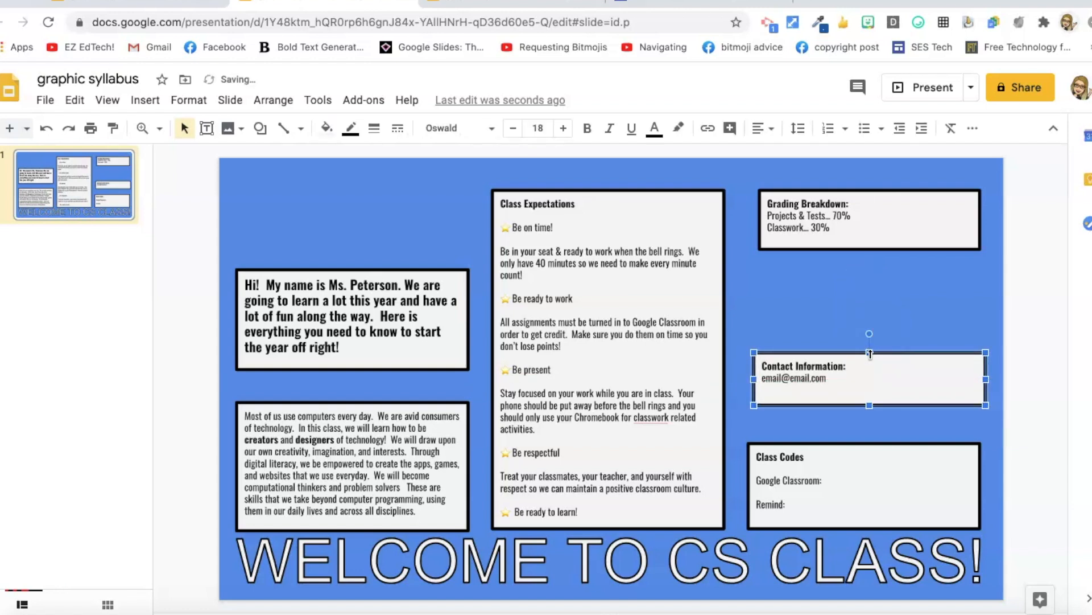
drag(869, 352, 869, 320)
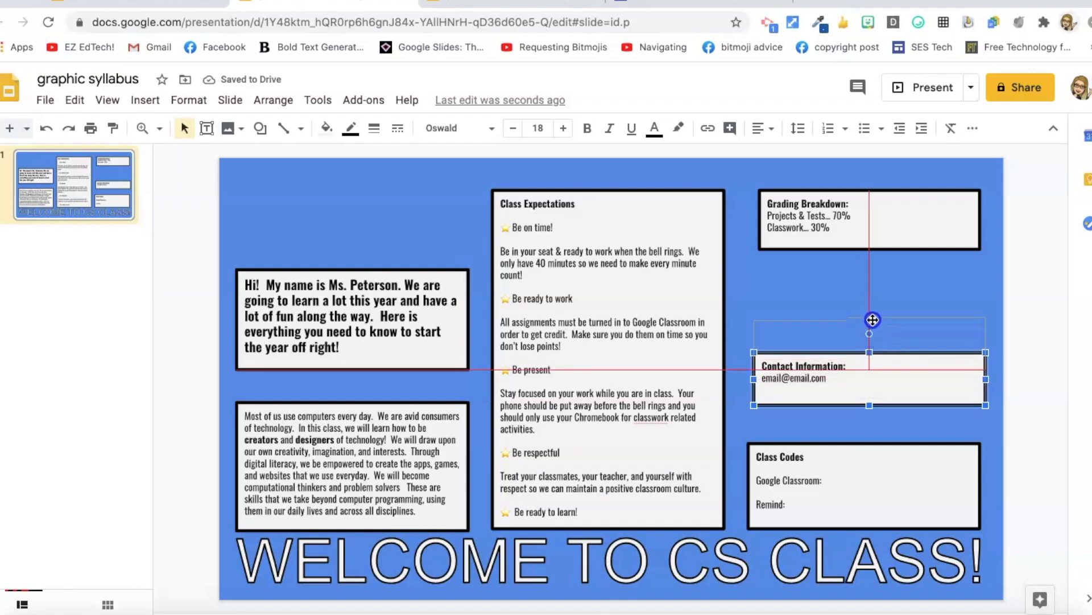
drag(873, 319, 873, 299)
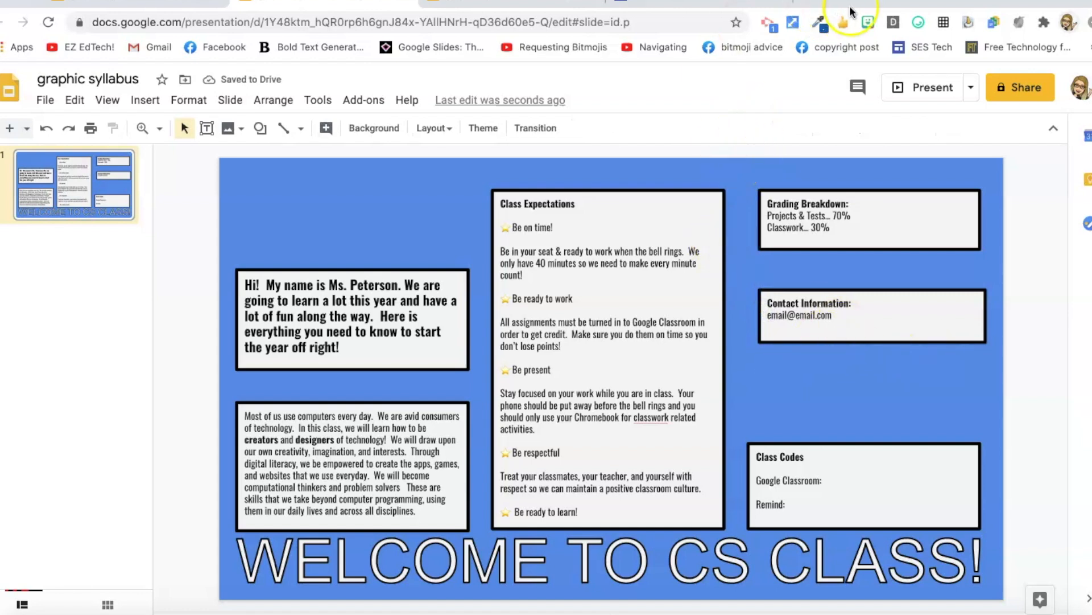
Add the waving 'hi' Bitmoji from the extension and drag it above Class Codes
click(867, 23)
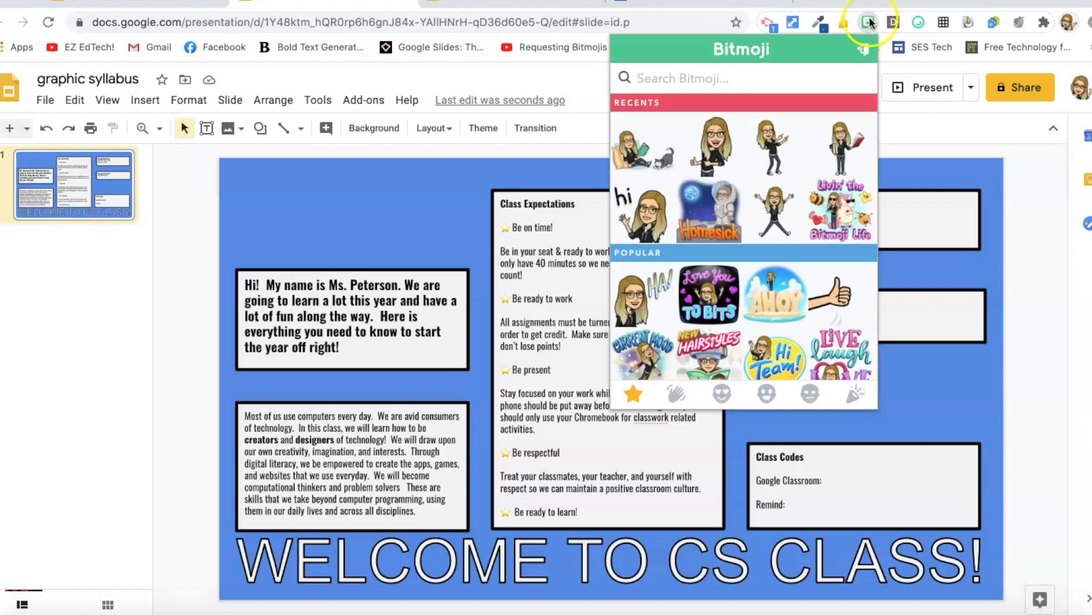
mouse_move(716, 157)
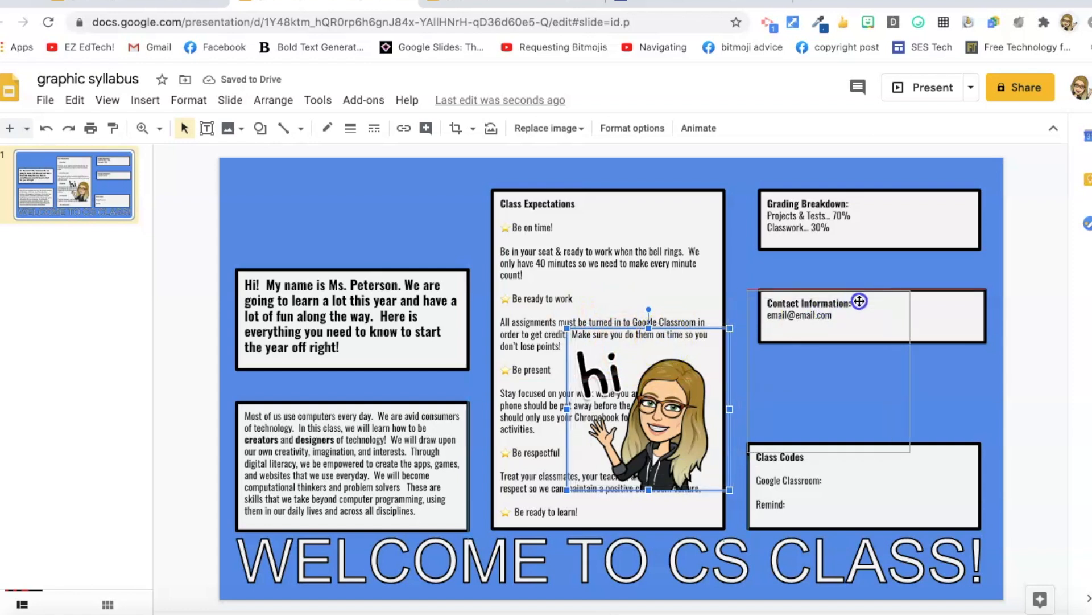
drag(648, 404, 864, 359)
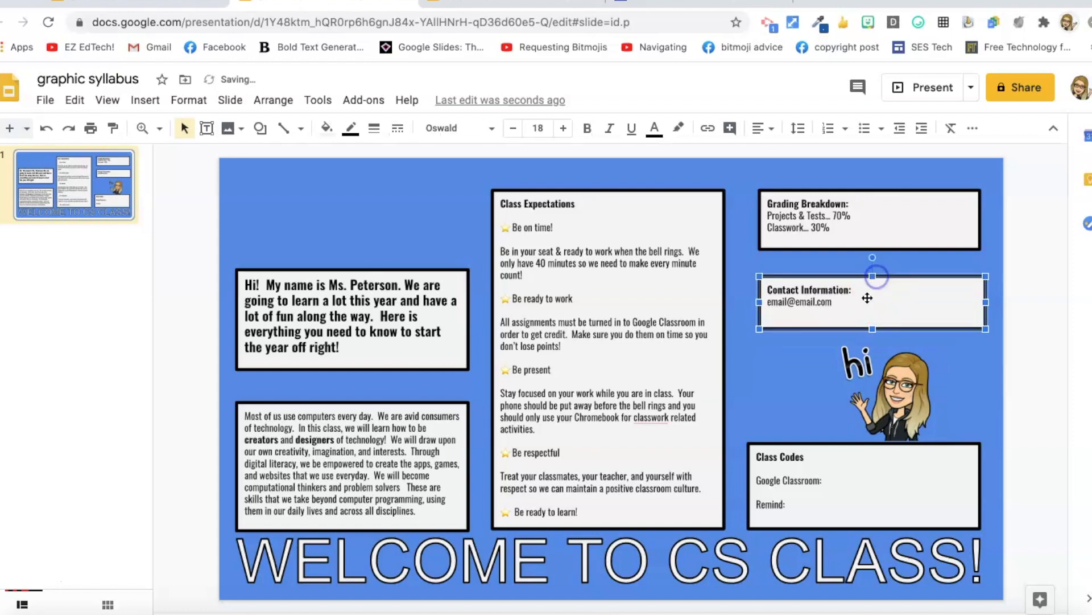
Select the Bitmoji and start inserting a shape to cover its lettering
click(888, 383)
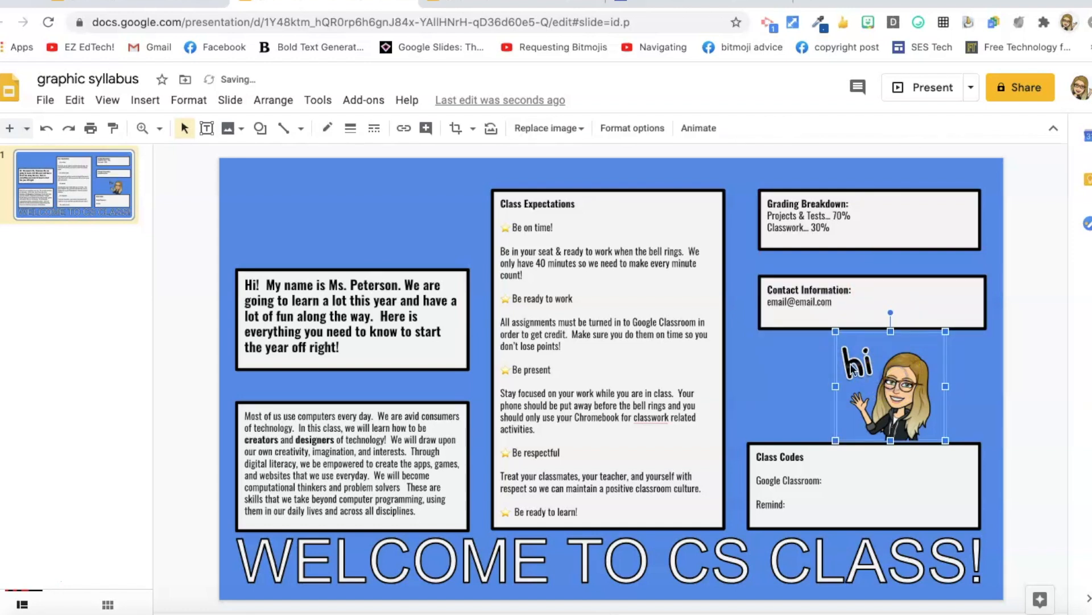
click(144, 100)
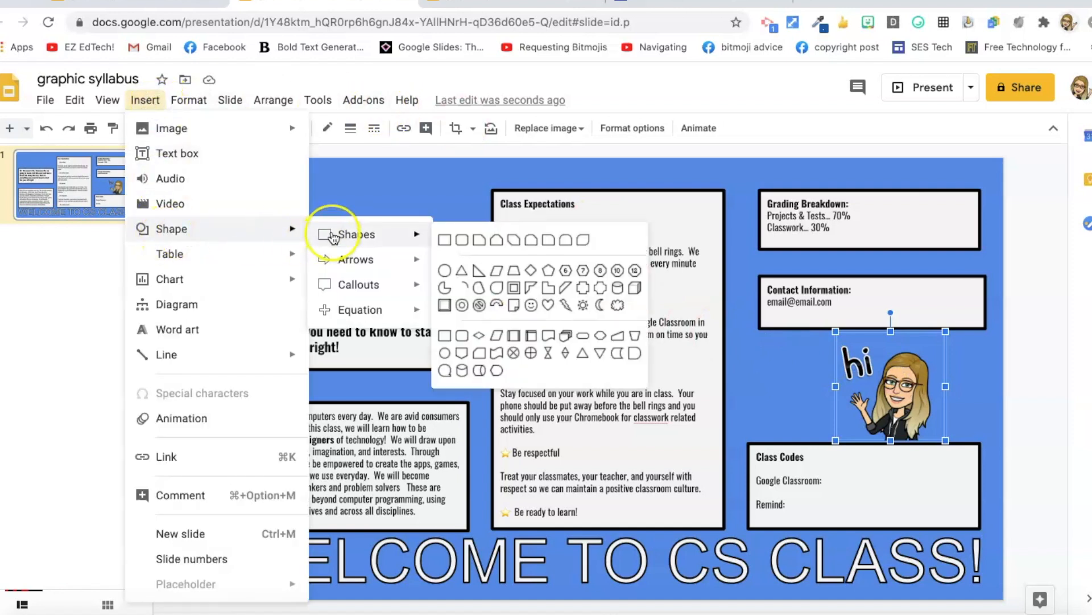
mouse_move(426, 248)
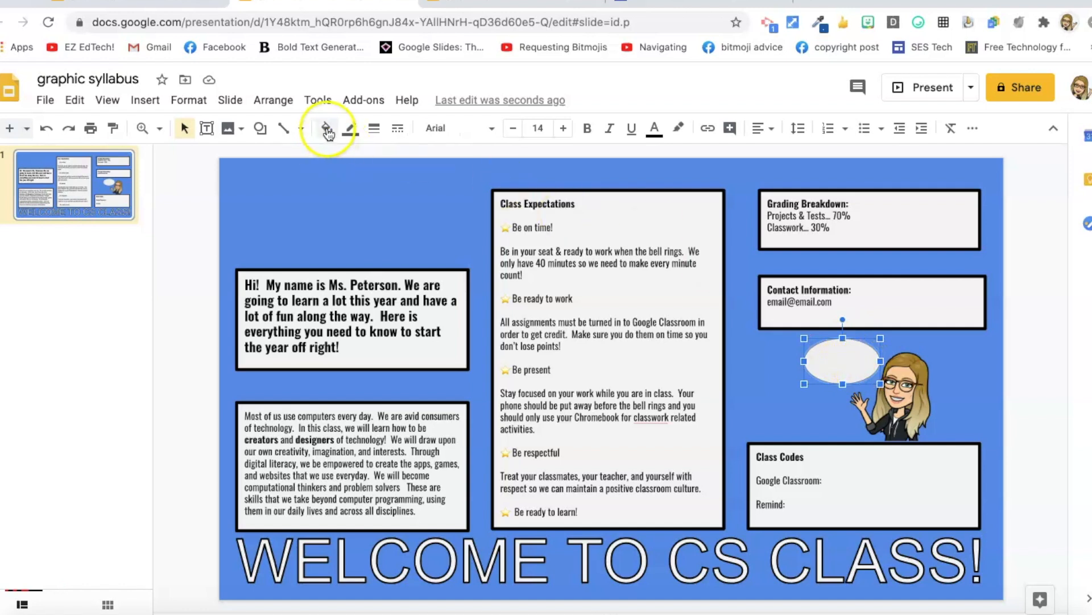
Fill the oval with the background blue over the 'hi', then select oval and Bitmoji together
click(325, 128)
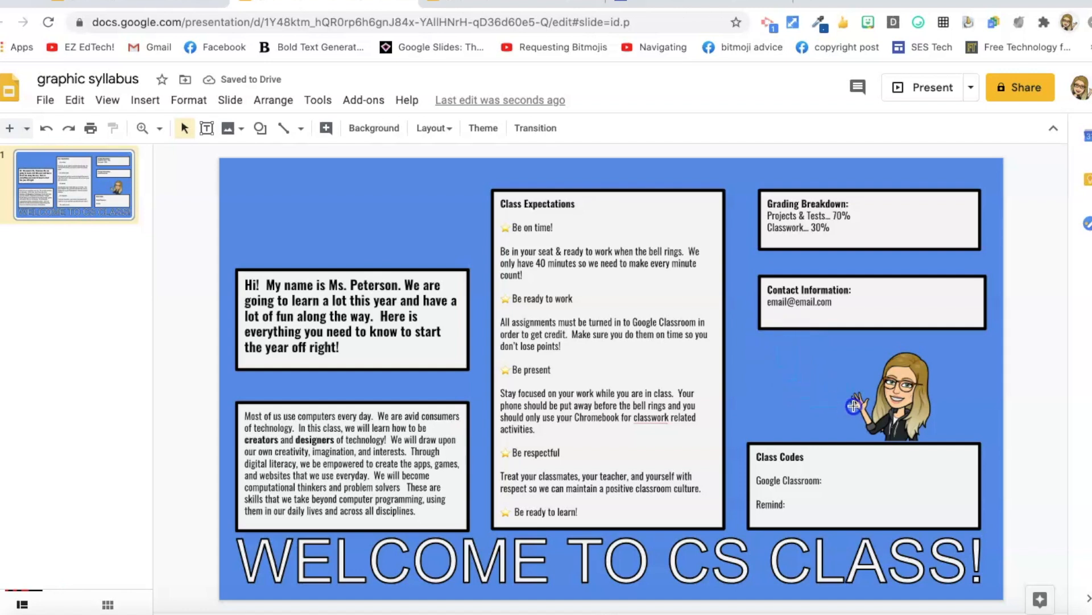
mouse_move(968, 423)
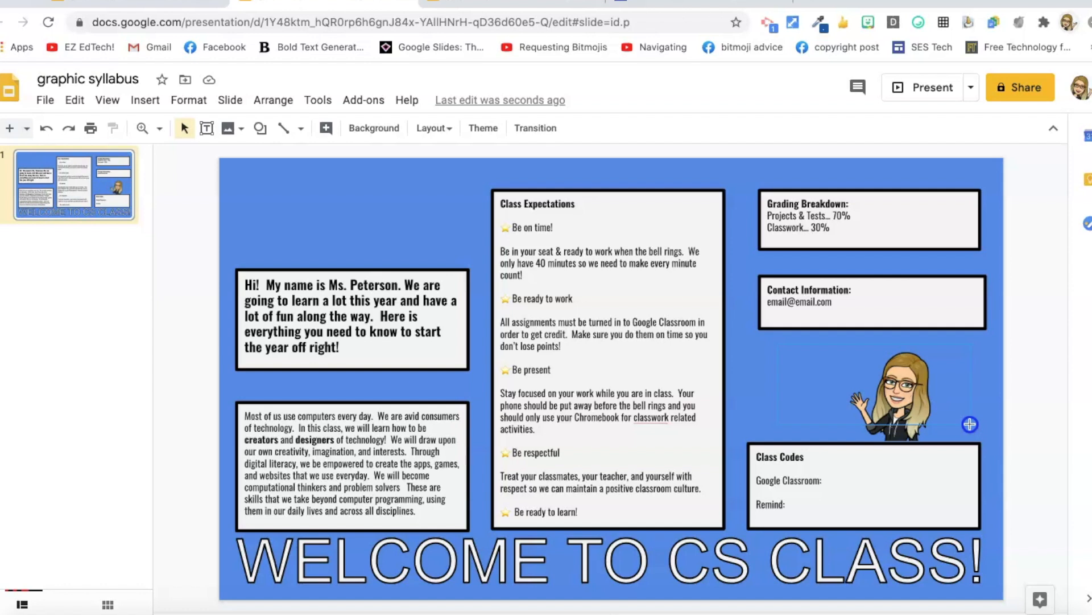
click(892, 390)
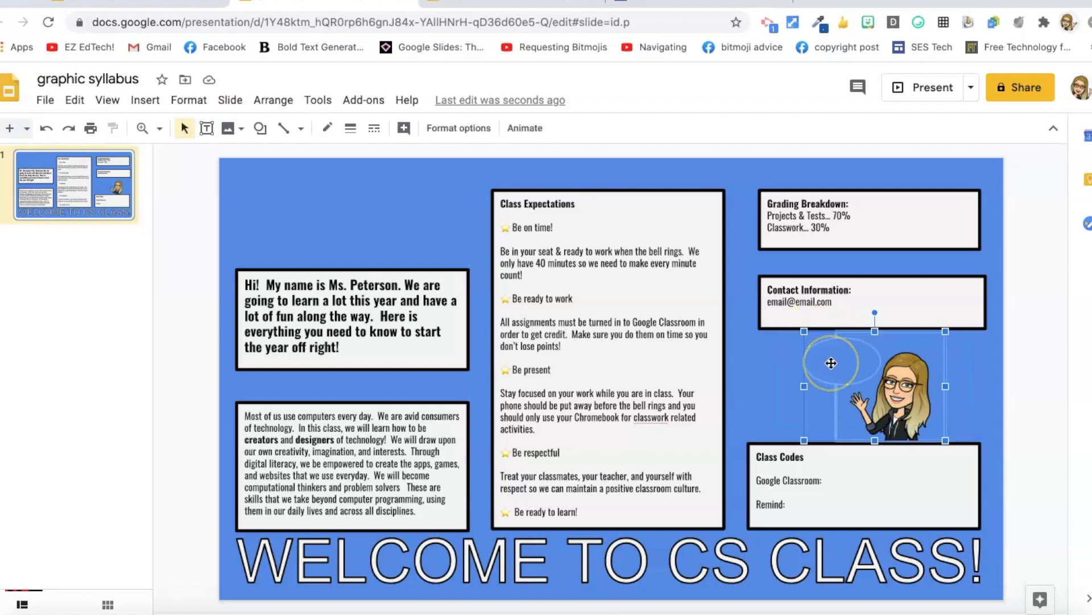
Group the blue oval and Bitmoji into one object, then deselect it
right_click(832, 363)
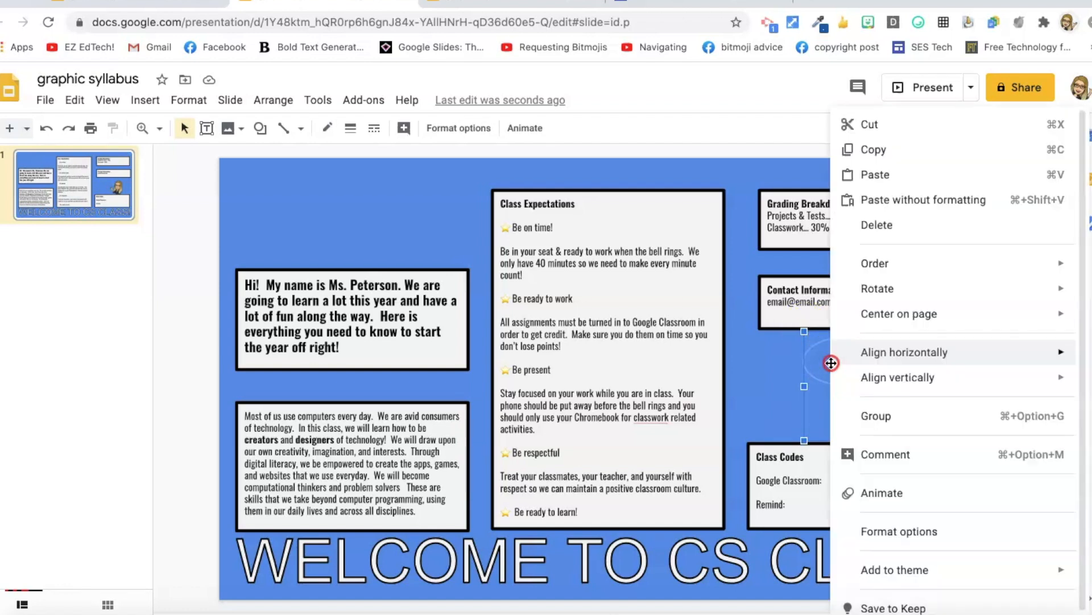
mouse_move(866, 424)
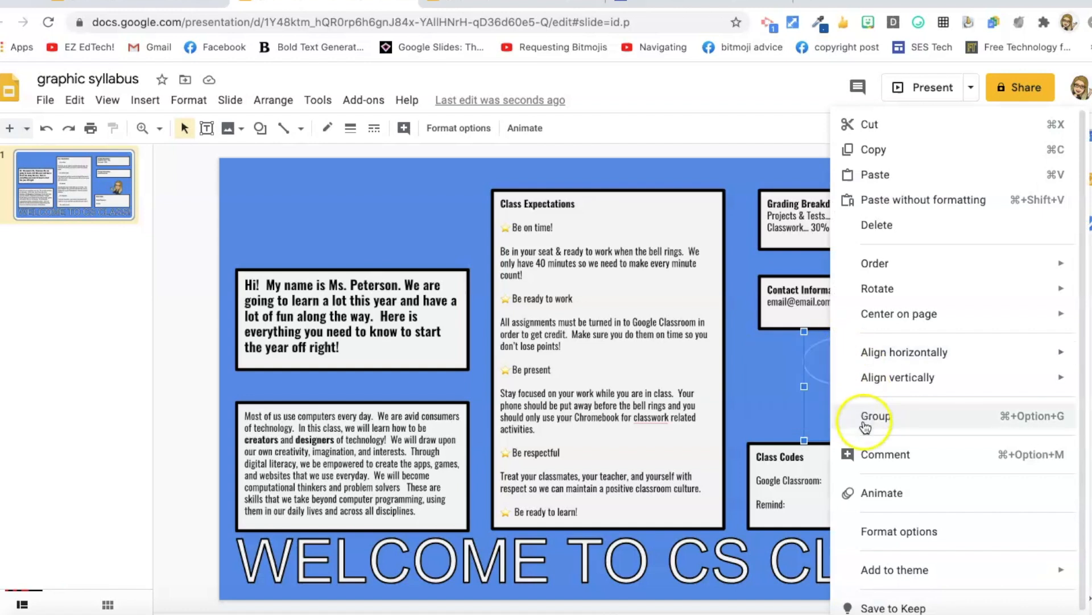
click(873, 416)
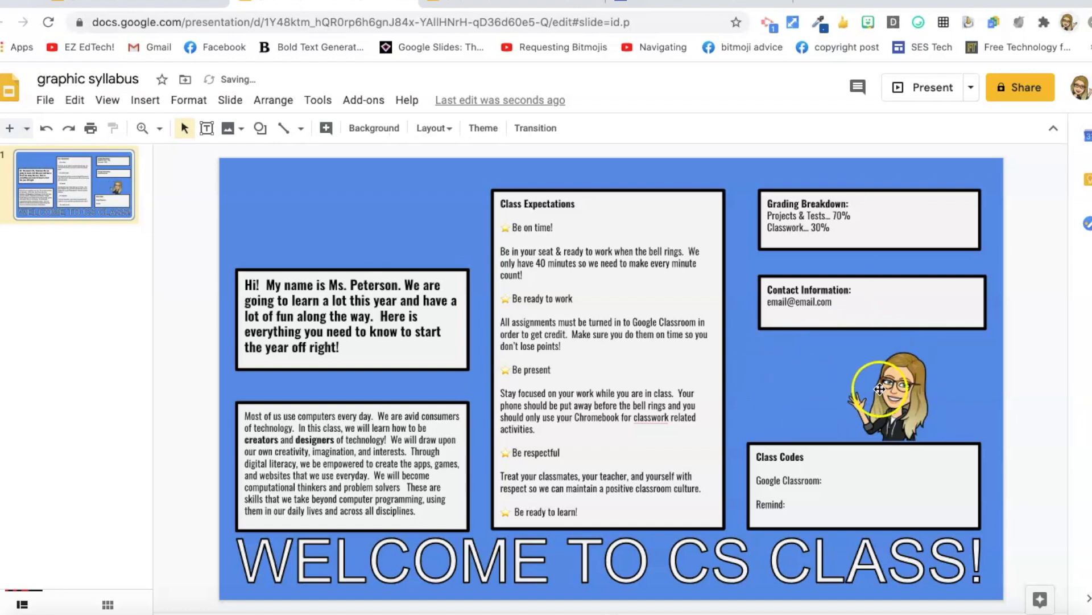
click(885, 393)
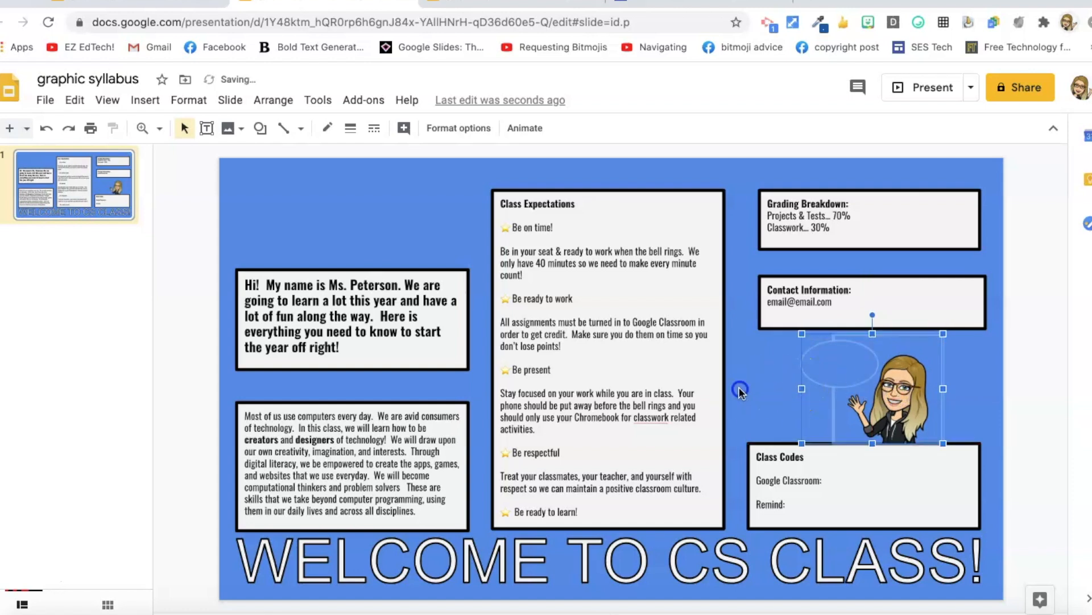
click(741, 375)
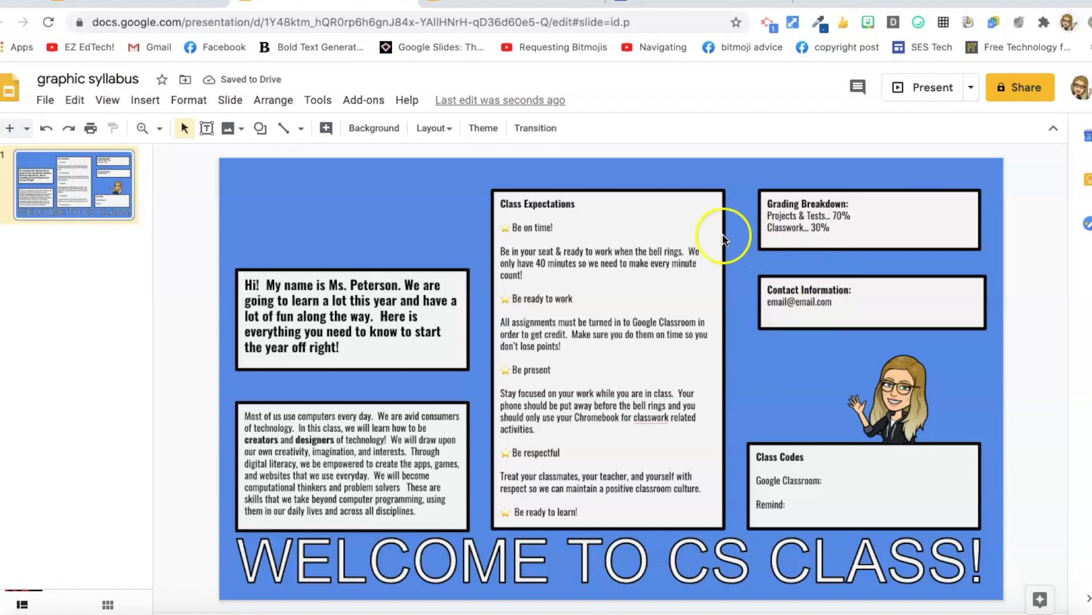
click(145, 100)
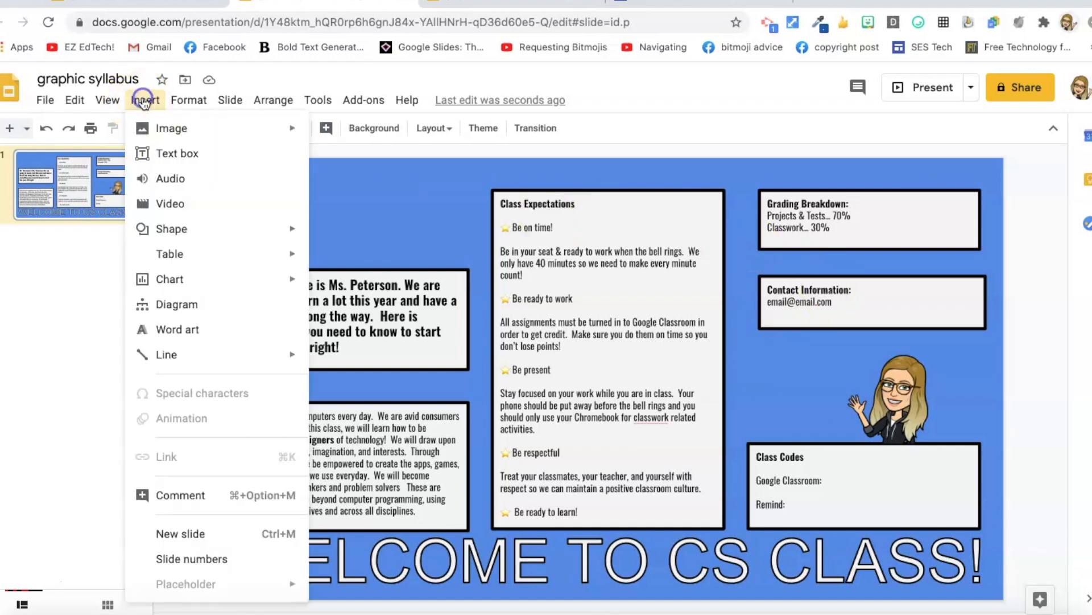
mouse_move(177, 153)
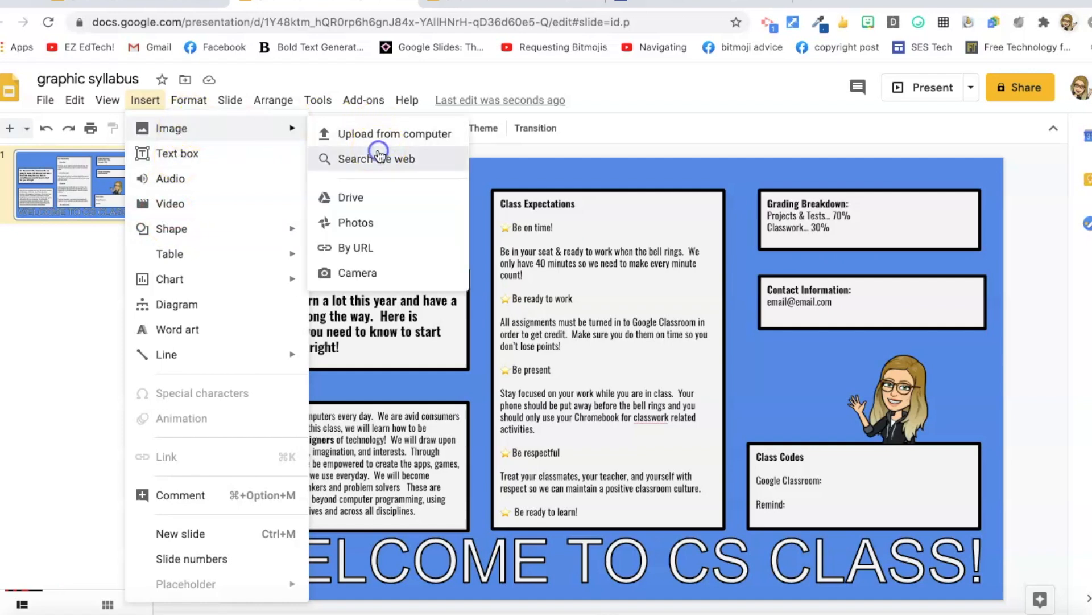
Search the web for a transparent cartoon pencil, insert it and drag it to the top-right corner
click(376, 158)
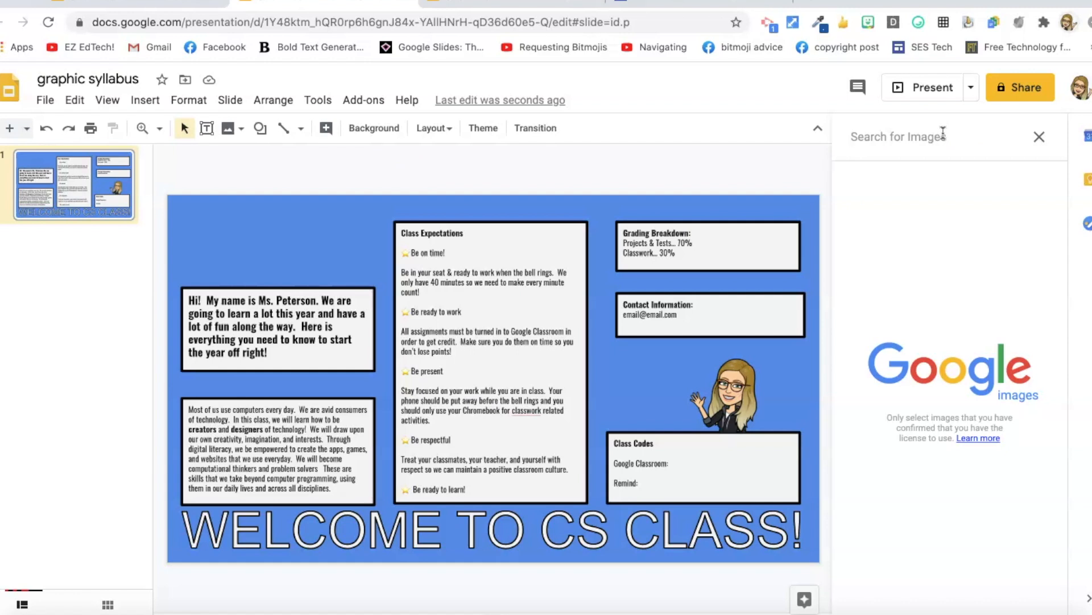
text(TRANSPARENT CARTOON F)
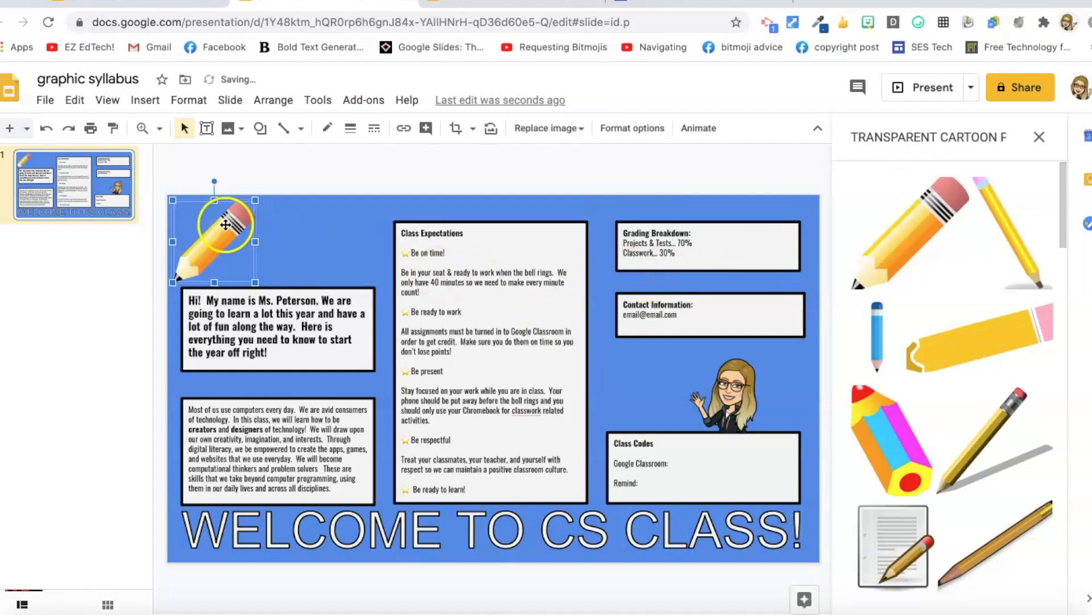
right_click(223, 230)
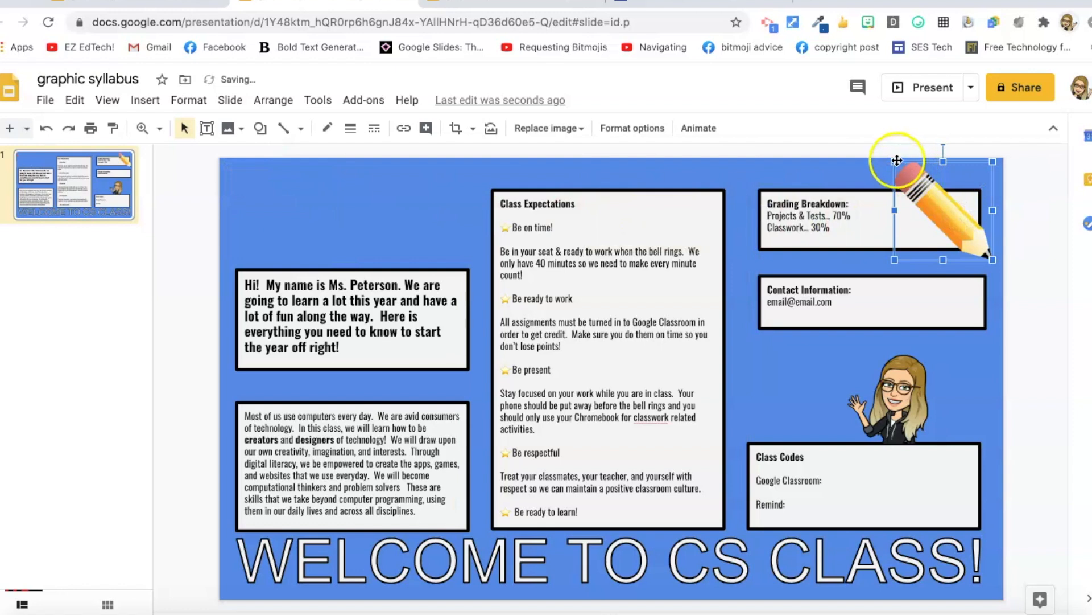
drag(897, 160, 951, 207)
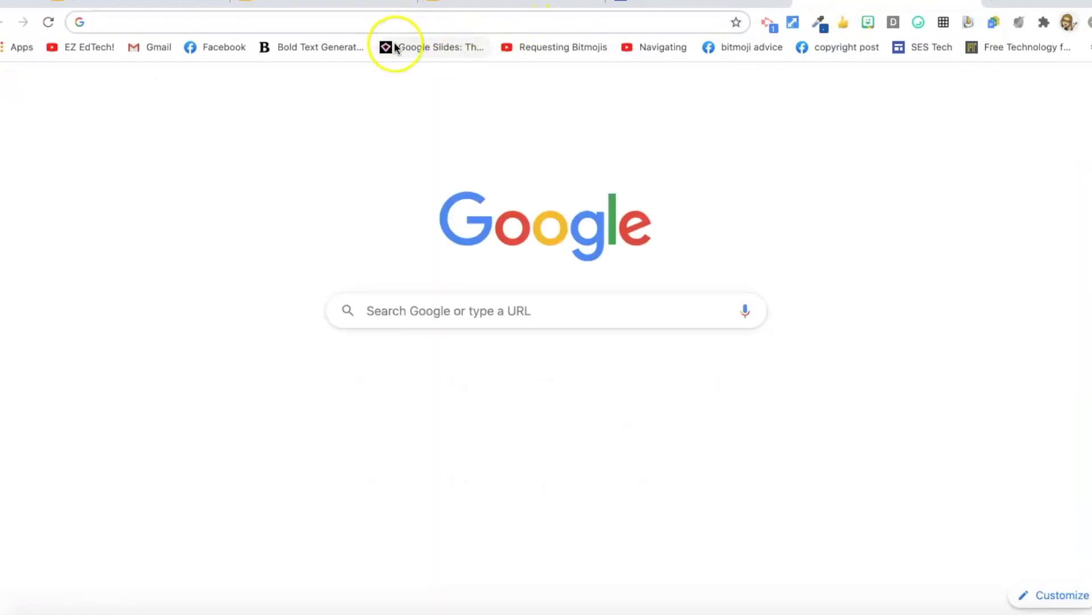
Search Google Images for 'port chester rams'
text(port chester)
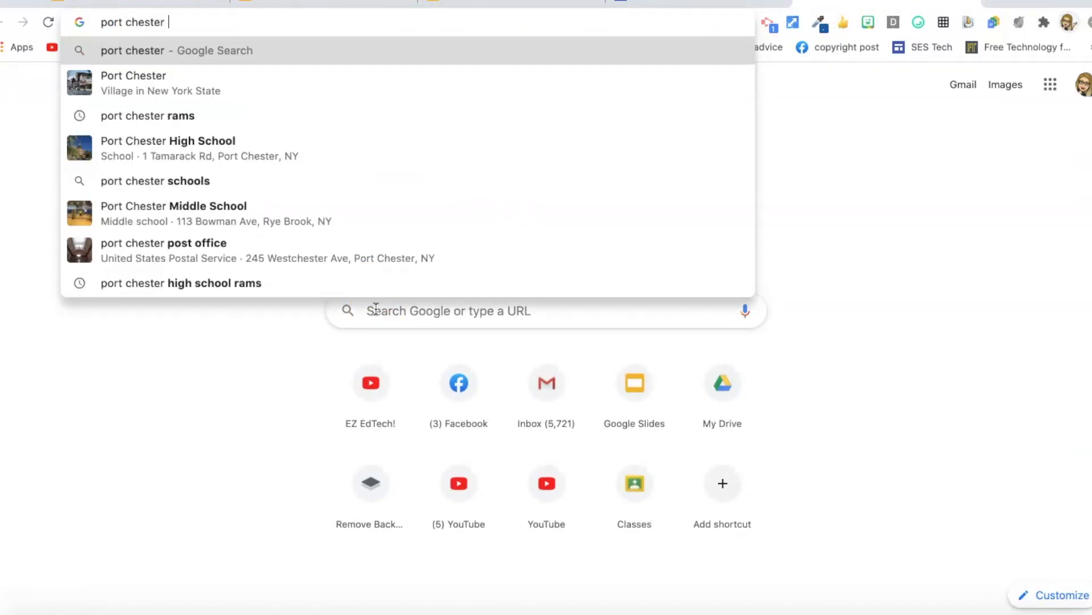
click(147, 116)
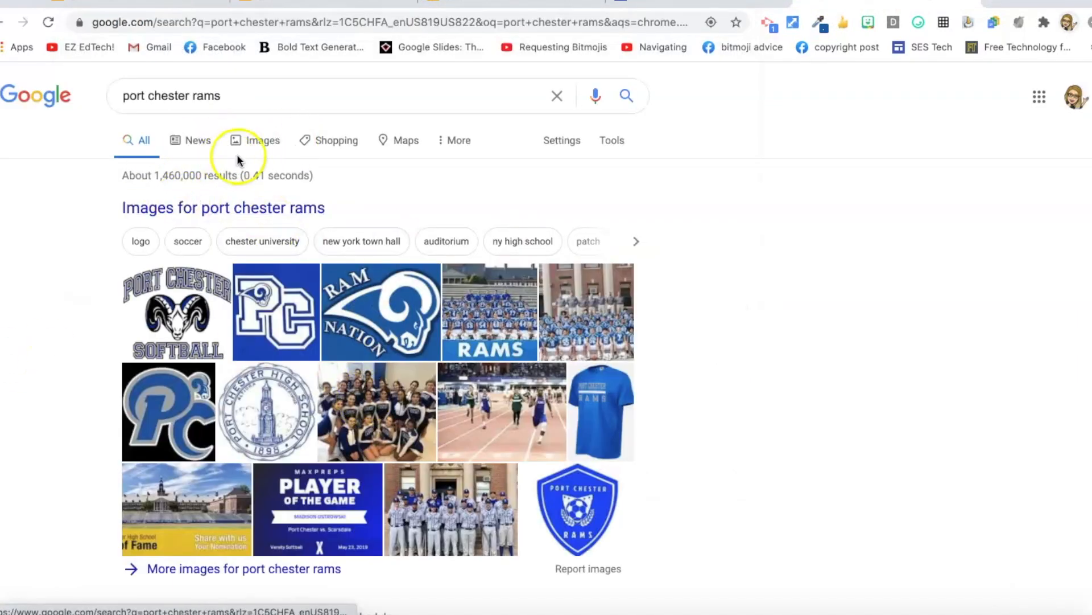
click(263, 140)
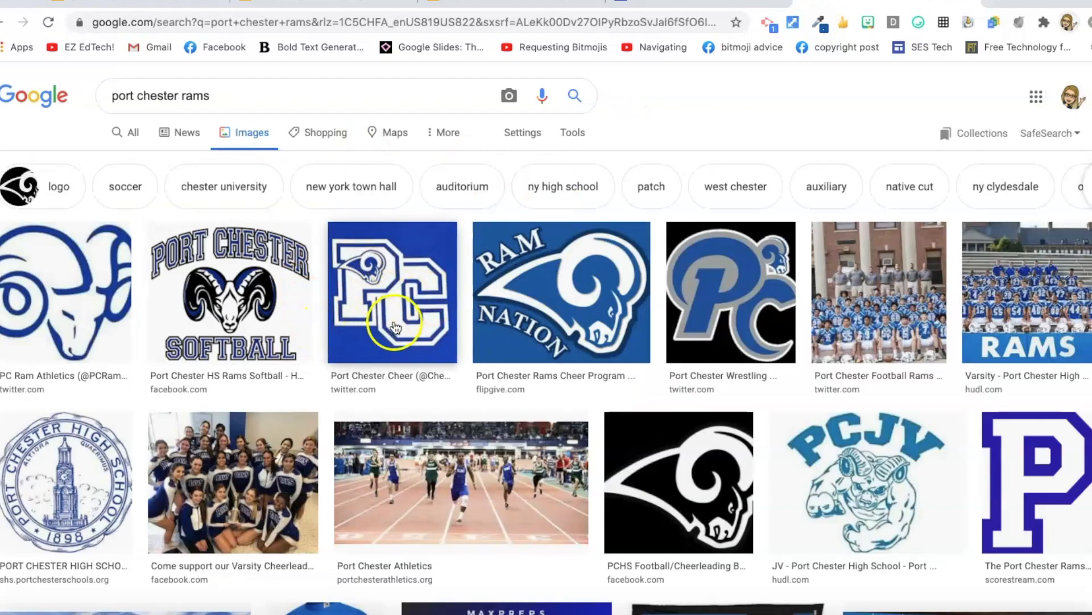
Enlarge the Ram Nation logo result and copy the image
click(561, 292)
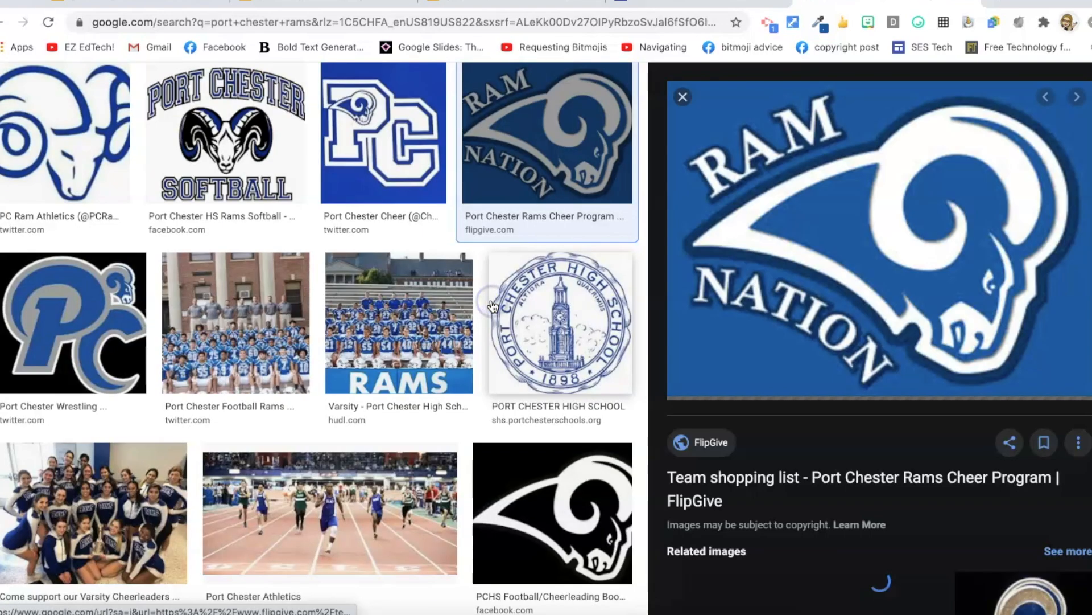
right_click(867, 244)
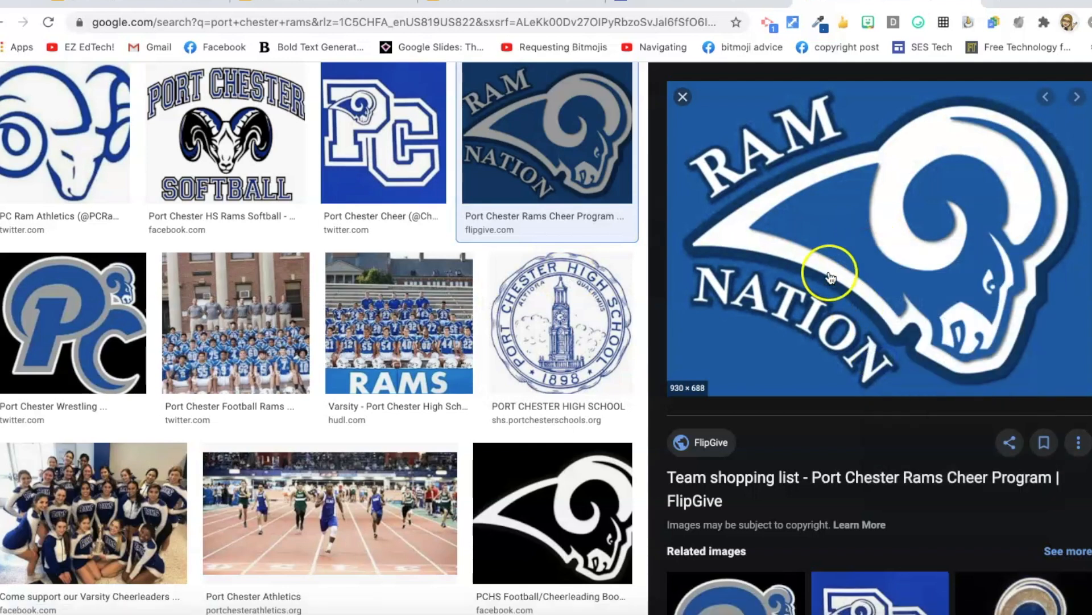
right_click(829, 272)
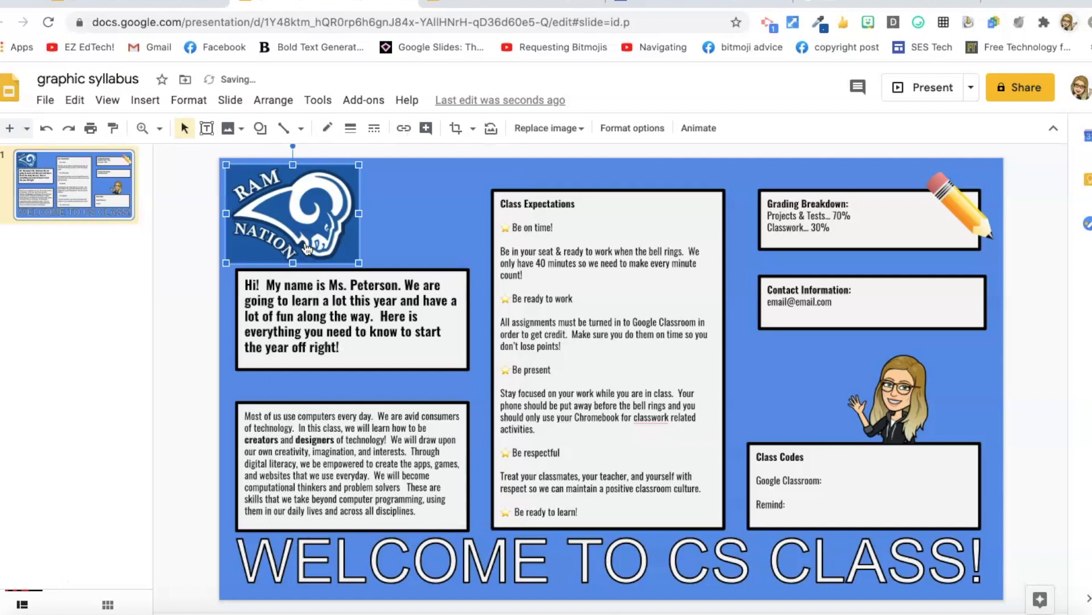
Leave the pasted Ram Nation logo at the slide's top-left and deselect it
click(392, 243)
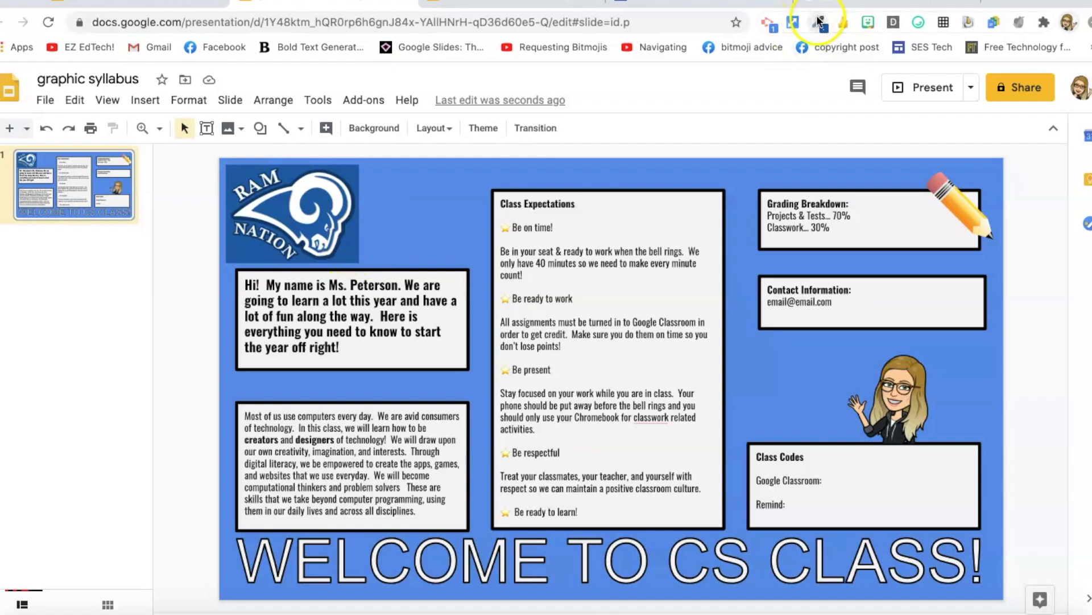
Sample the Ram Nation logo blue (#0A56A3) with ColorZilla's eyedropper
click(820, 23)
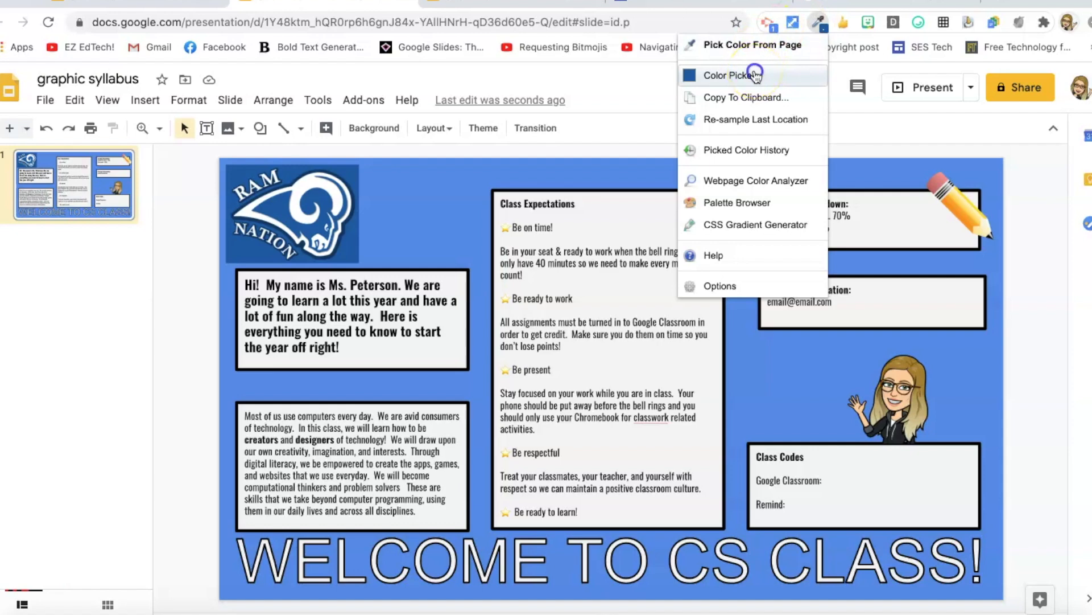
click(733, 75)
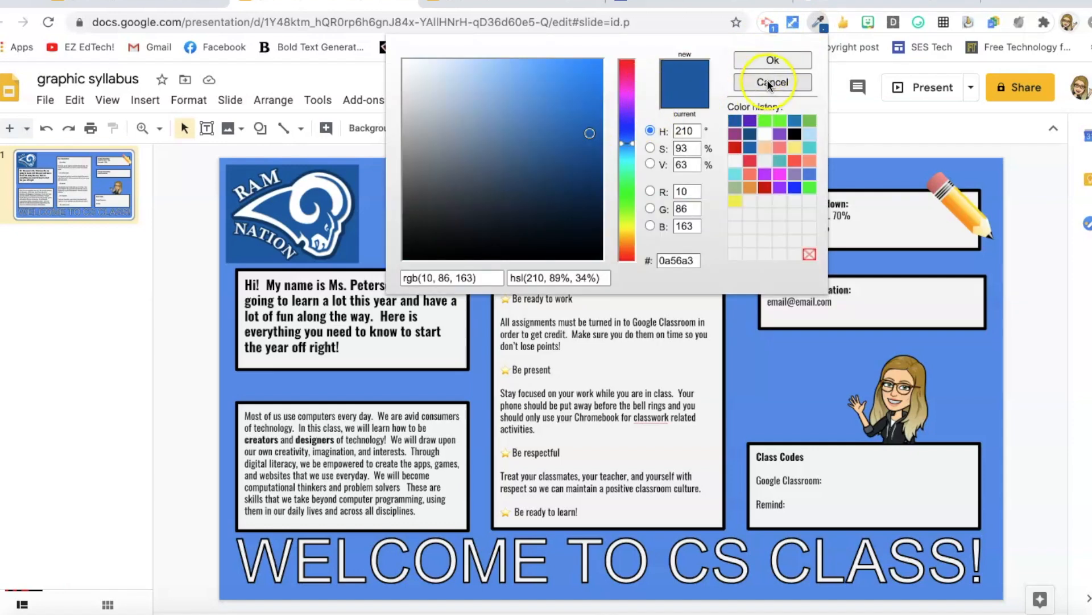
click(772, 82)
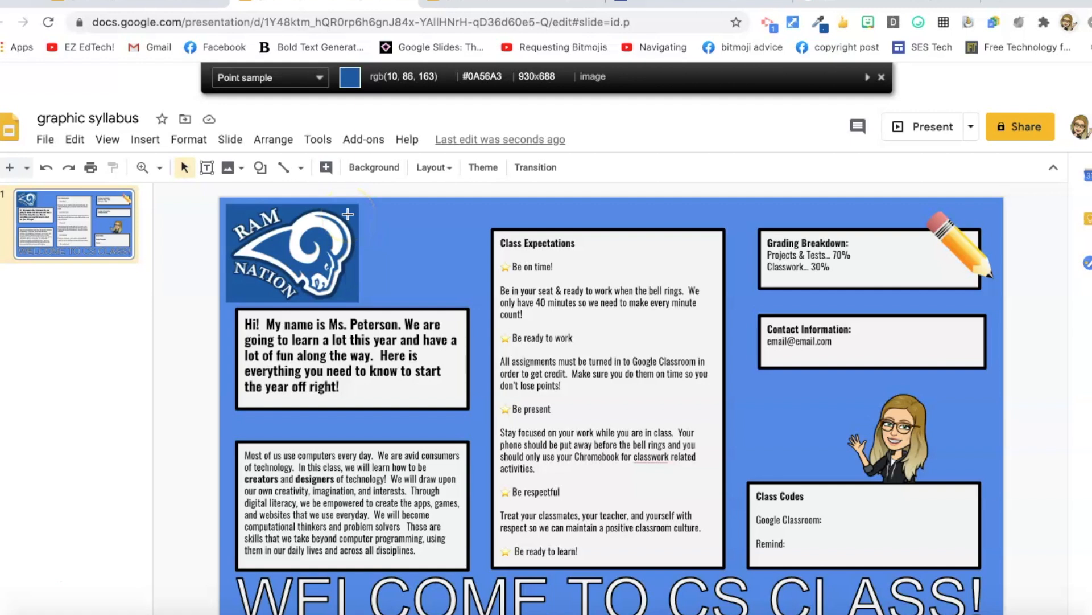
click(350, 77)
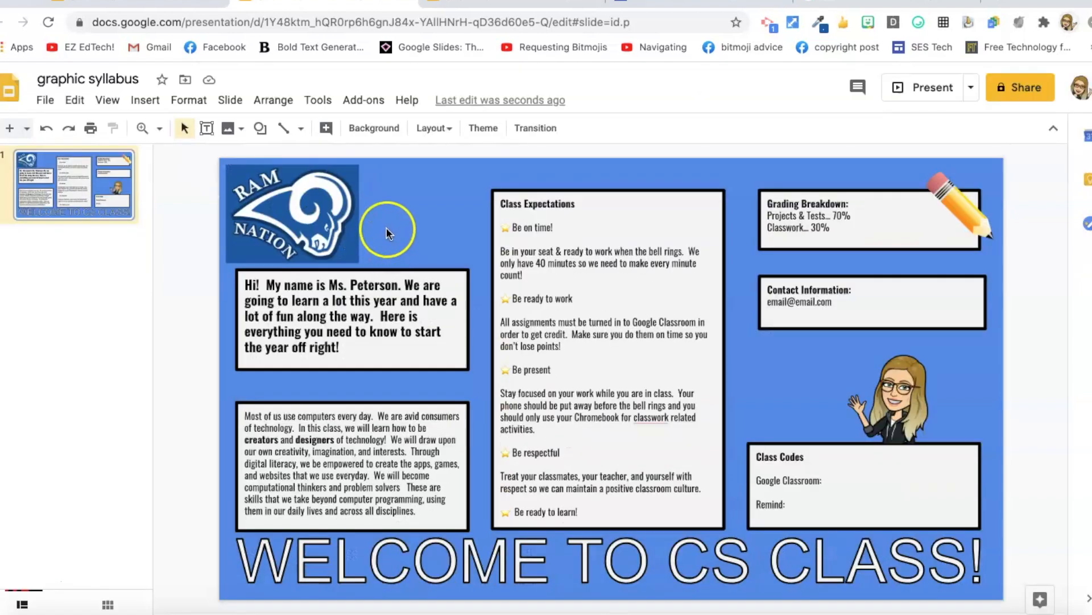
mouse_move(396, 193)
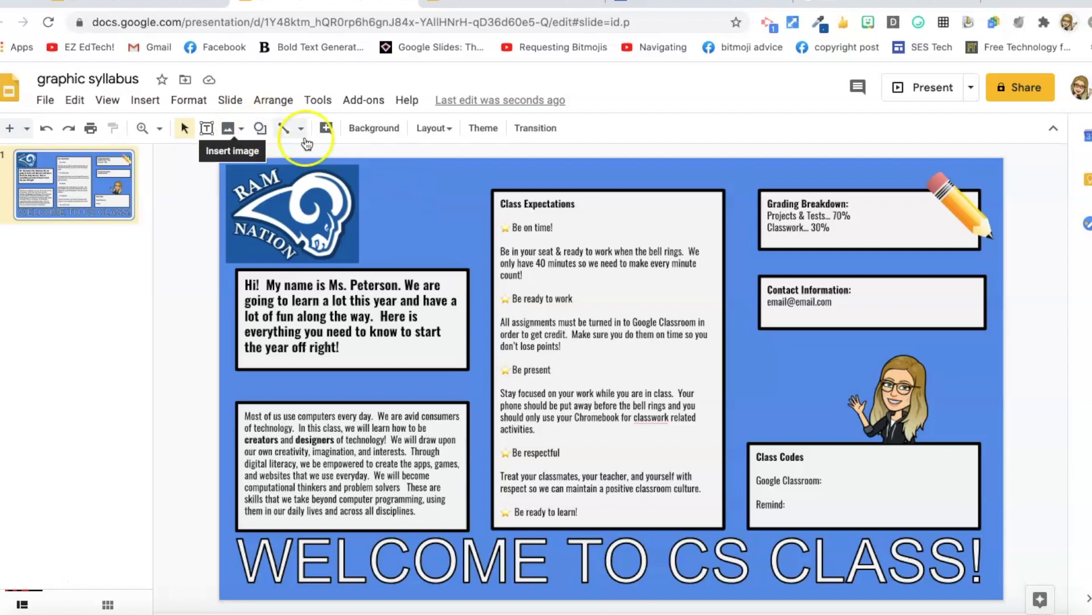
Set the slide background to custom colour #0A56A3, then select the stray oval
click(375, 128)
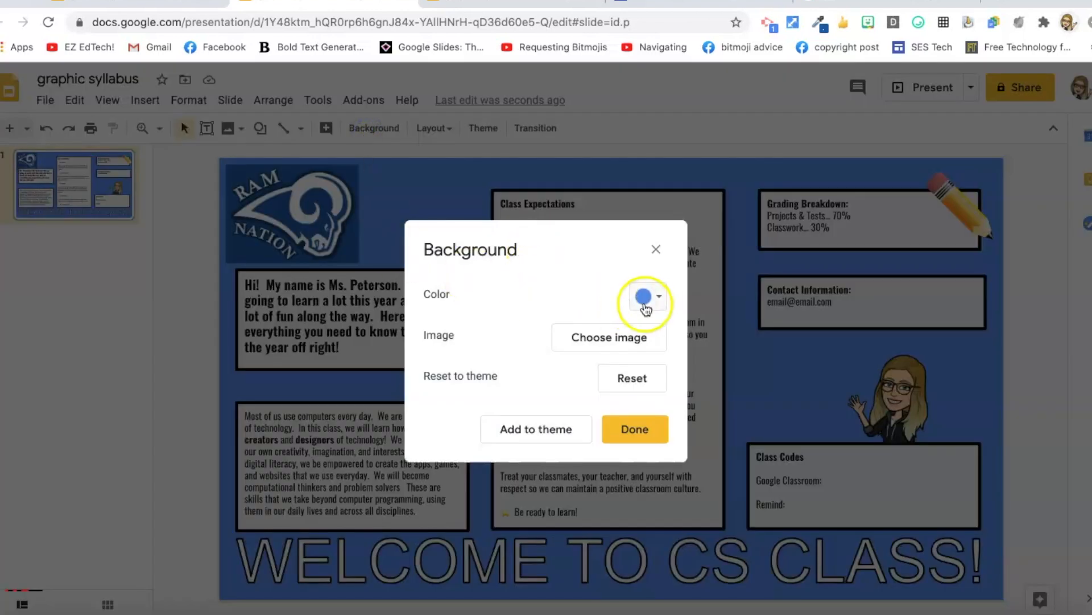
click(642, 296)
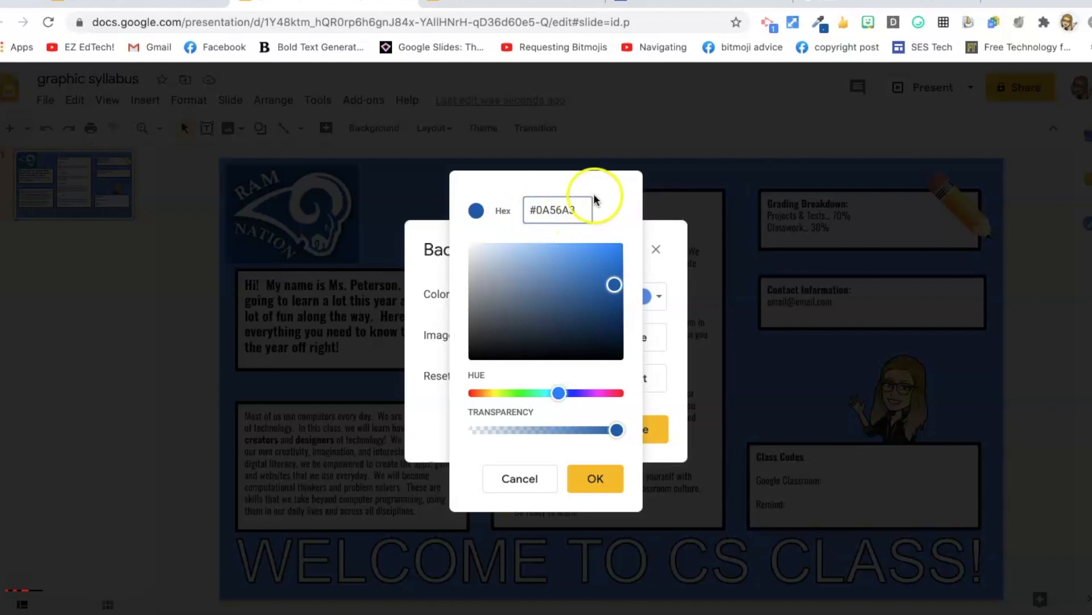
click(594, 478)
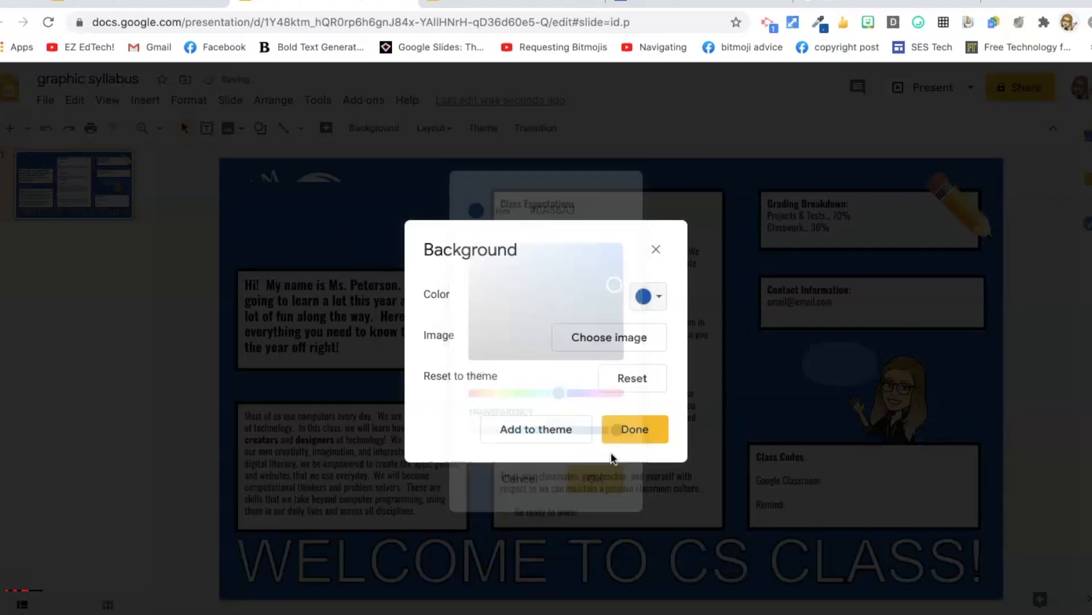
click(633, 429)
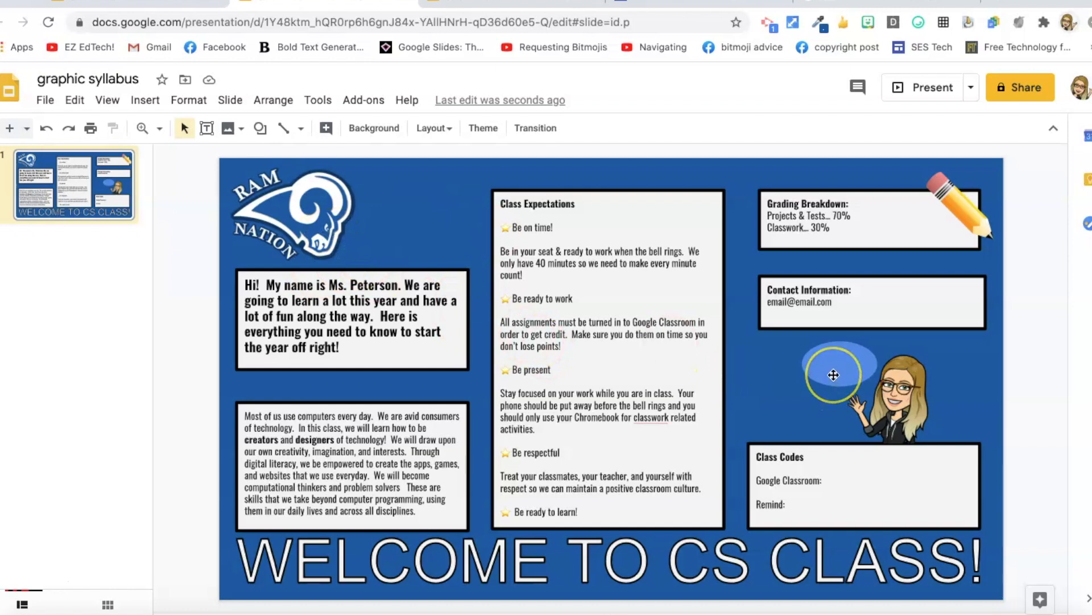
click(834, 375)
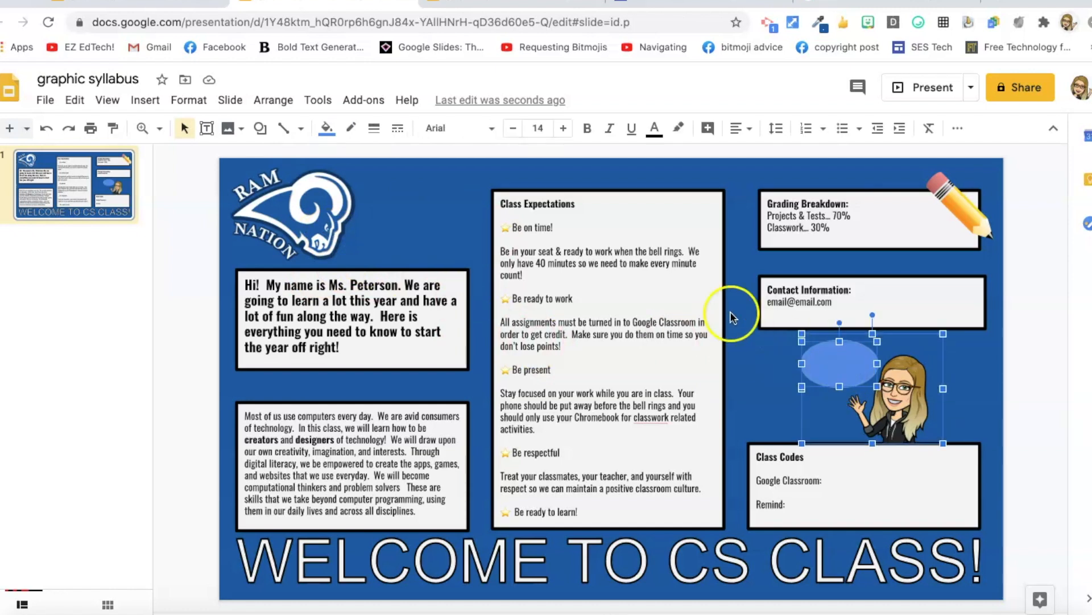
mouse_move(325, 128)
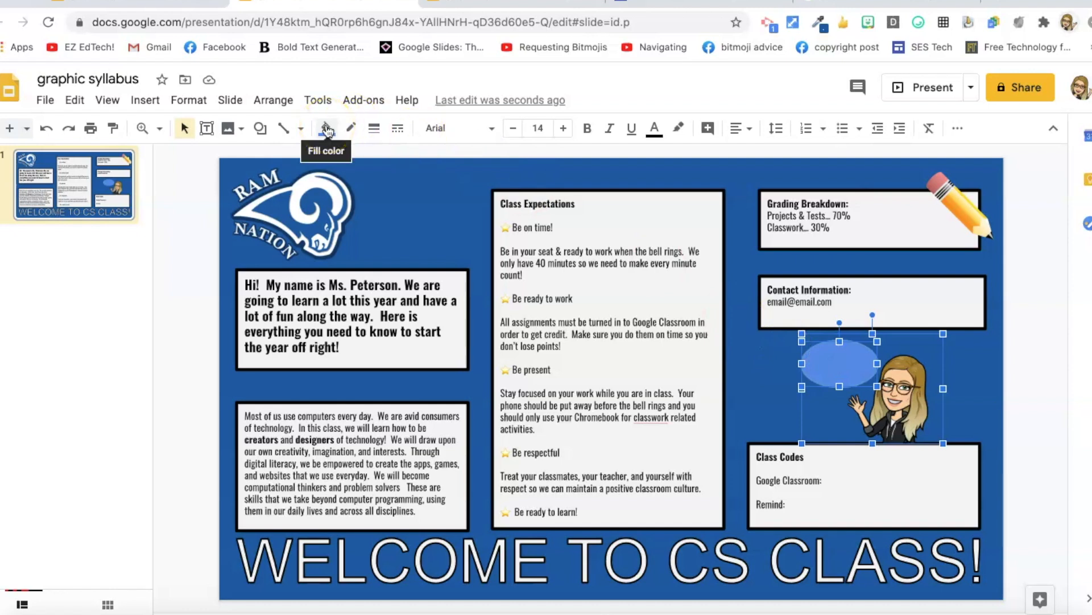
Check the fill colour options for the stray oval beside the Bitmoji
click(325, 128)
text(TRANSPARENT computer n)
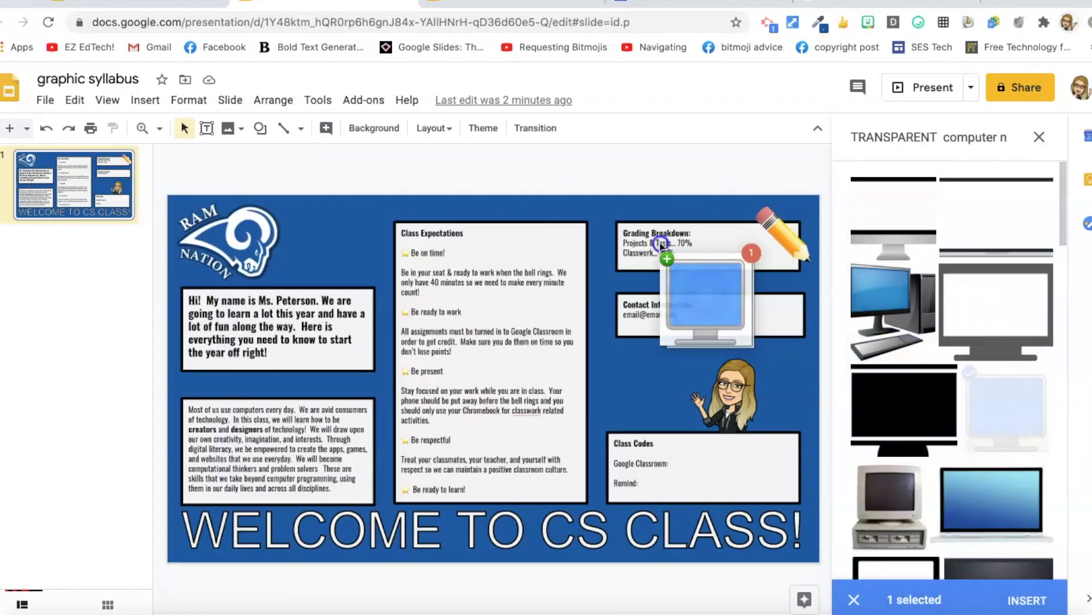
Insert the computer monitor image and move it beside the Ram Nation logo
click(1025, 599)
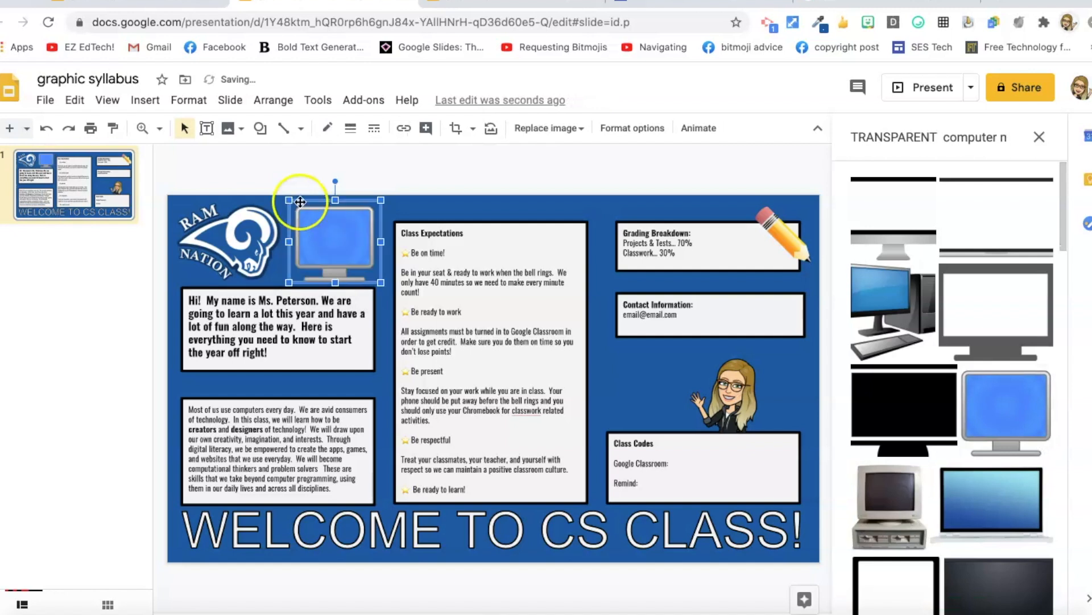
drag(300, 202, 326, 270)
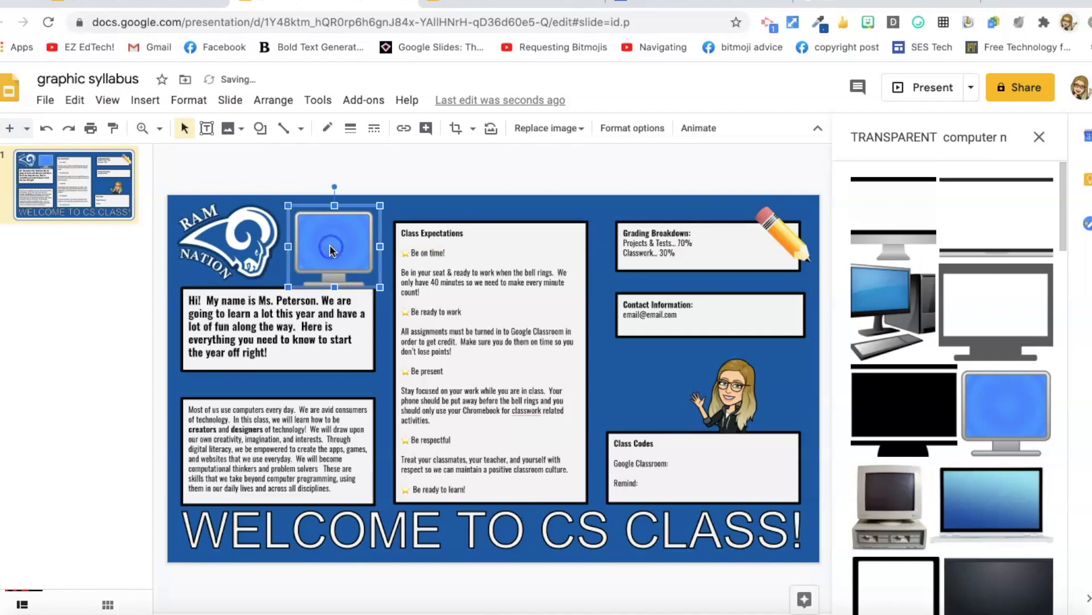
mouse_move(347, 260)
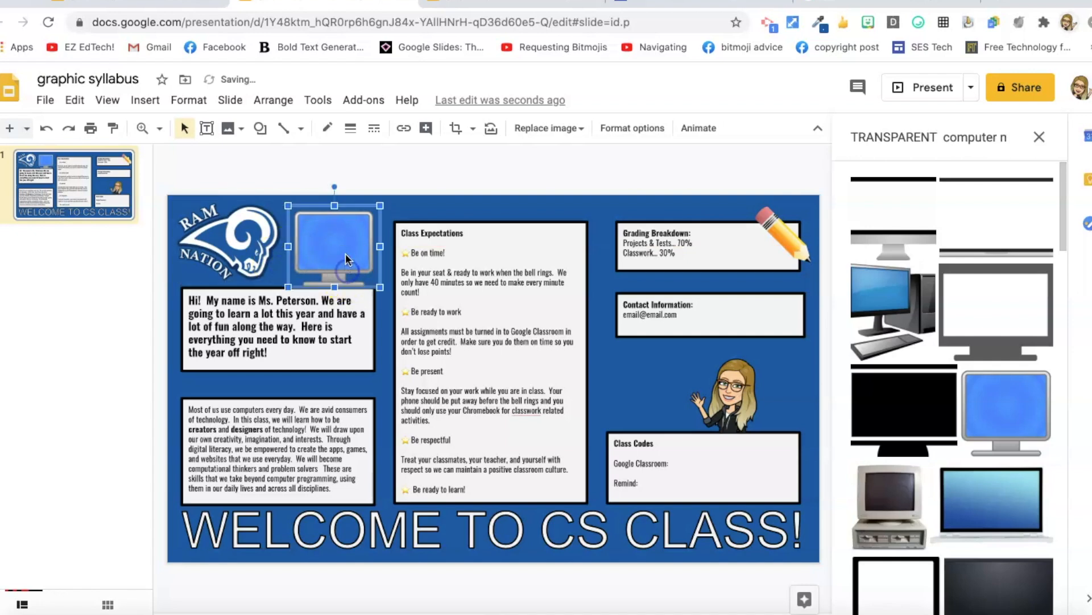
click(1039, 137)
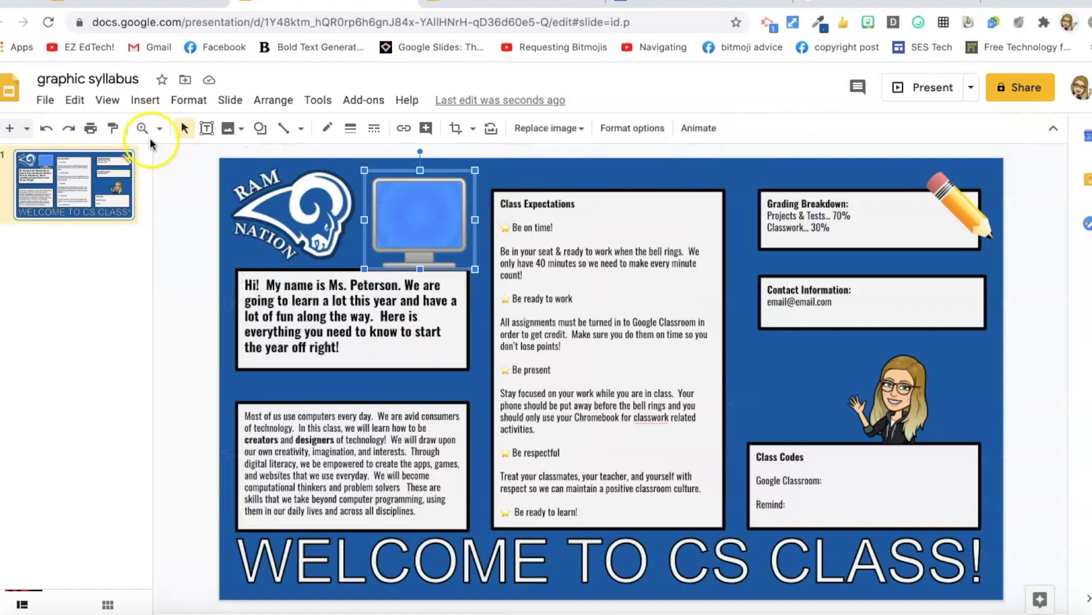
Add a text box reading 'Welcome!' on the monitor's screen
click(206, 127)
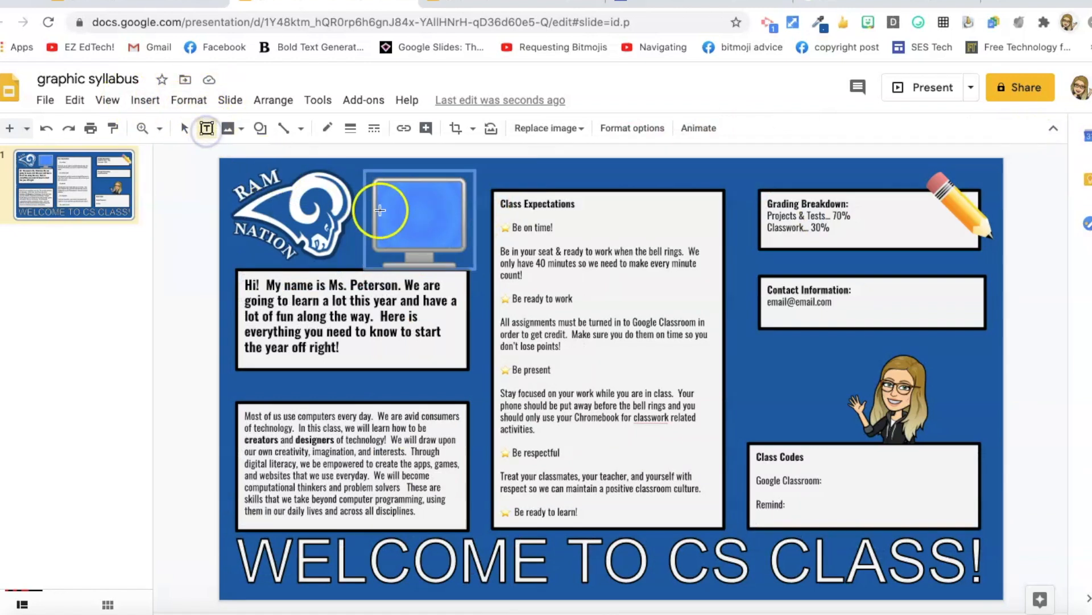
mouse_move(440, 228)
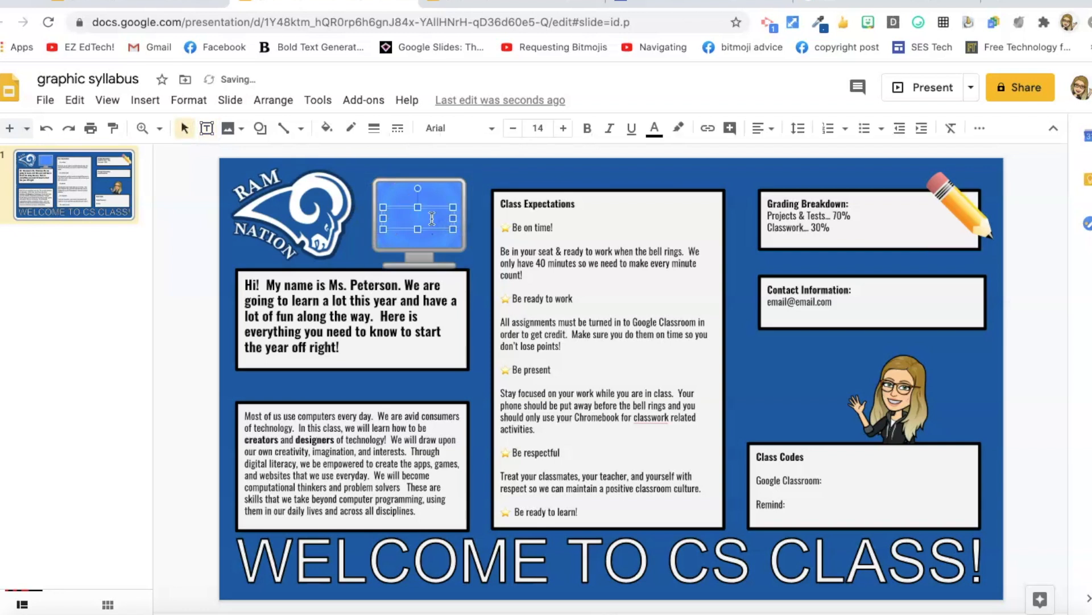
text(Welcome!)
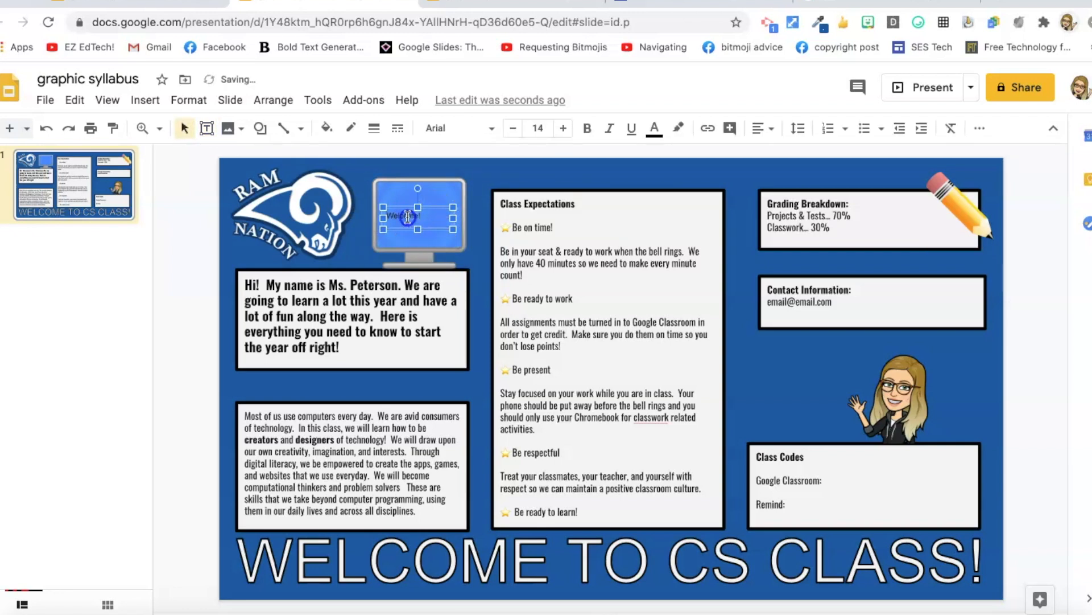
click(437, 127)
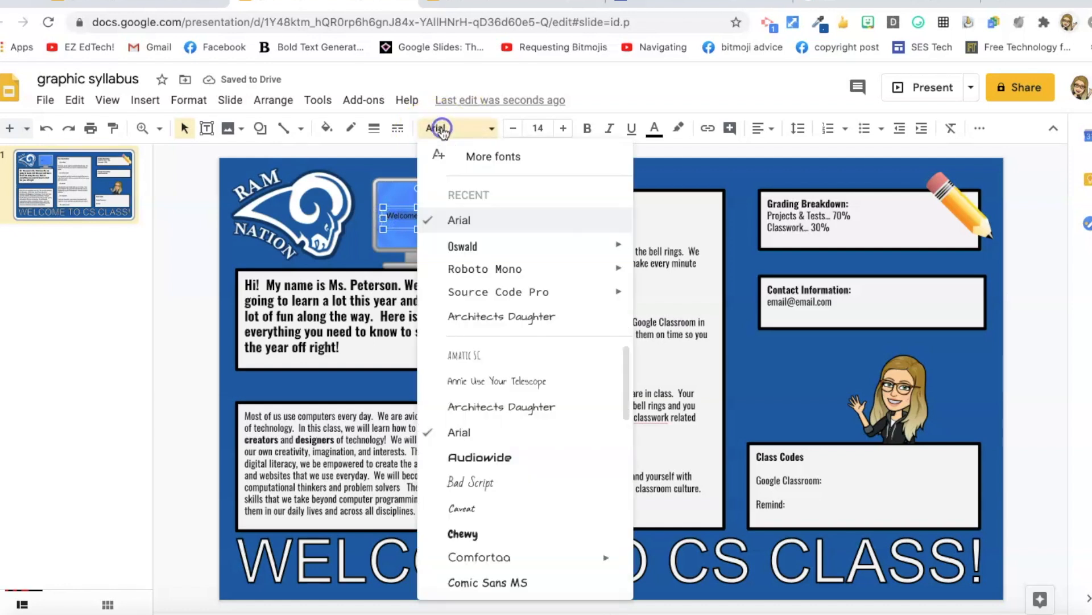
mouse_move(491, 301)
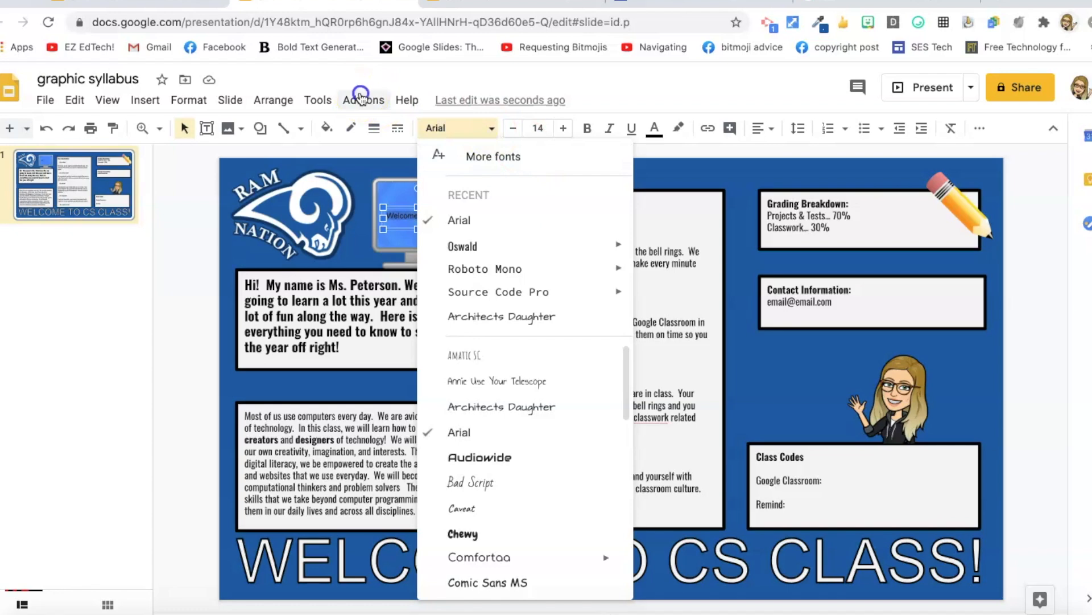
click(363, 100)
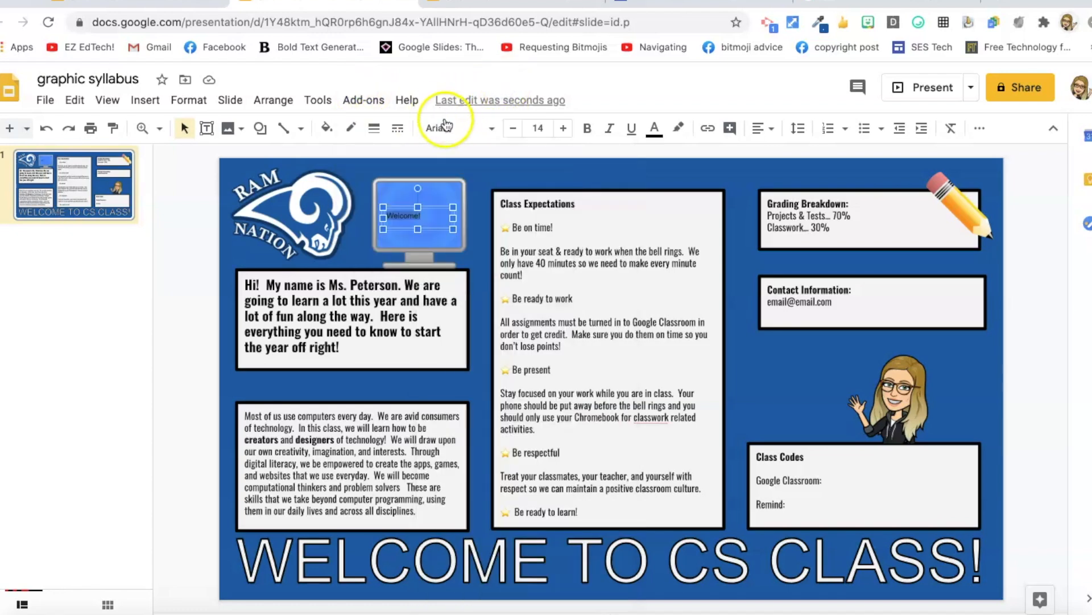
Find Audiowide via More fonts (search 'audio') and apply it to Welcome!
click(444, 127)
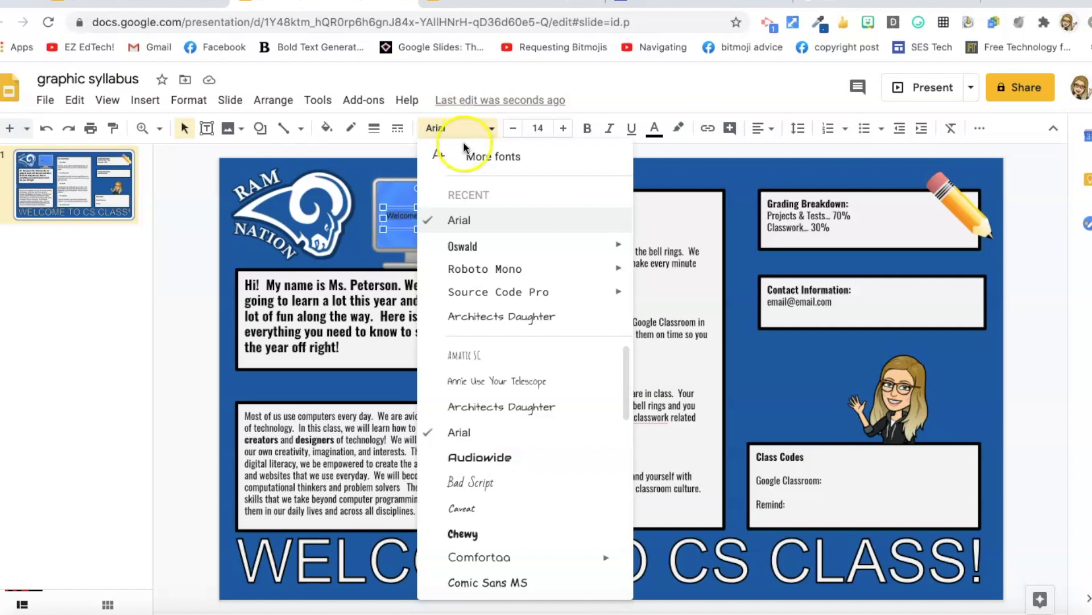
click(492, 156)
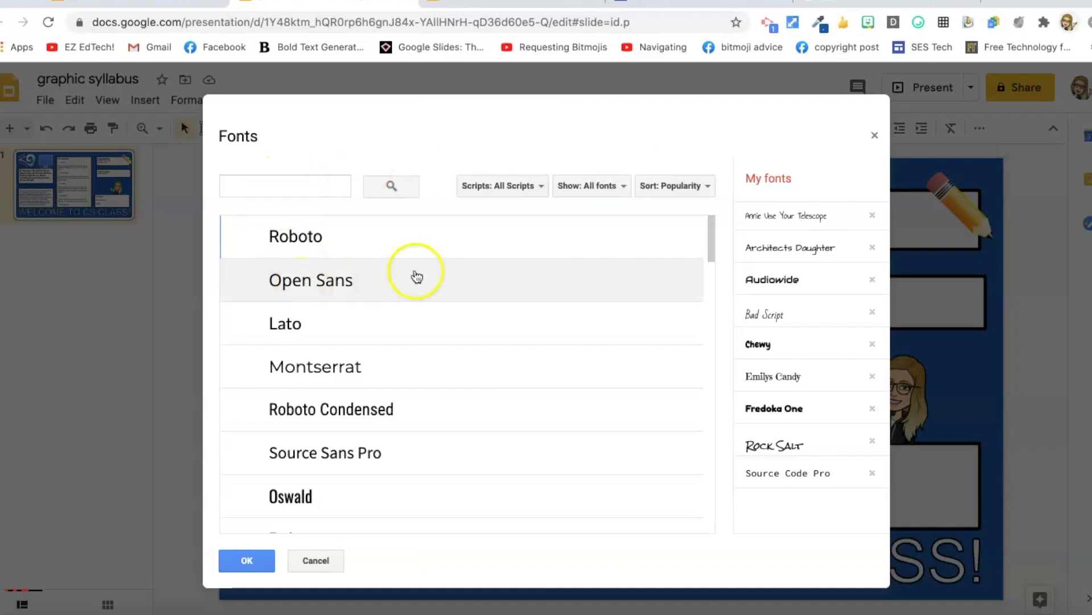
mouse_move(789, 293)
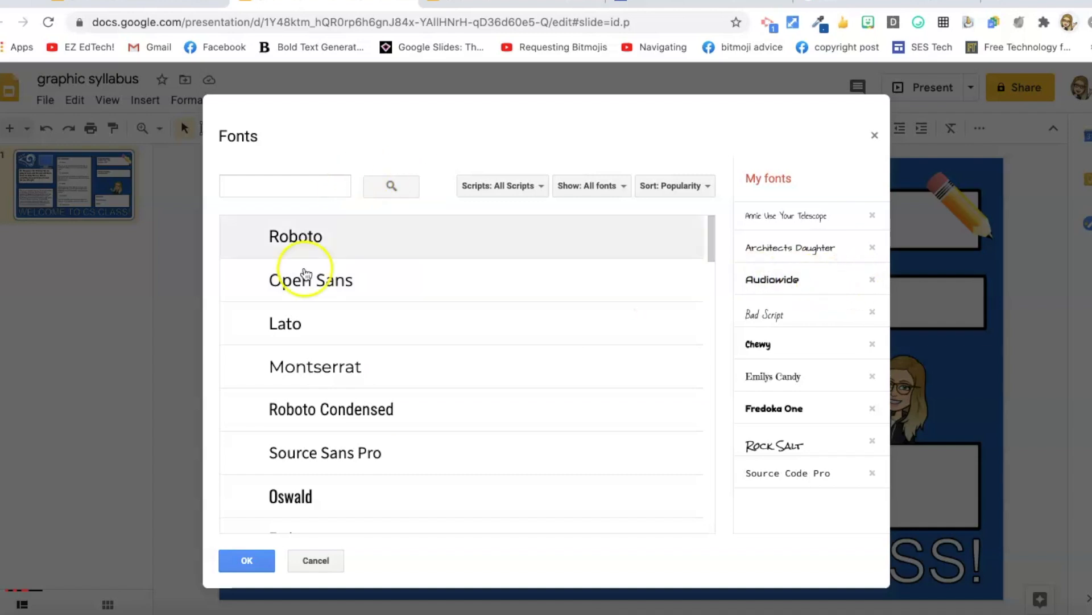
click(286, 185)
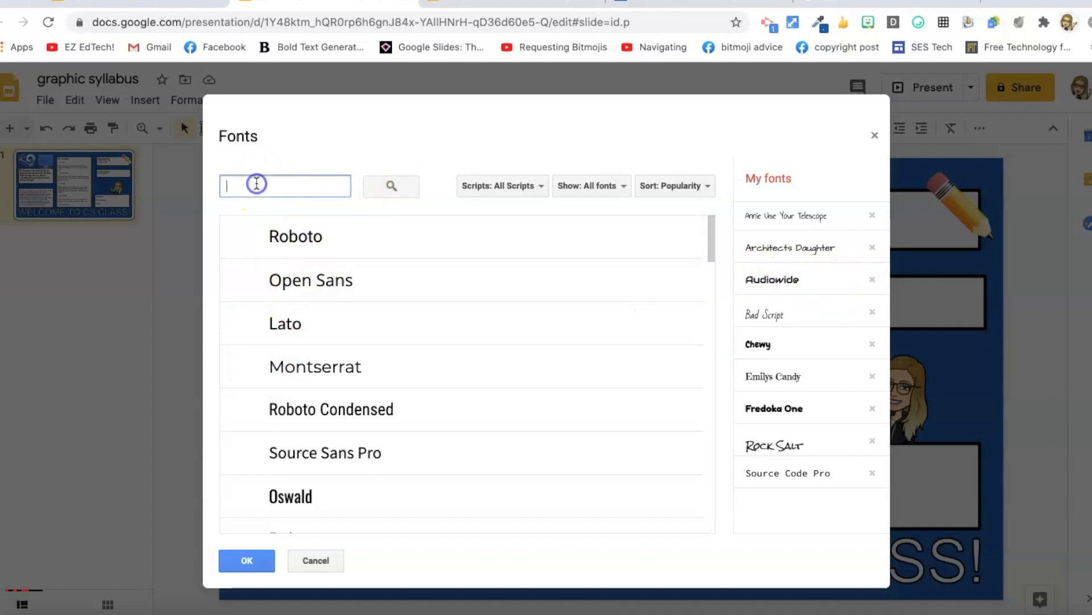
text(audio)
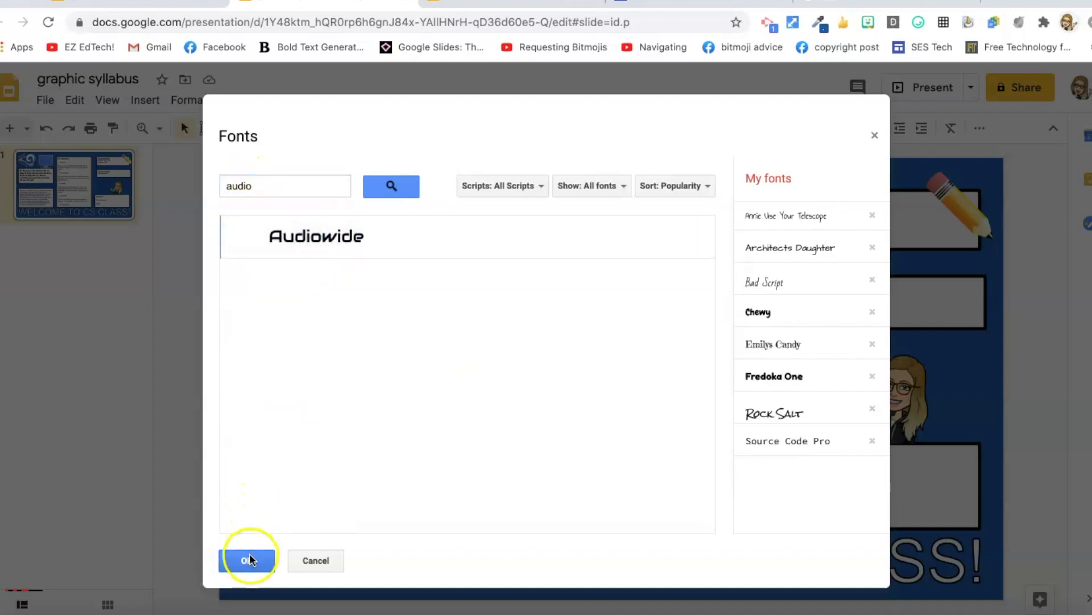
click(248, 560)
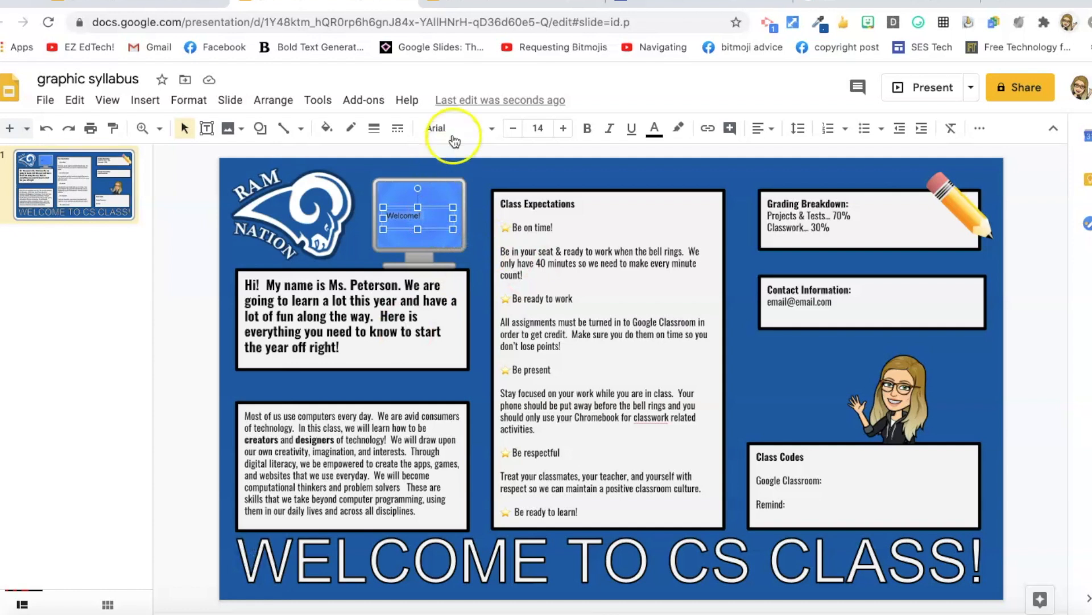
click(456, 127)
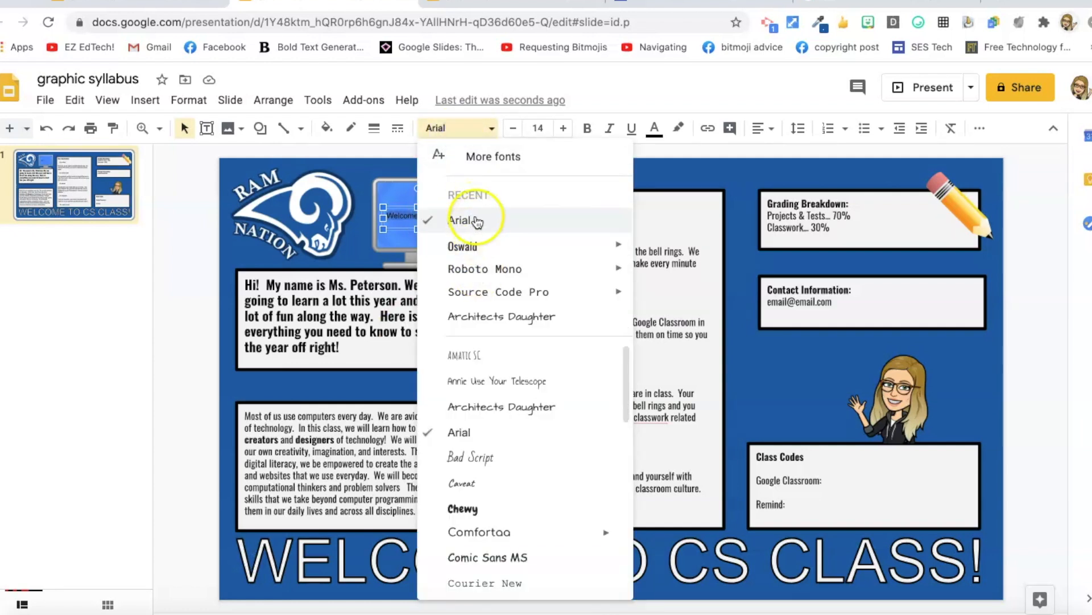
mouse_move(491, 139)
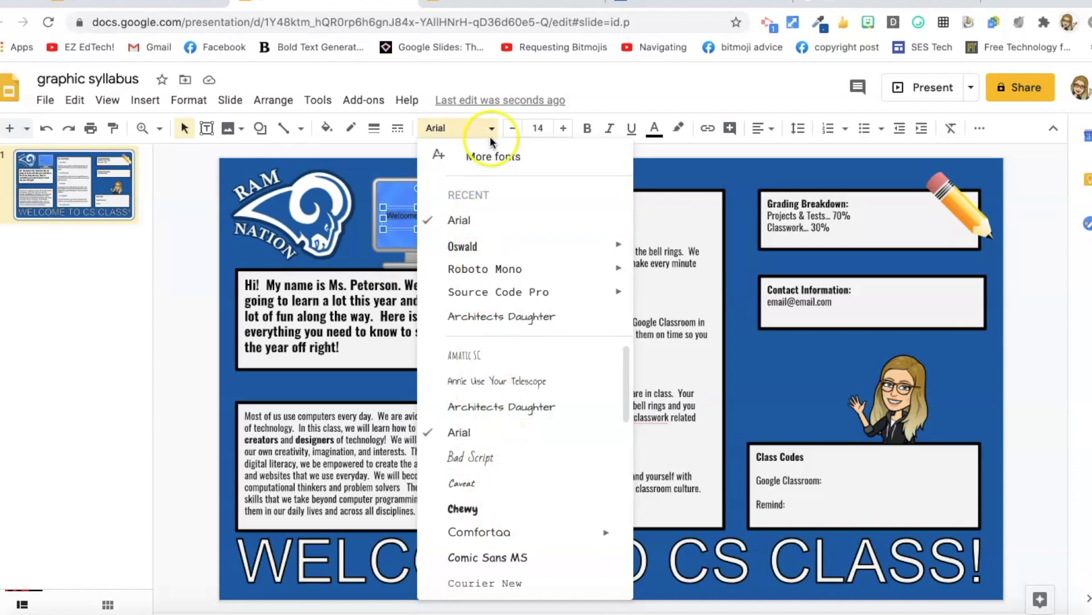
click(491, 155)
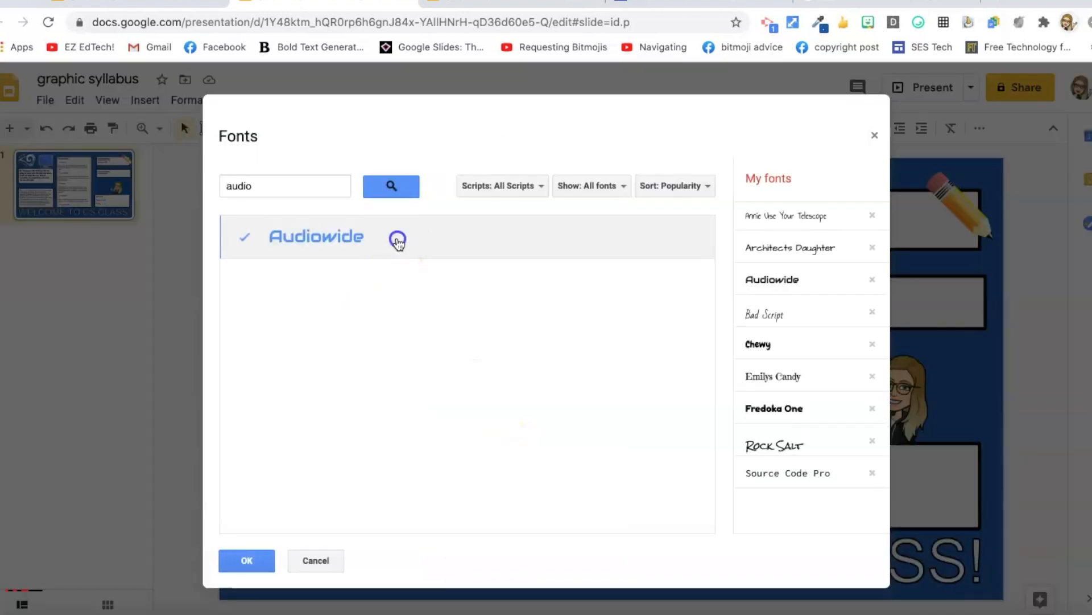
click(246, 560)
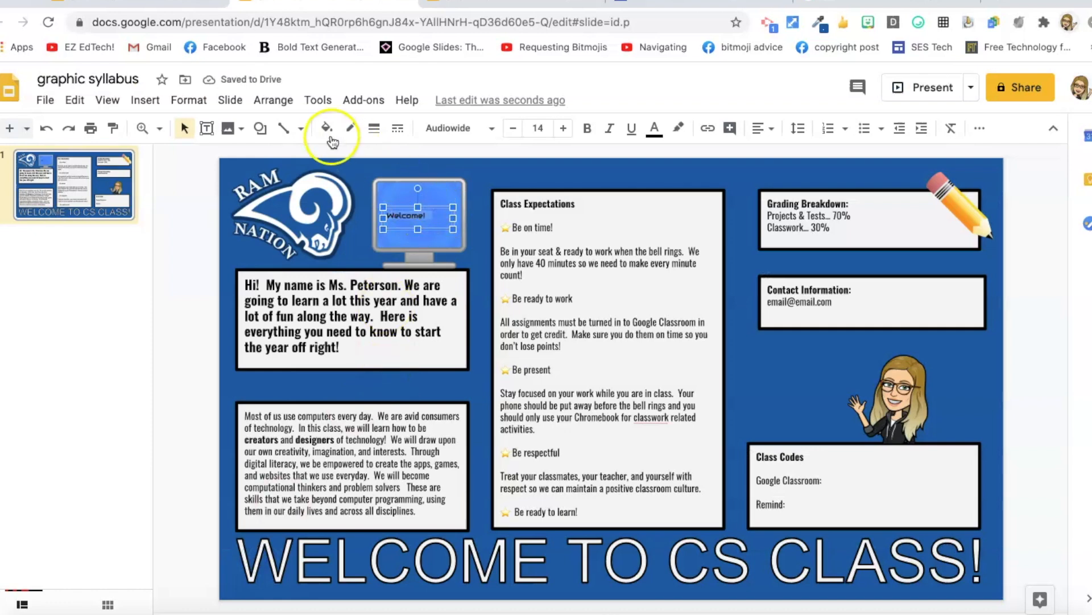
Enlarge the Welcome! text and colour it white on the monitor screen
click(325, 127)
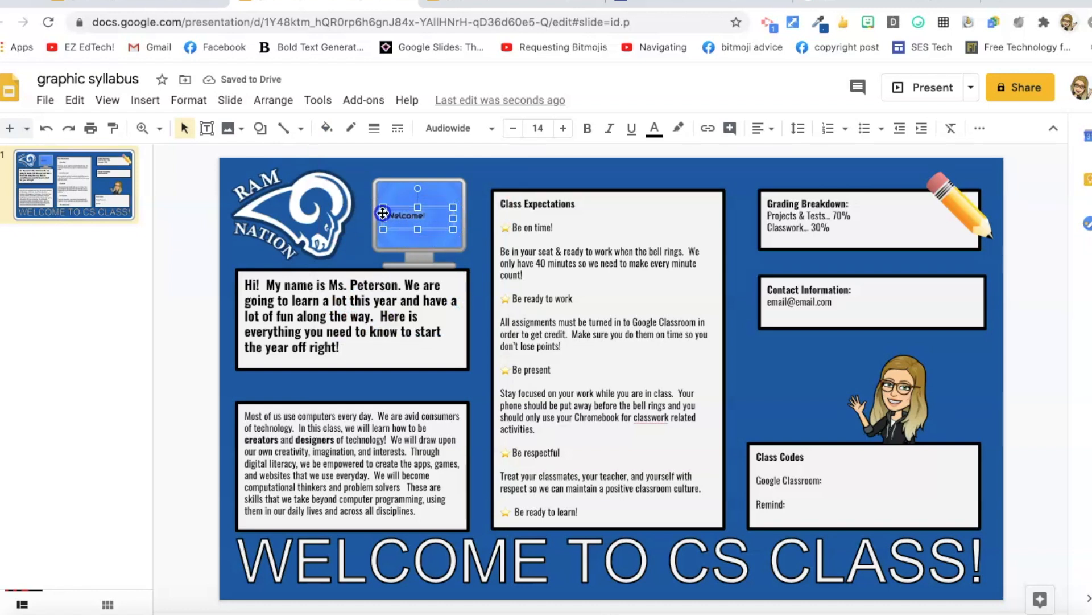
click(652, 127)
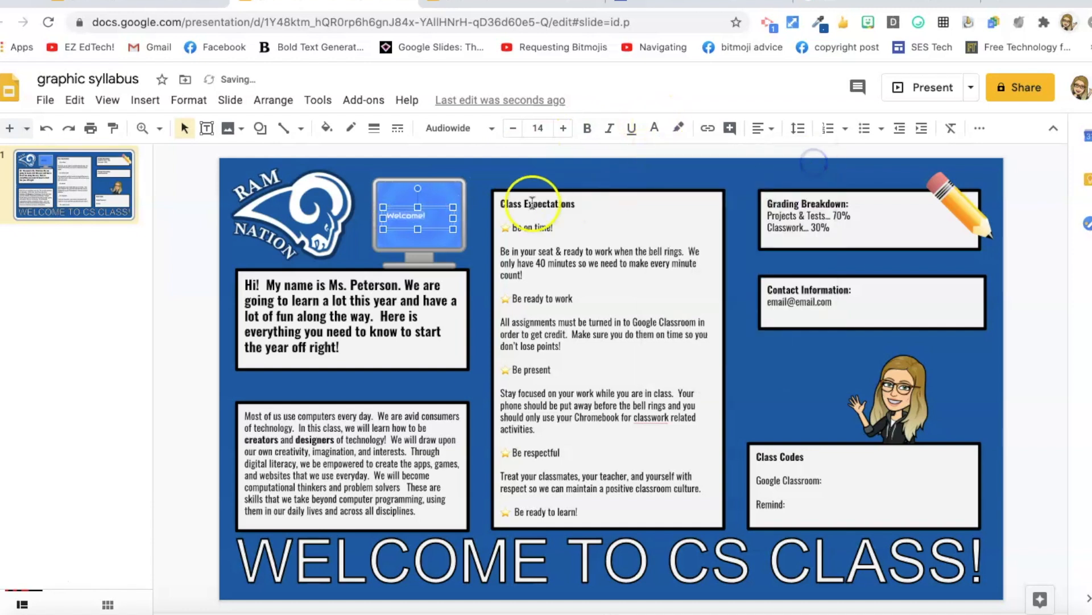
mouse_move(488, 167)
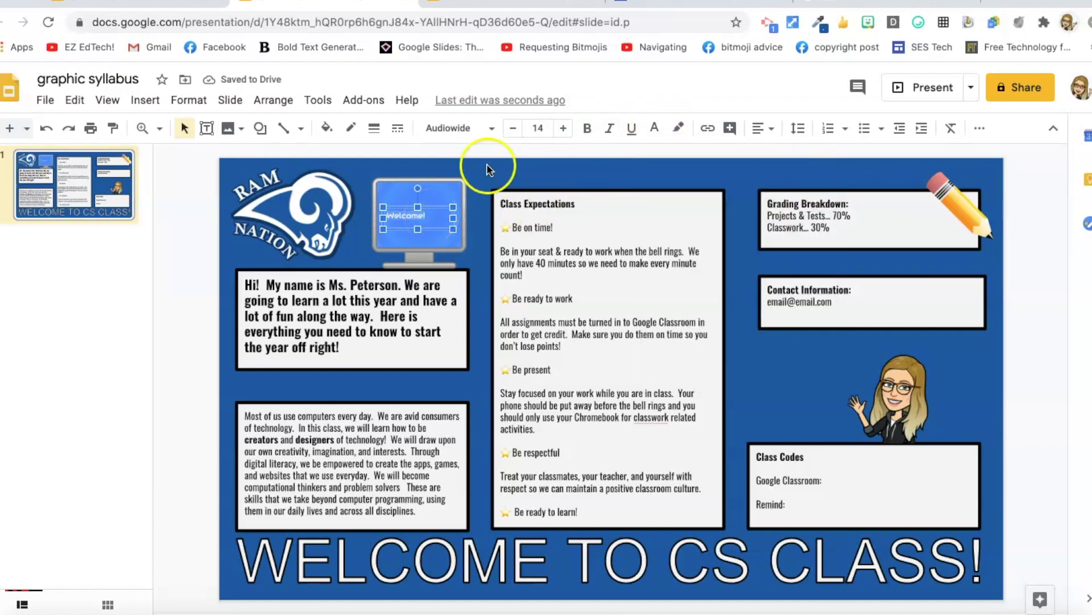
click(562, 128)
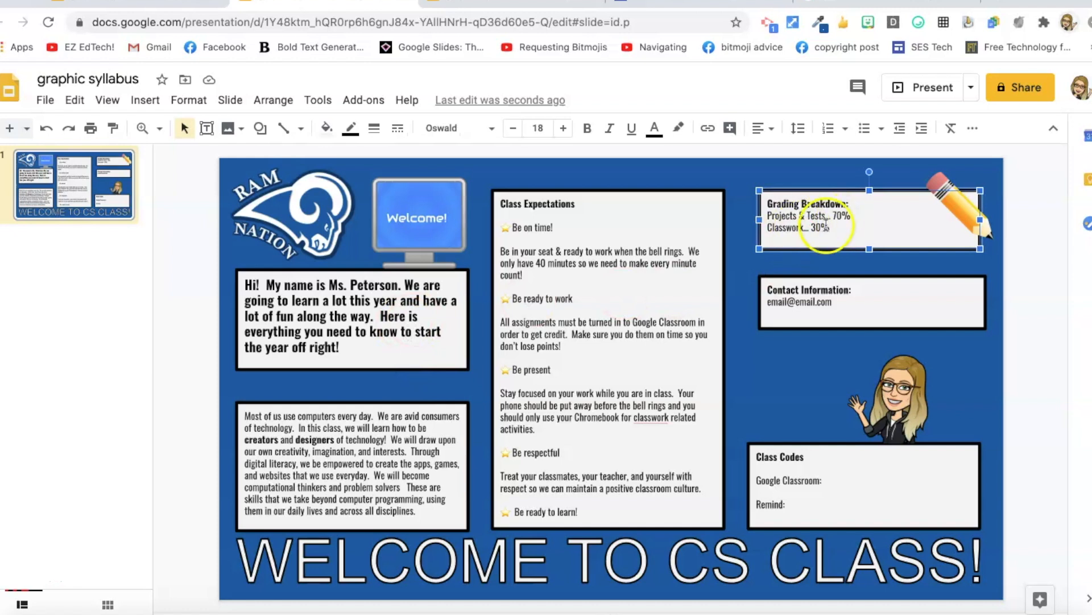
Set the Grading Breakdown and Contact Information boxes to 5.6 in wide via Size & Rotation
right_click(822, 223)
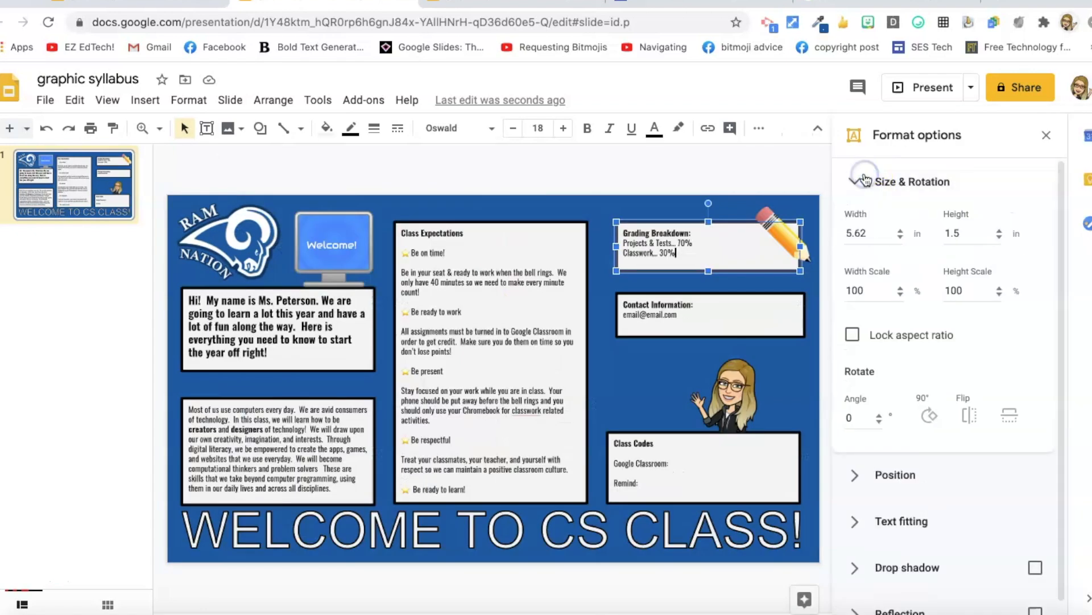
click(871, 260)
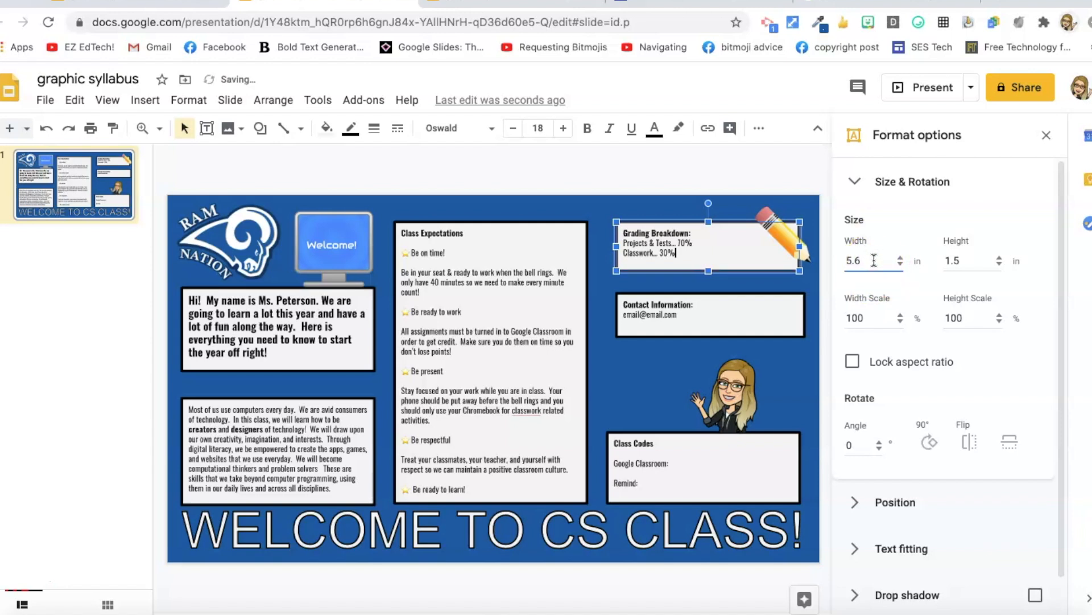
click(710, 314)
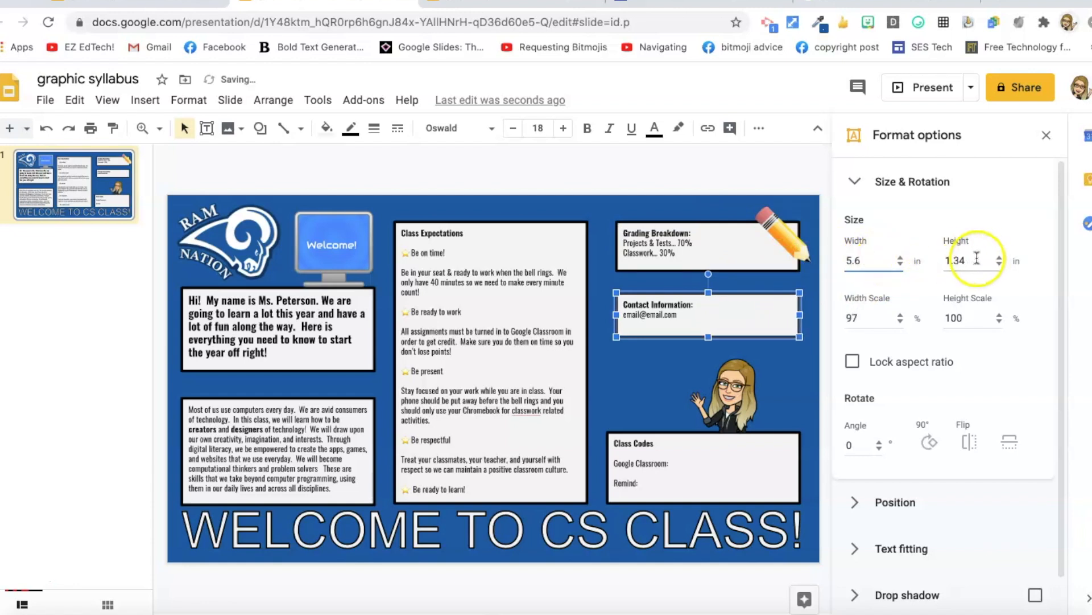
click(704, 467)
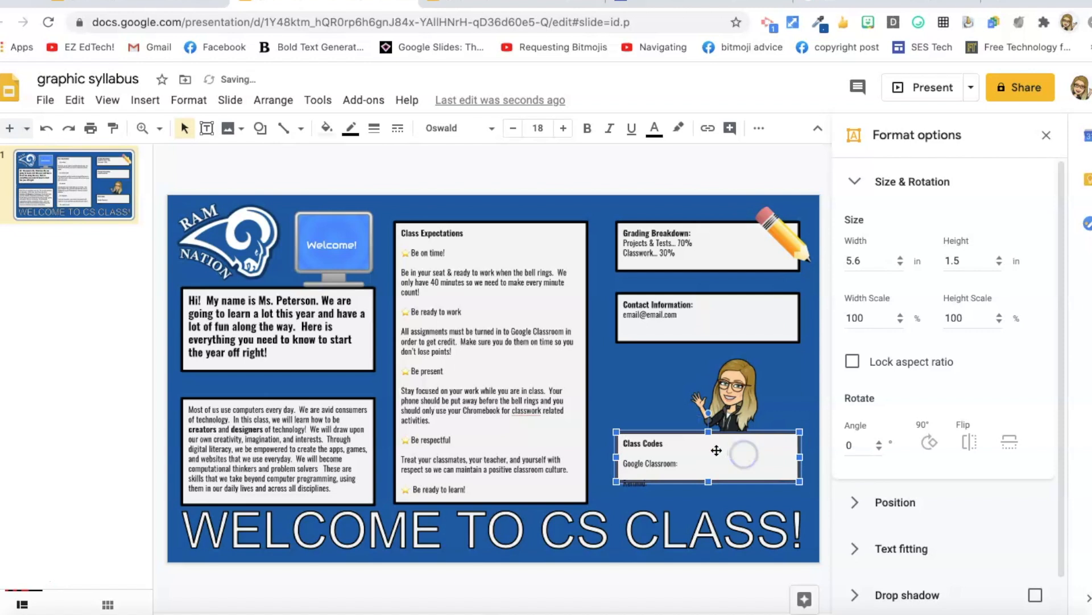
mouse_move(853, 399)
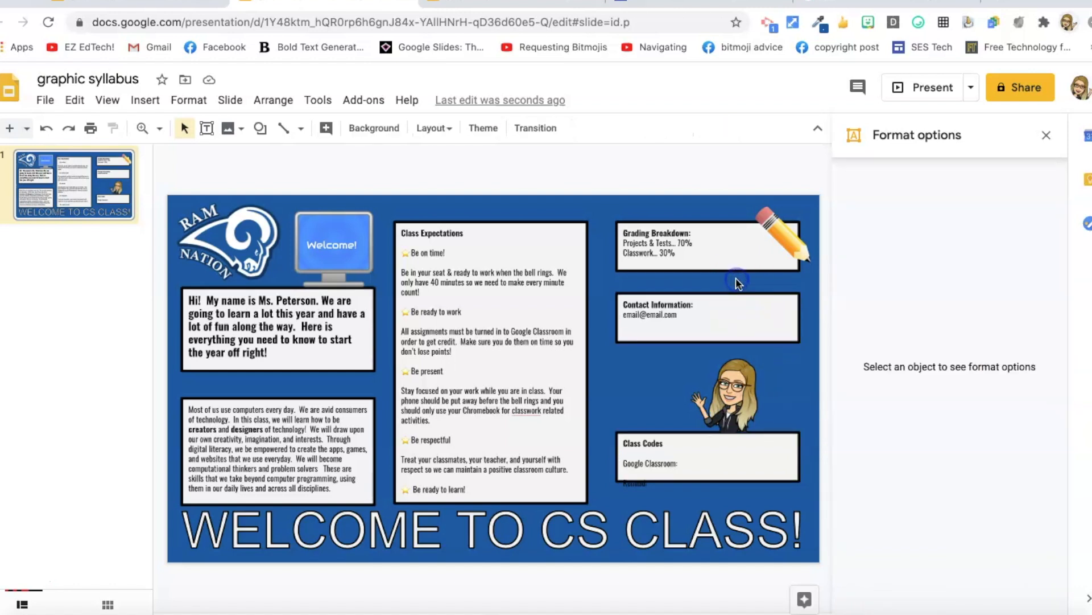
Check the Grading Breakdown box position, then switch to the finished example syllabus
click(707, 248)
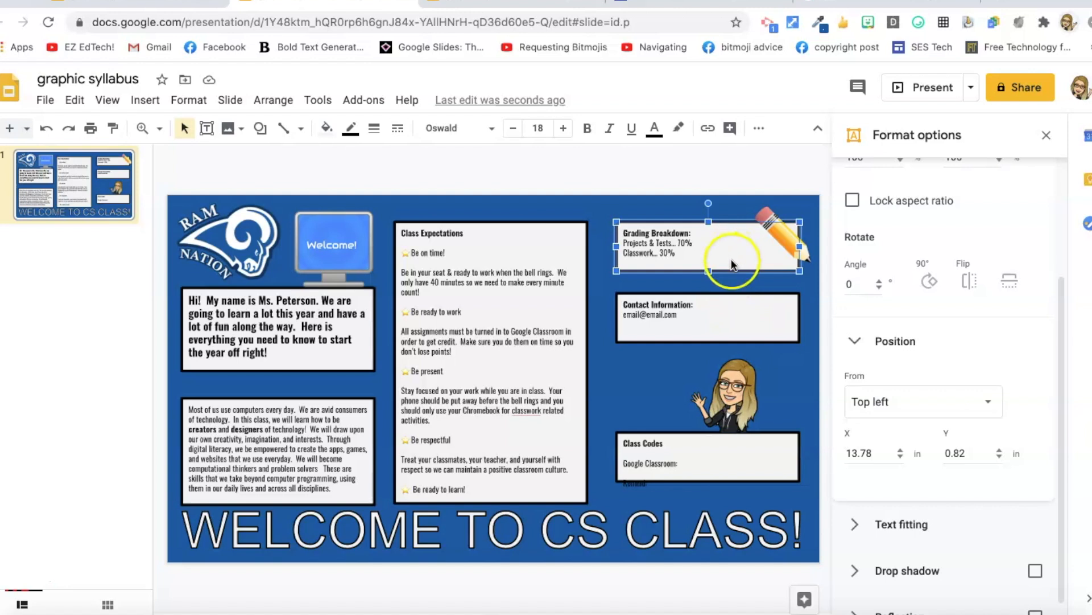
mouse_move(717, 251)
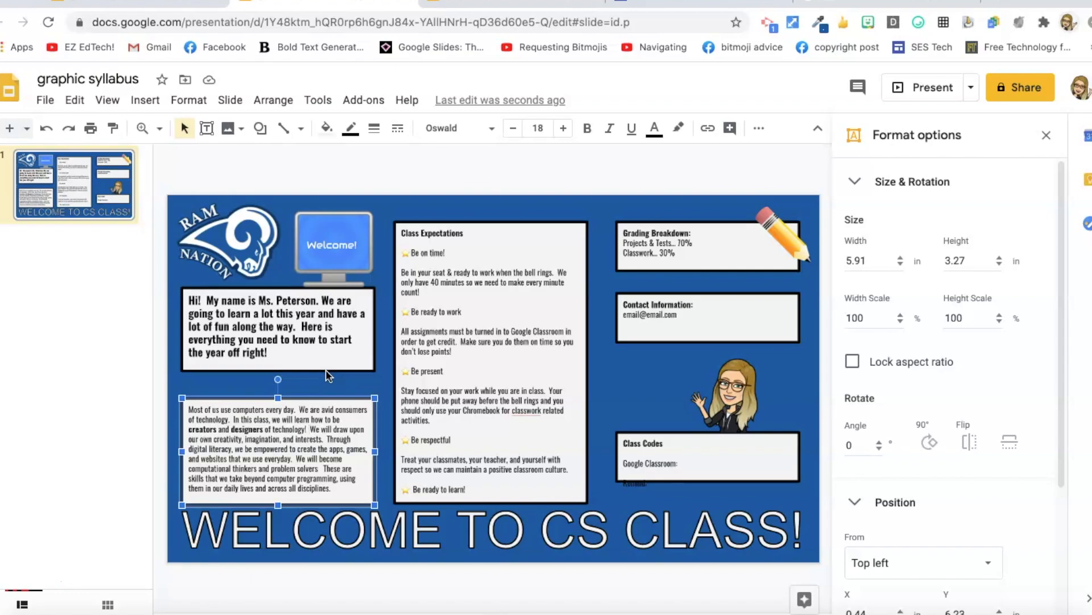
click(924, 87)
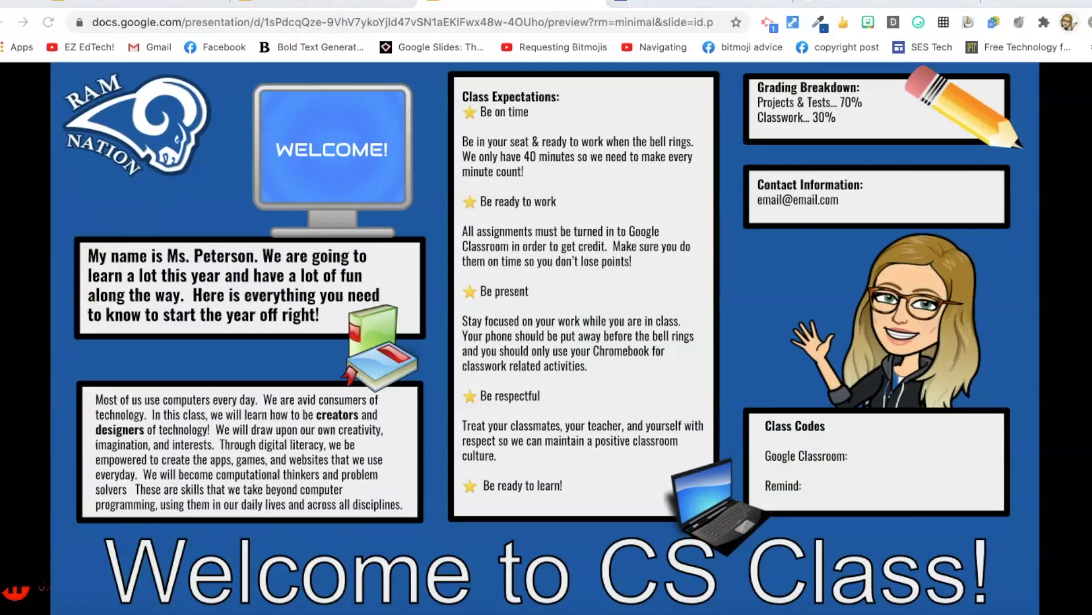